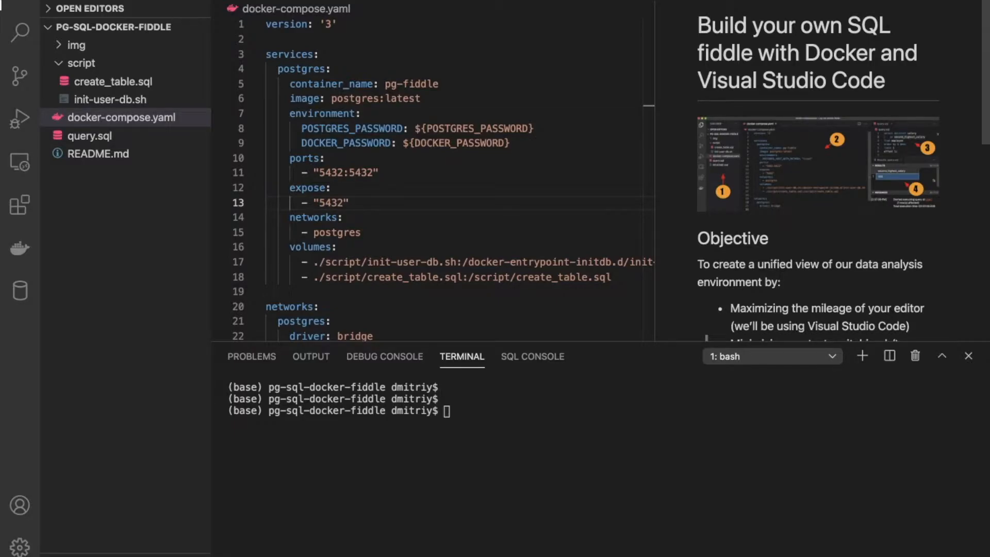
pyautogui.moveTo(576, 460)
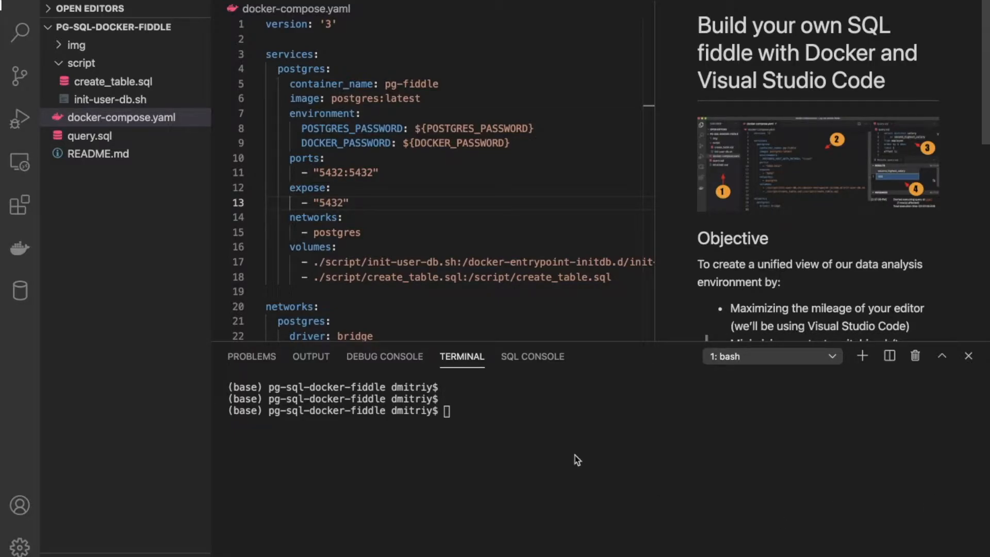
# - Widen the README preview and highlight POSTGRES_PASSWORD and DOCKER_PASSWORD in docker-compose.yaml
pyautogui.moveTo(669, 237); pyautogui.dragTo(547, 238)
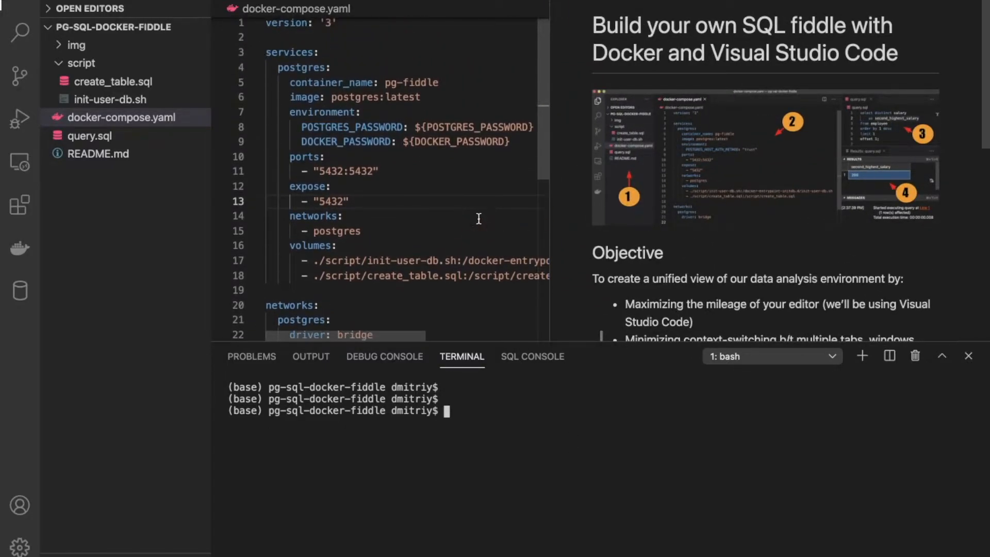
pyautogui.moveTo(387, 141)
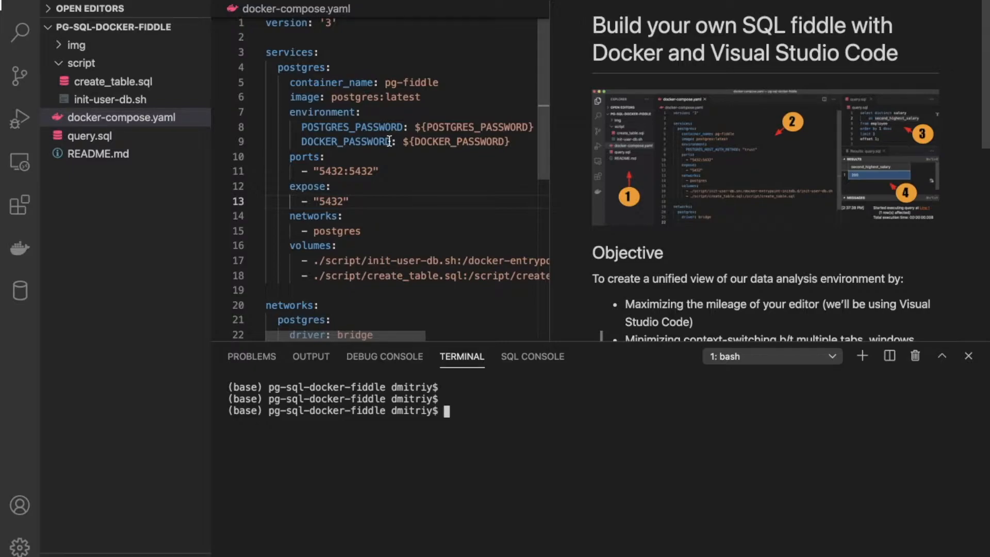
pyautogui.moveTo(388, 161)
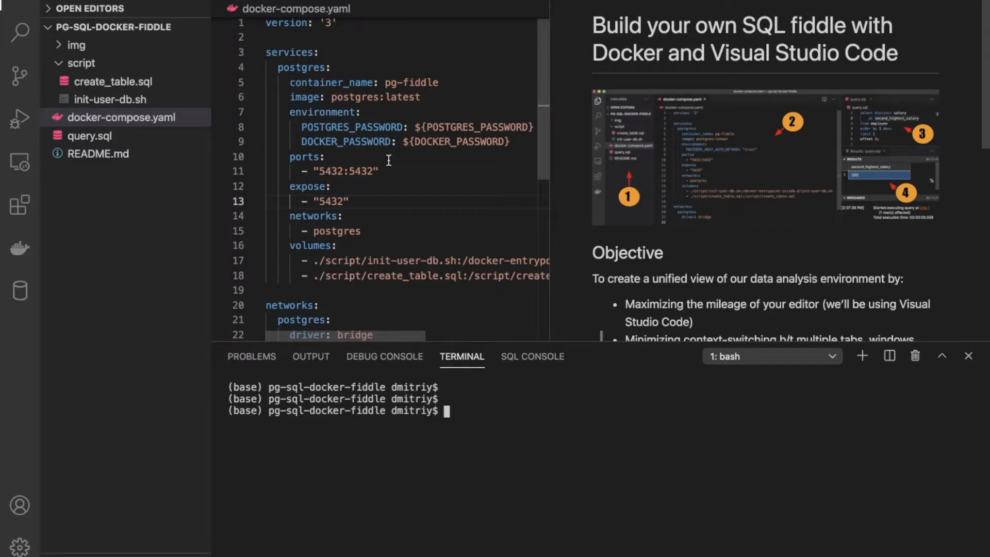
pyautogui.doubleClick(350, 126)
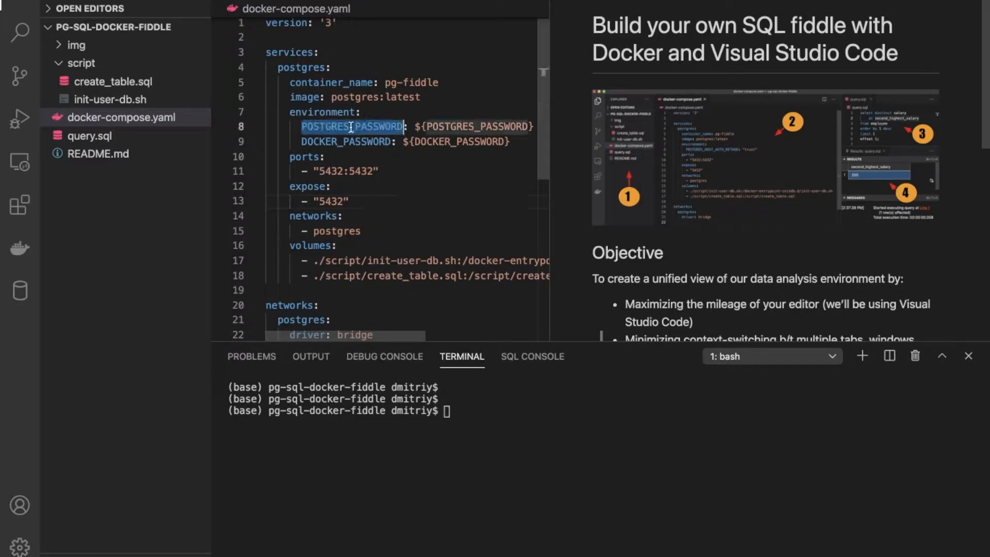
pyautogui.doubleClick(344, 141)
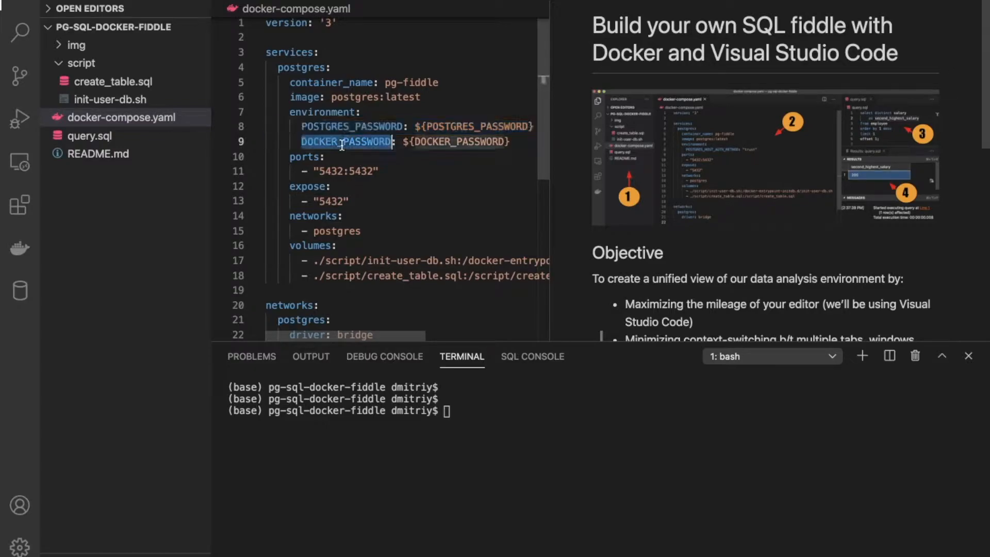
pyautogui.click(363, 215)
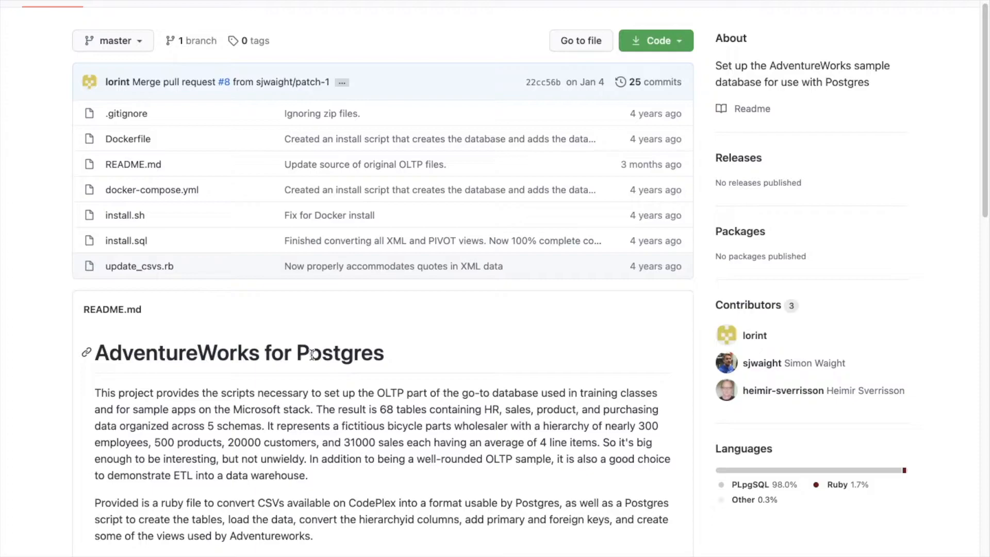
pyautogui.scroll(-3)
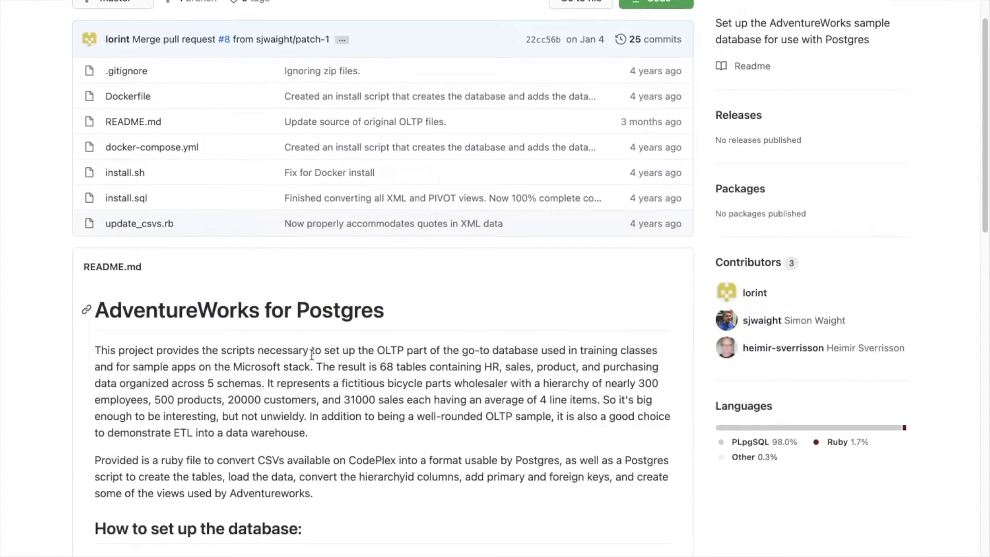
pyautogui.scroll(-3)
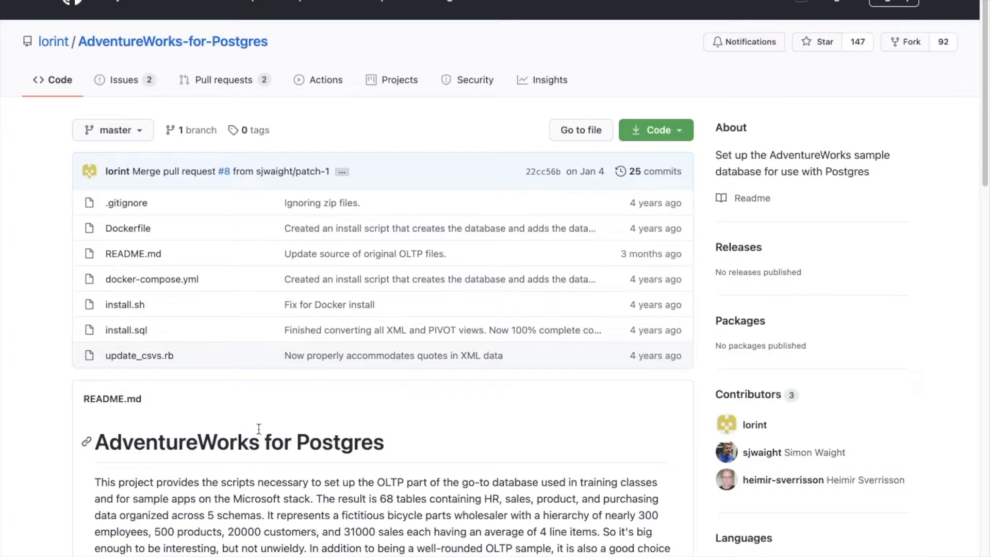
pyautogui.scroll(-3)
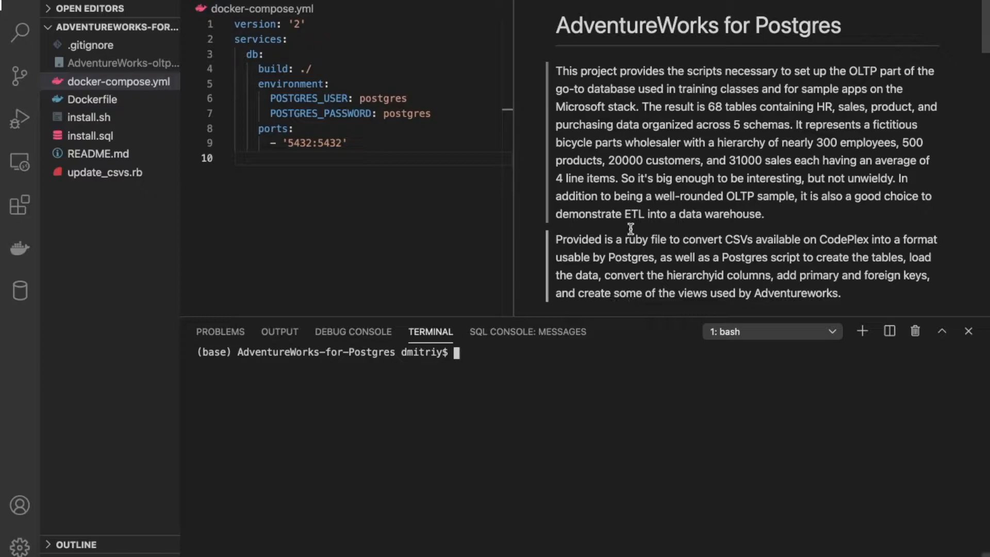
# - Scroll the README preview to the Docker note requiring adventure_works_2014_OLTP_script.zip
pyautogui.scroll(-3)
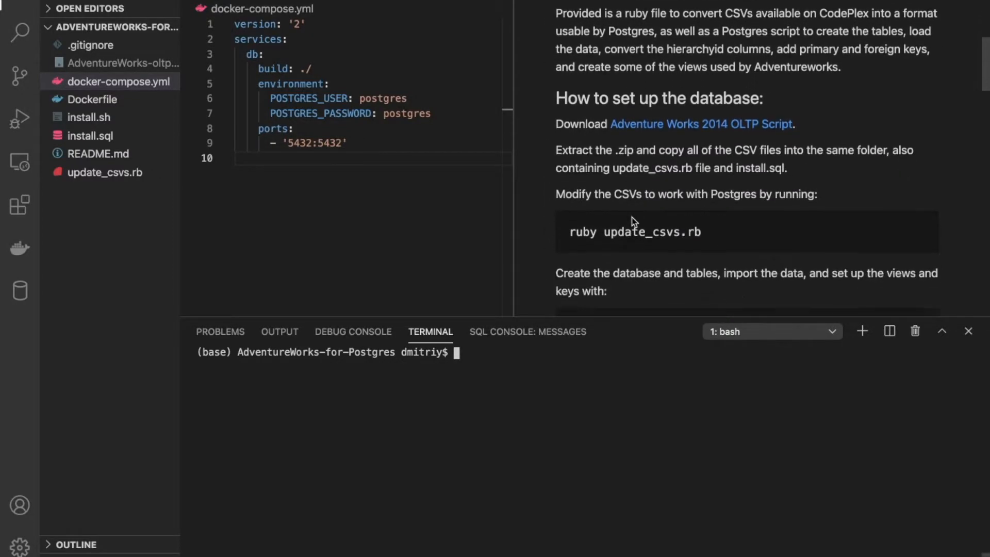
pyautogui.scroll(-3)
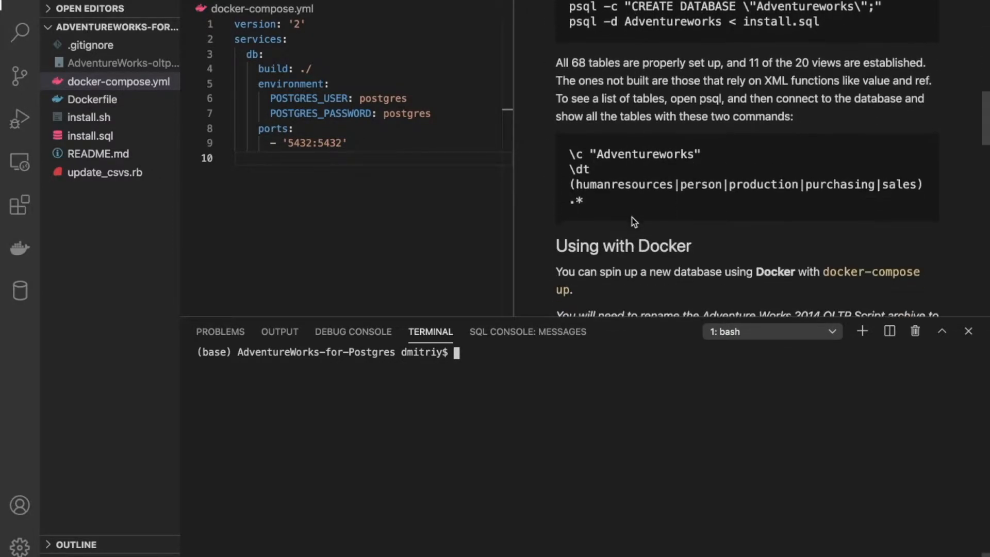
pyautogui.scroll(-3)
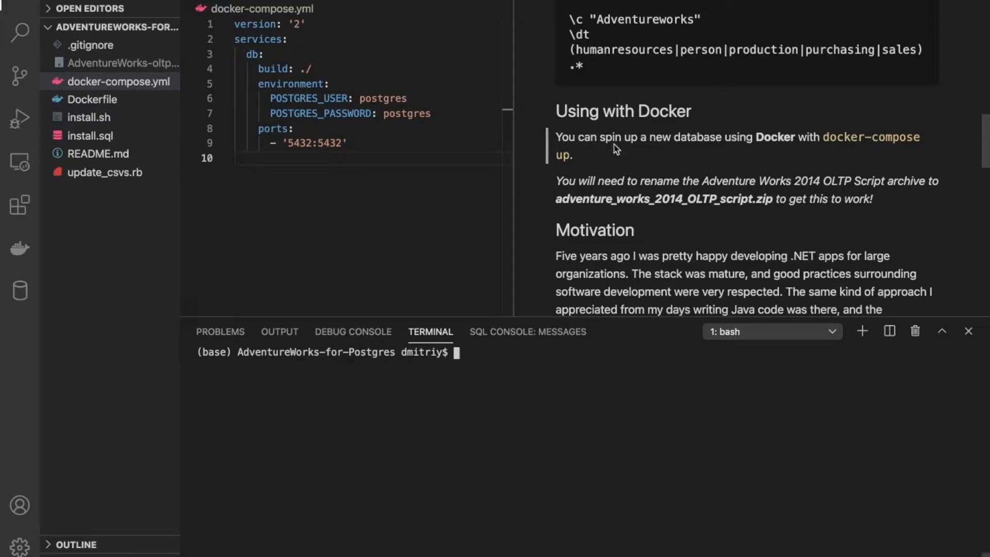
pyautogui.moveTo(734, 142)
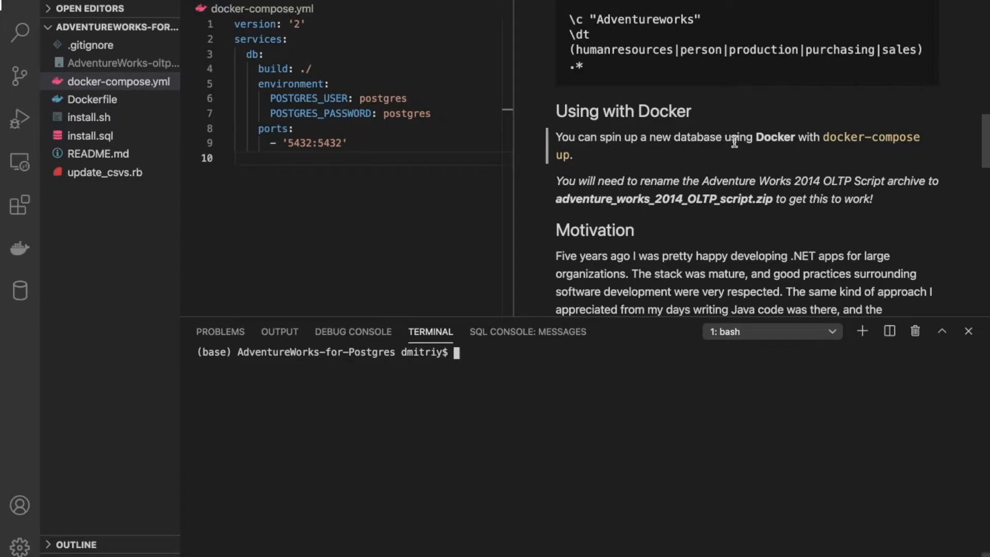
pyautogui.moveTo(857, 144)
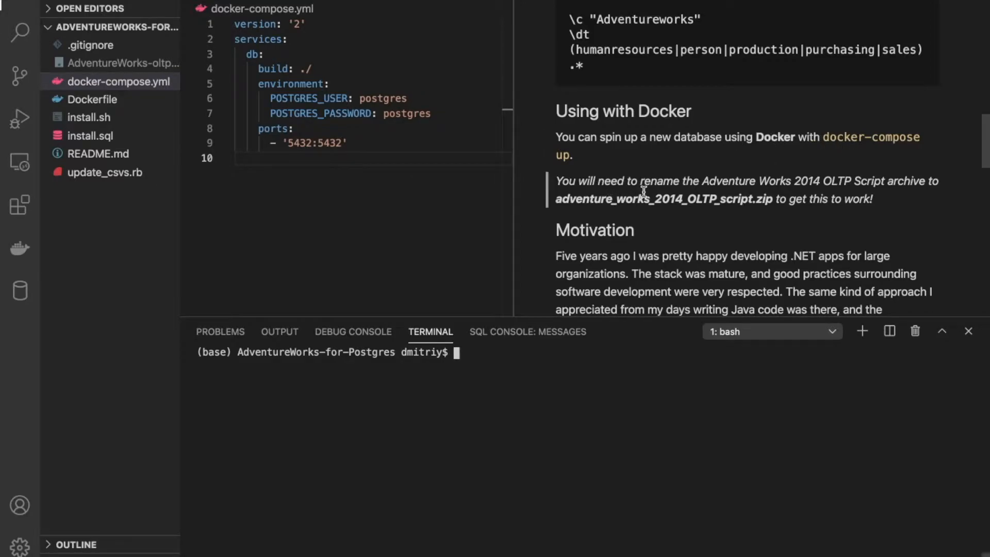
pyautogui.moveTo(815, 181)
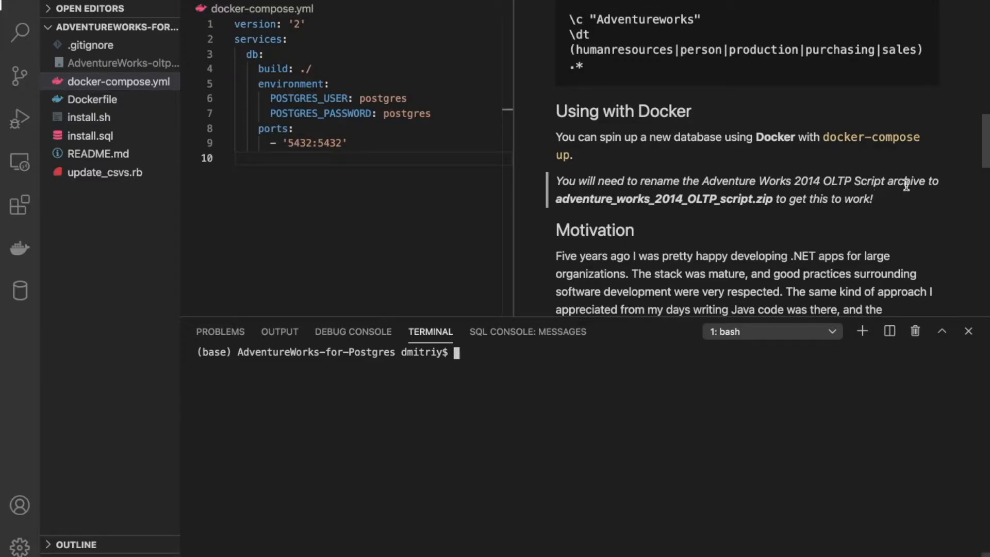
pyautogui.moveTo(649, 199)
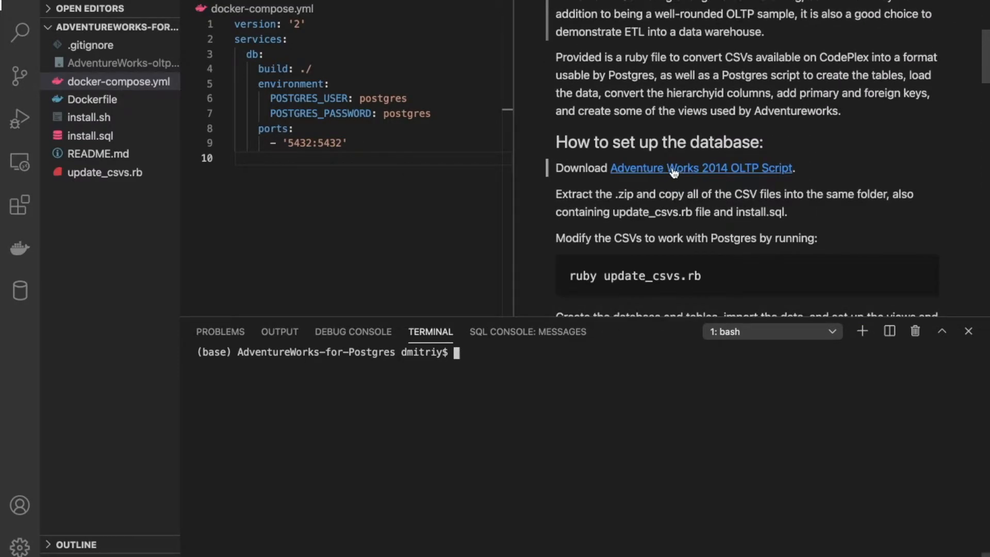
pyautogui.scroll(-3)
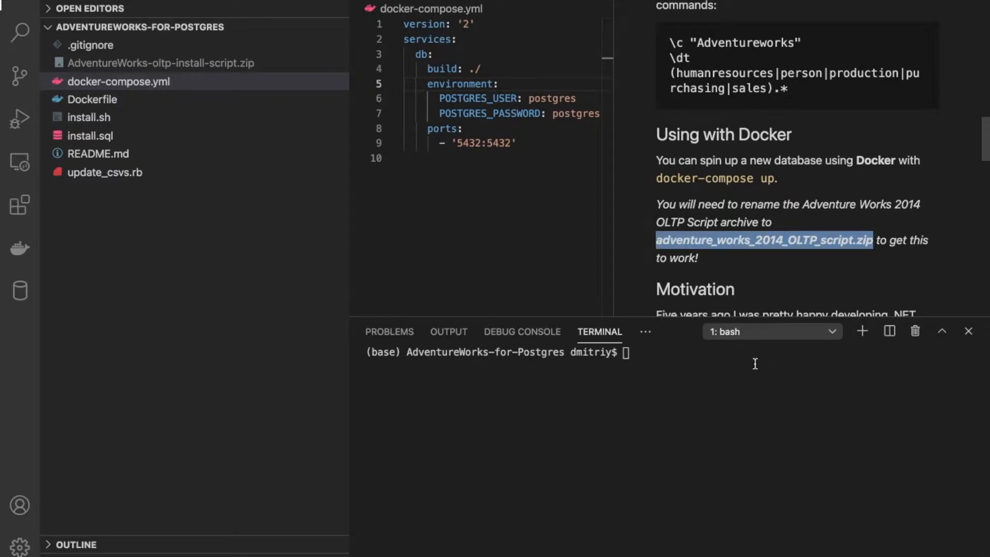
# - Rename AdventureWorks-oltp-install-script.zip to adventure_works_2014_OLTP_script.zip via mv and list the directory with ll
pyautogui.write('mv')
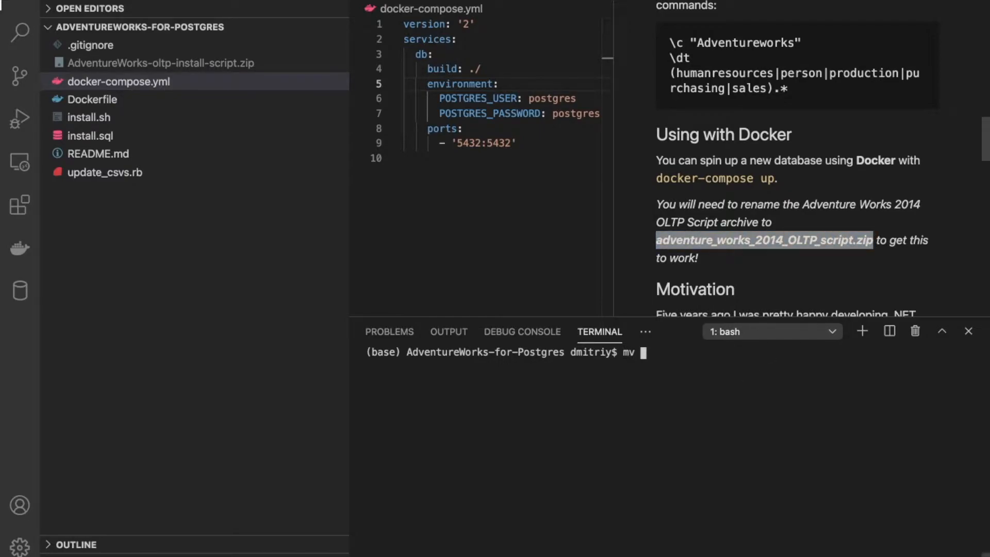
pyautogui.write('AdventureWorks-oltp-install-script.zip adventure_works_2014_OLTP_script.zip')
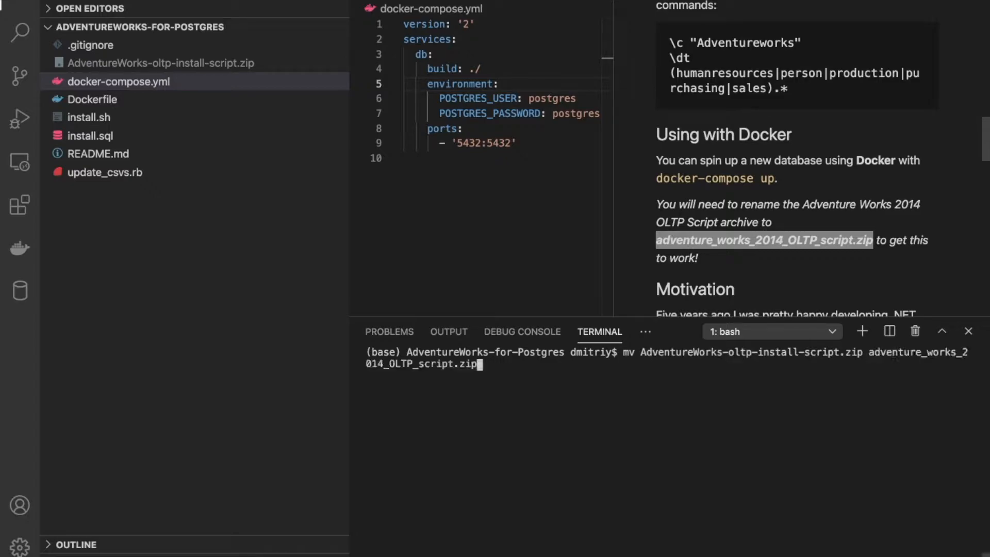
pyautogui.write('ll')
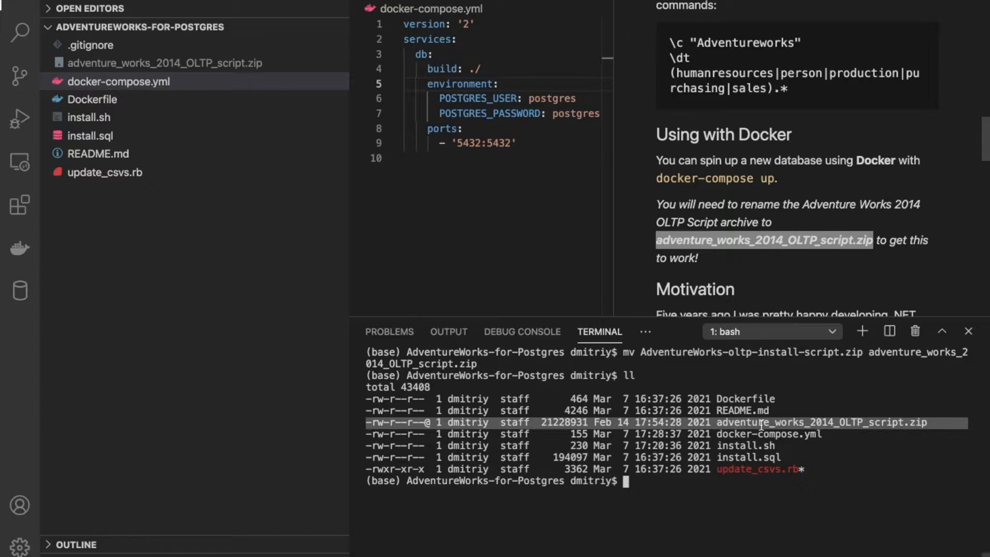
pyautogui.moveTo(761, 427)
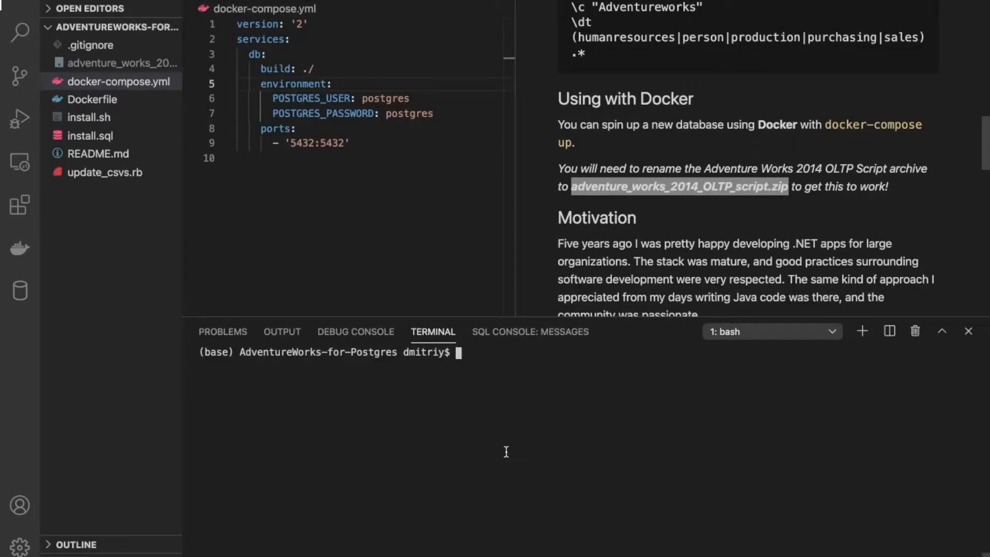
# - Run docker-compose up to build and start the database containers, with the Dockerfile shown
pyautogui.write('docke')
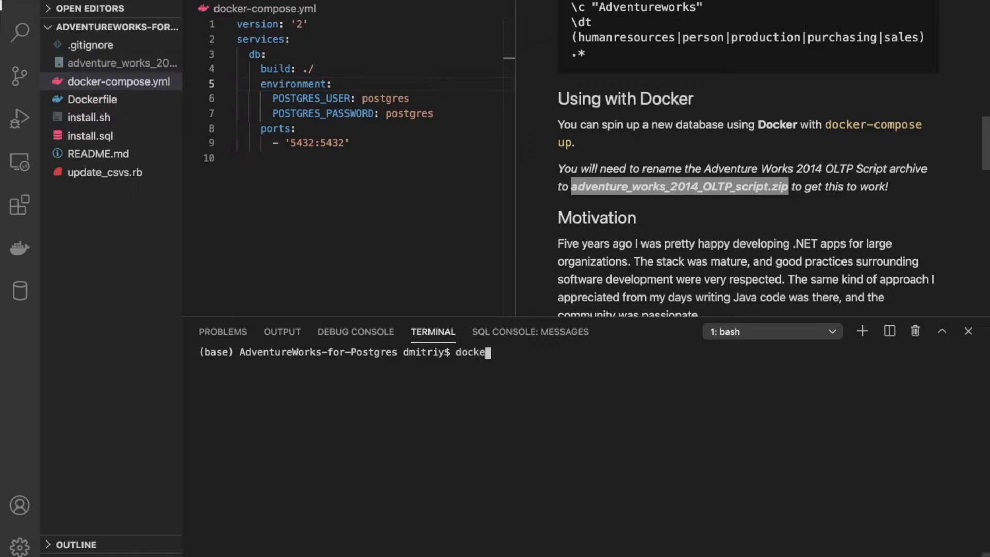
pyautogui.write('r-compose up -')
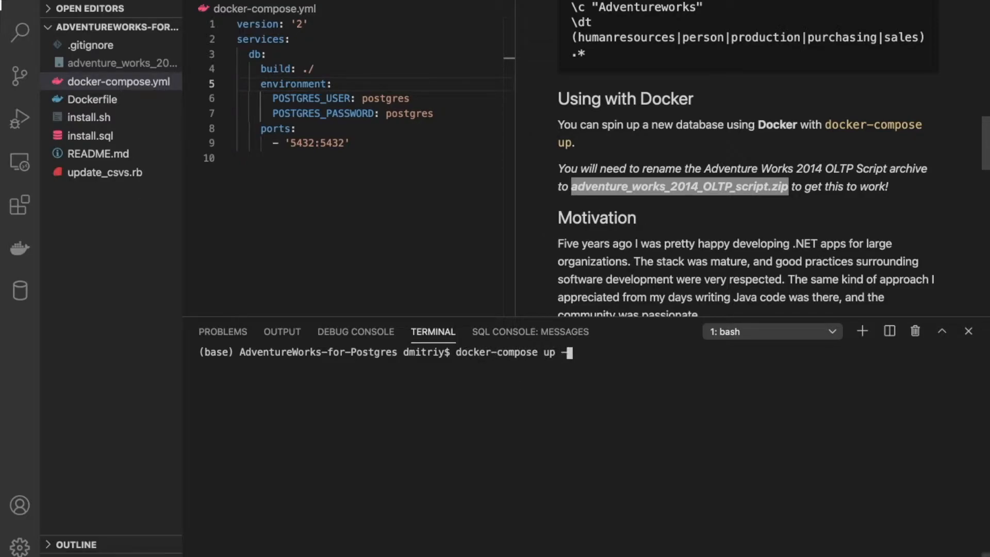
pyautogui.press('Enter')
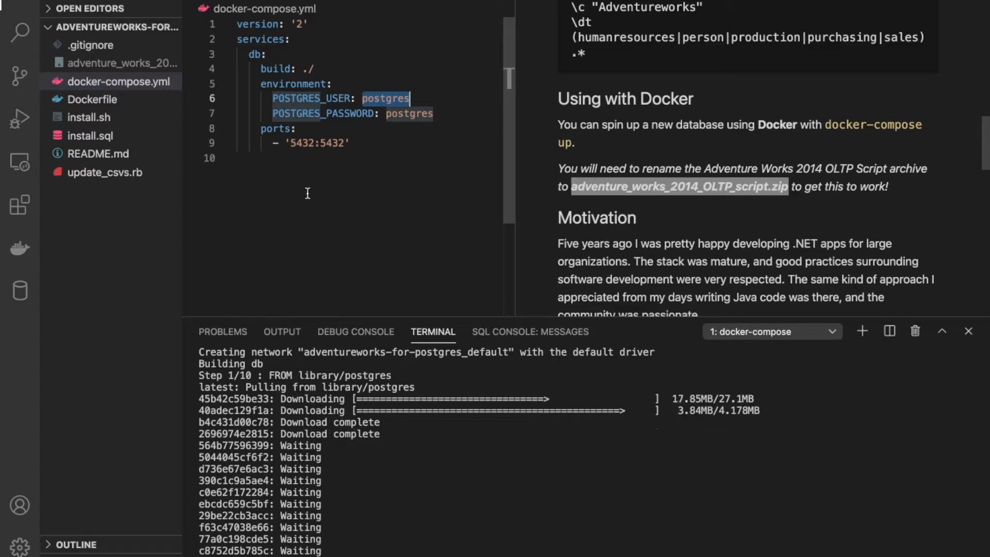
pyautogui.moveTo(317, 192)
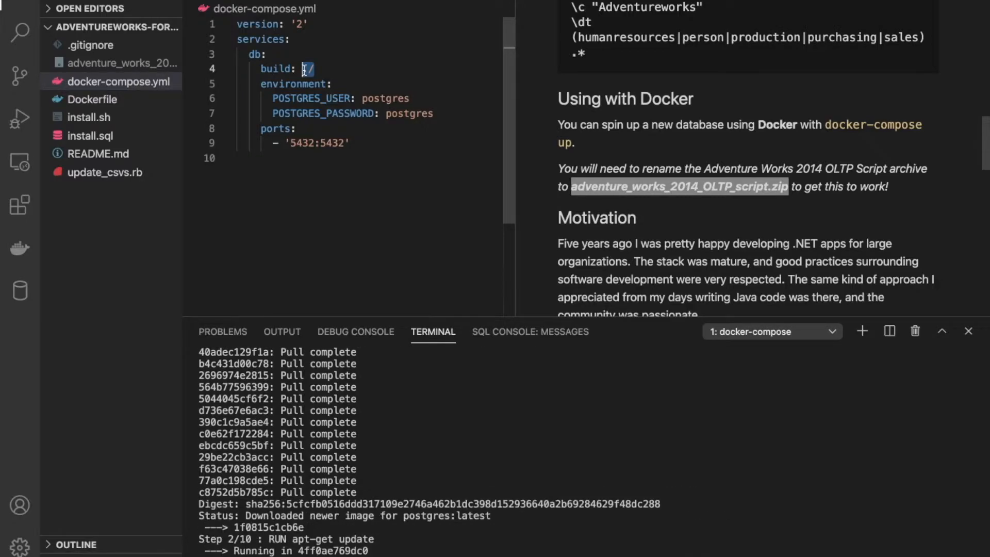
pyautogui.click(93, 100)
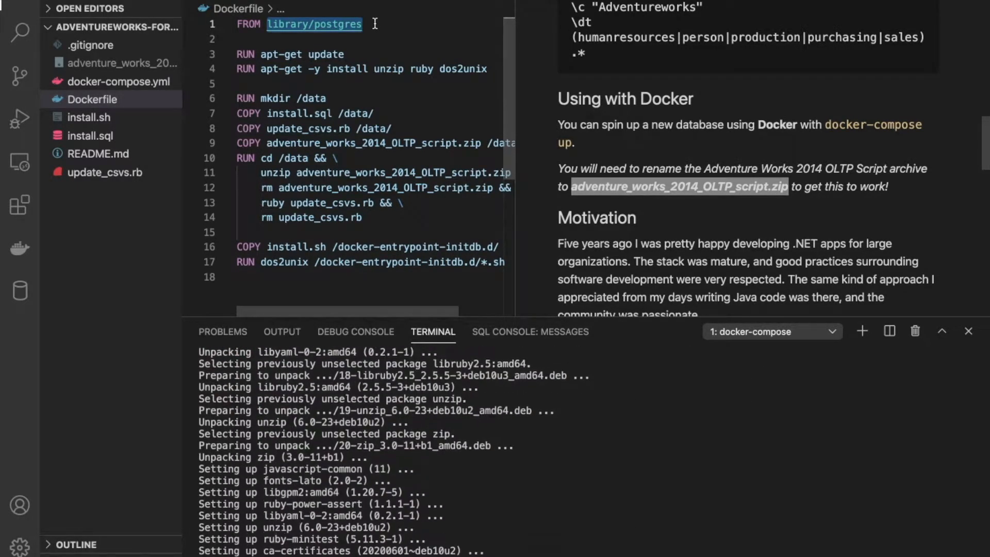
# - Review the compose file and Dockerfile while the adventureworks-for-postgres image finishes building
pyautogui.click(99, 81)
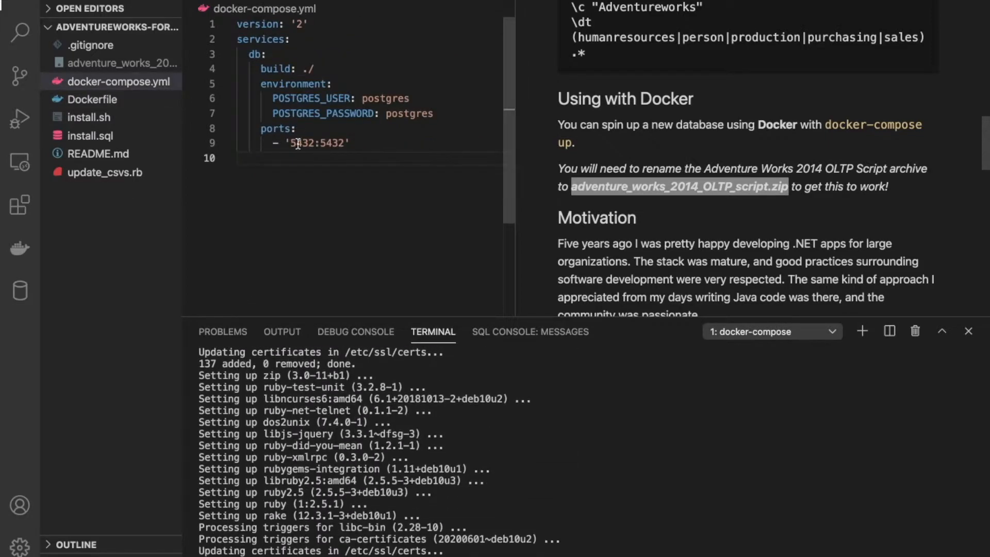
pyautogui.scroll(-3)
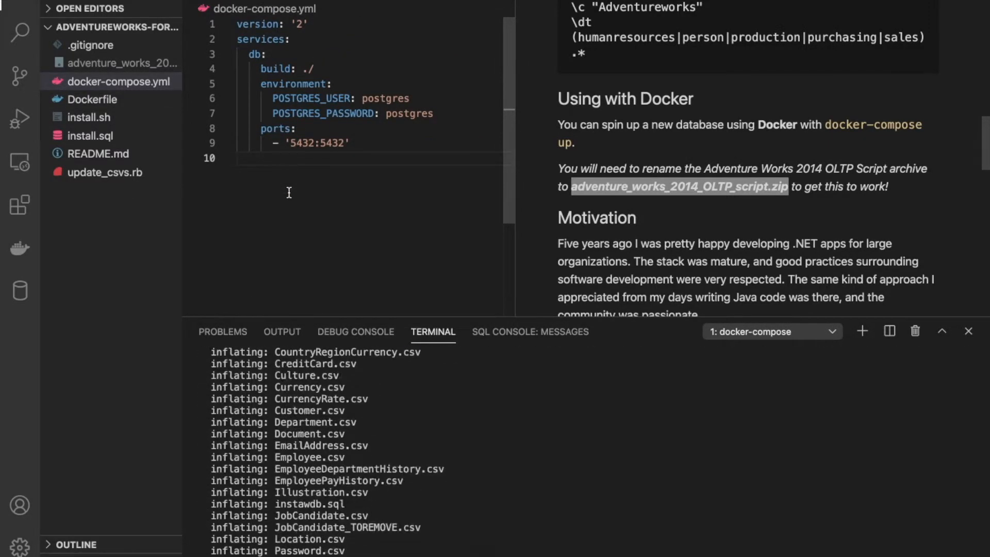
pyautogui.click(93, 99)
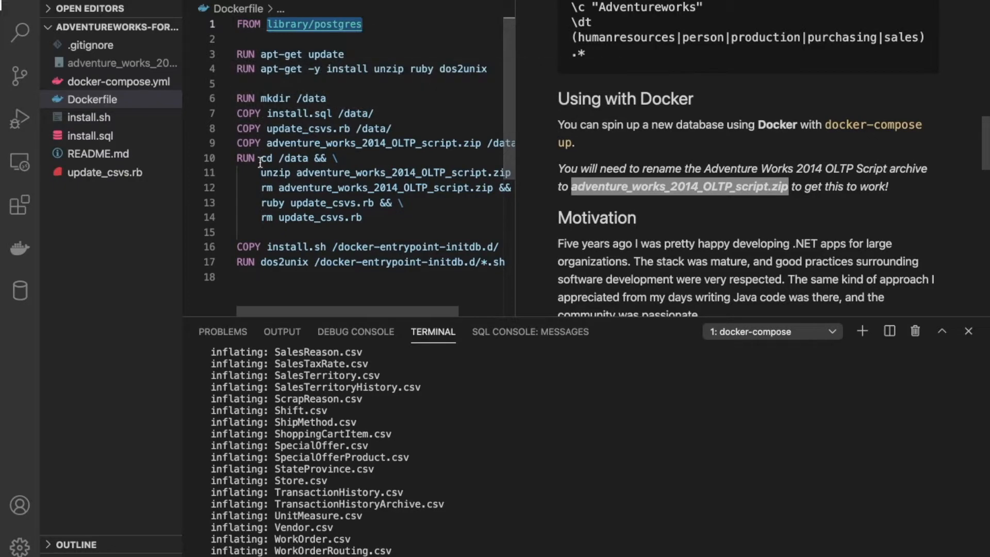
pyautogui.scroll(-3)
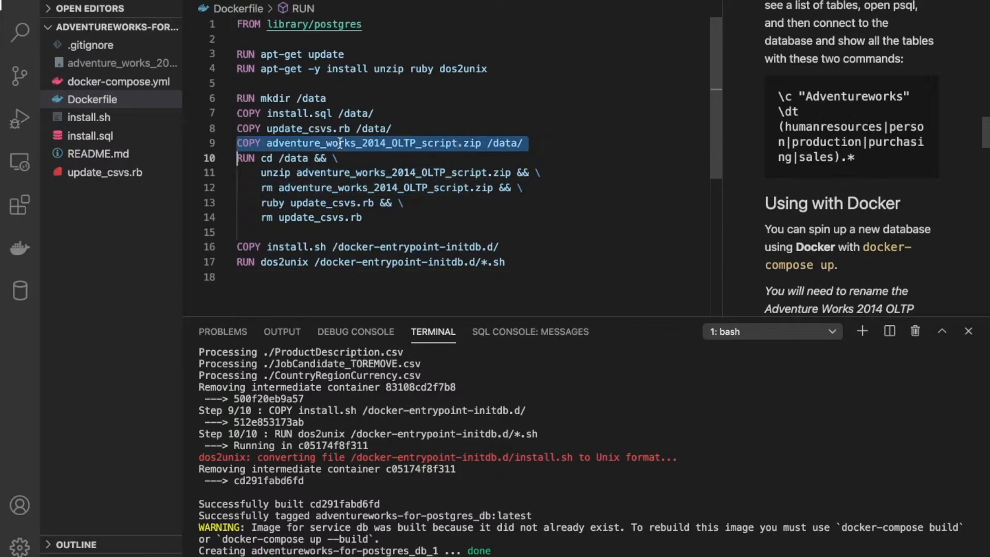
pyautogui.moveTo(377, 150)
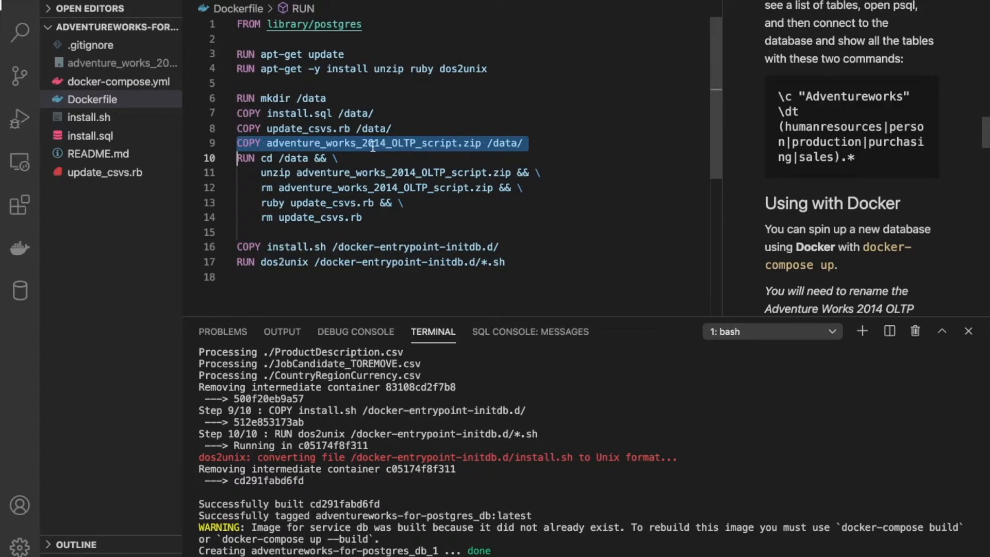
pyautogui.moveTo(272, 203)
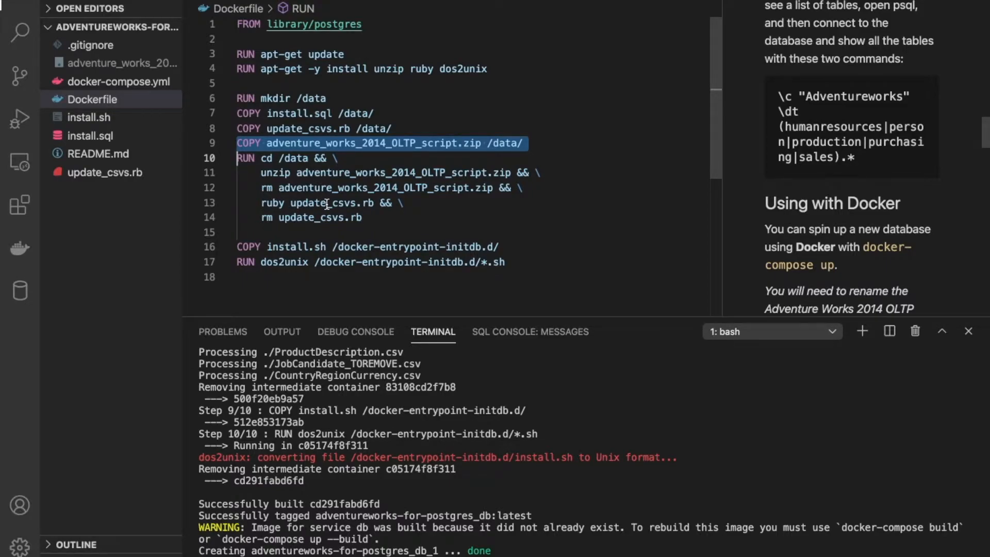
pyautogui.scroll(-3)
pyautogui.write('docker ps')
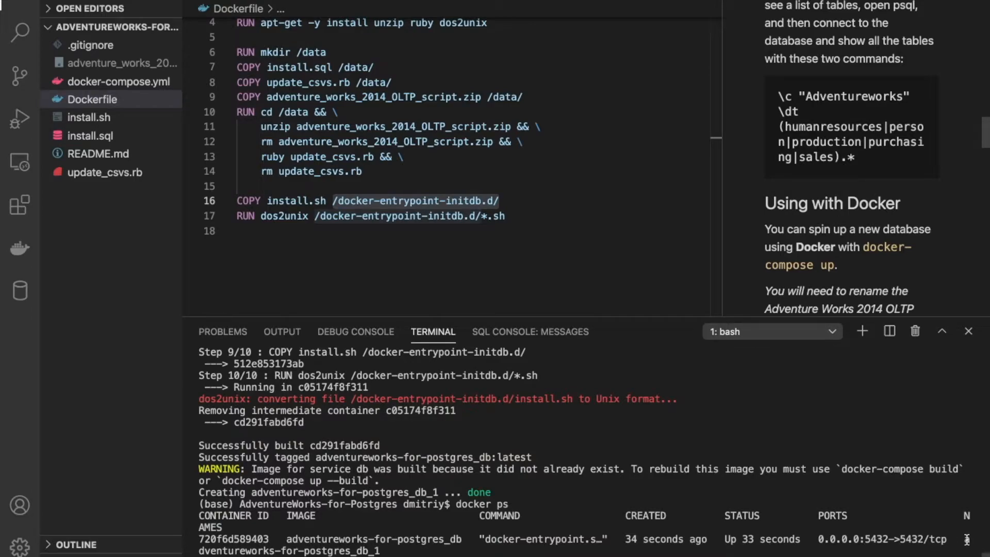
pyautogui.moveTo(180, 380)
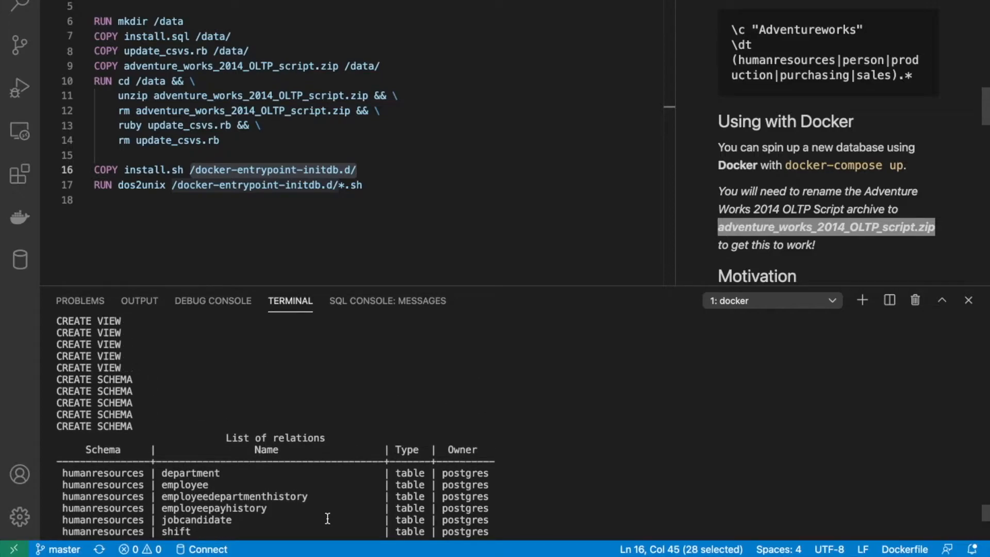
# - Scroll the terminal through the created humanresources, person and production tables
pyautogui.scroll(-3)
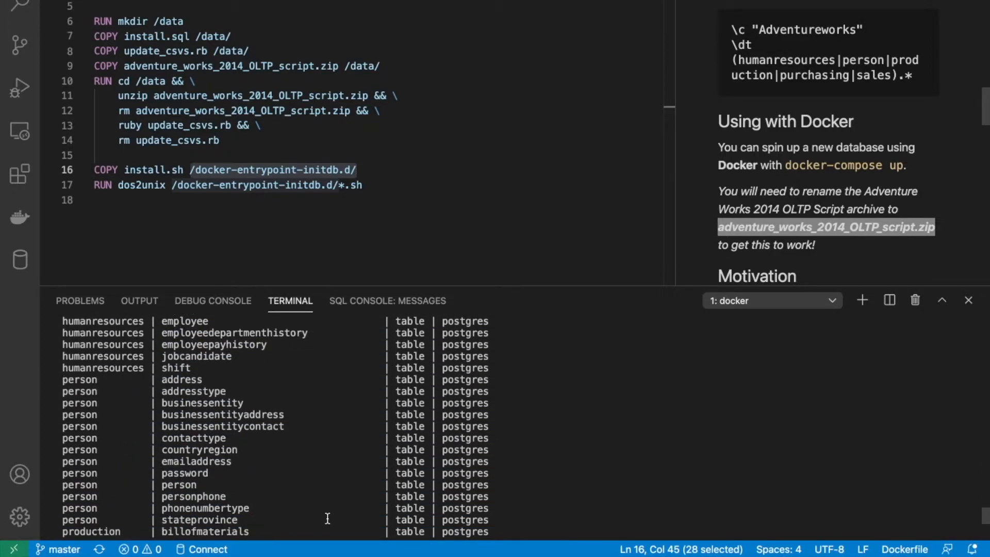
pyautogui.scroll(-3)
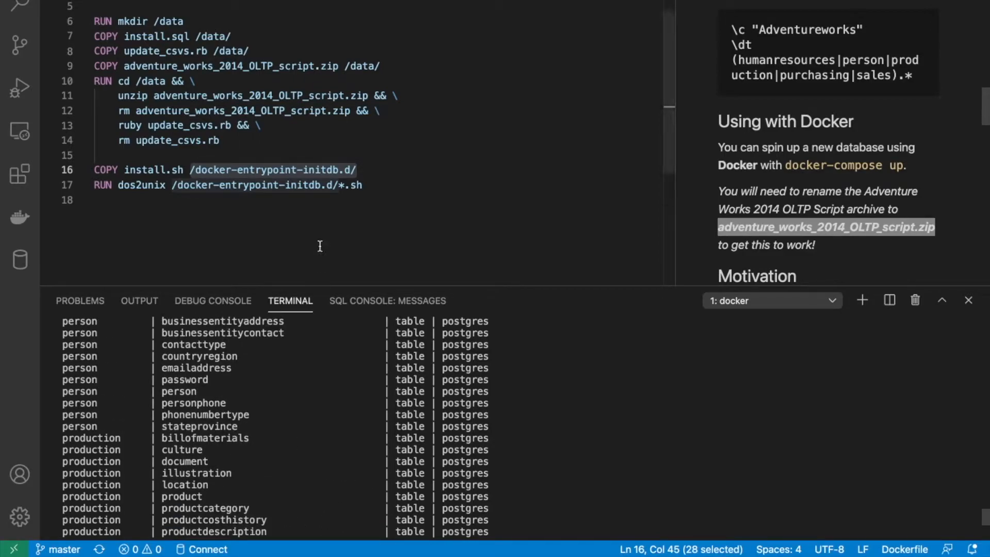
pyautogui.rightClick(297, 394)
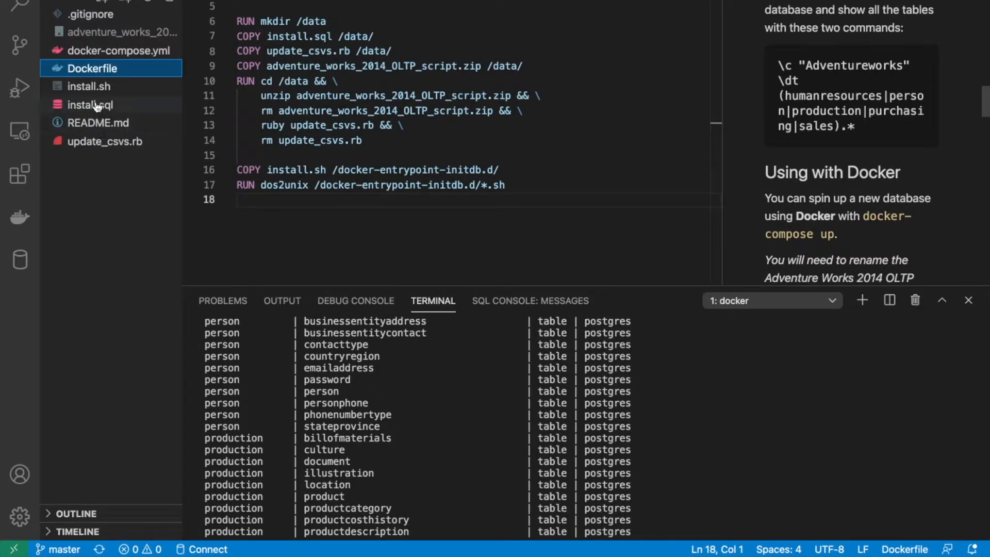
# - Review install.sh's docker user and Adventureworks database creation commands, then the compose file
pyautogui.click(89, 86)
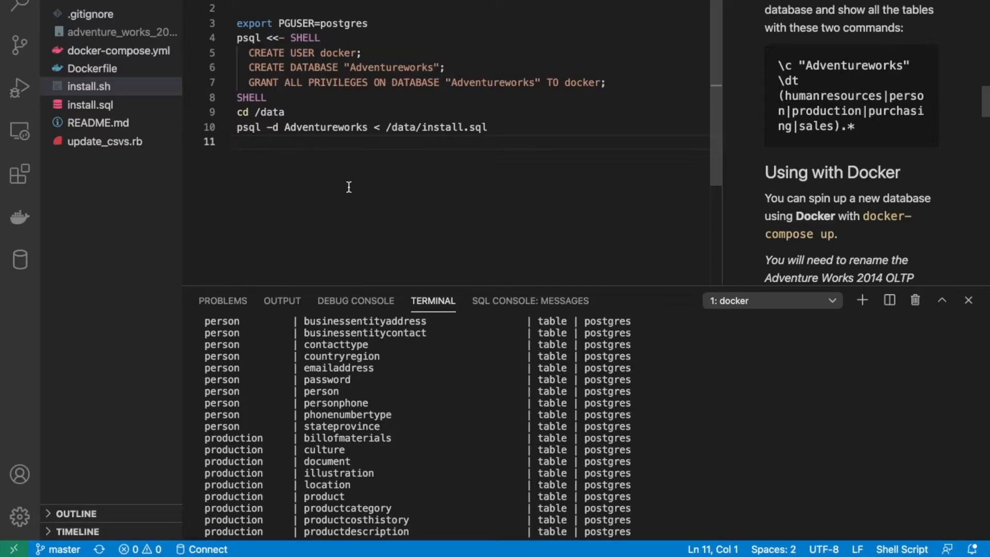
pyautogui.moveTo(248, 82); pyautogui.dragTo(487, 127)
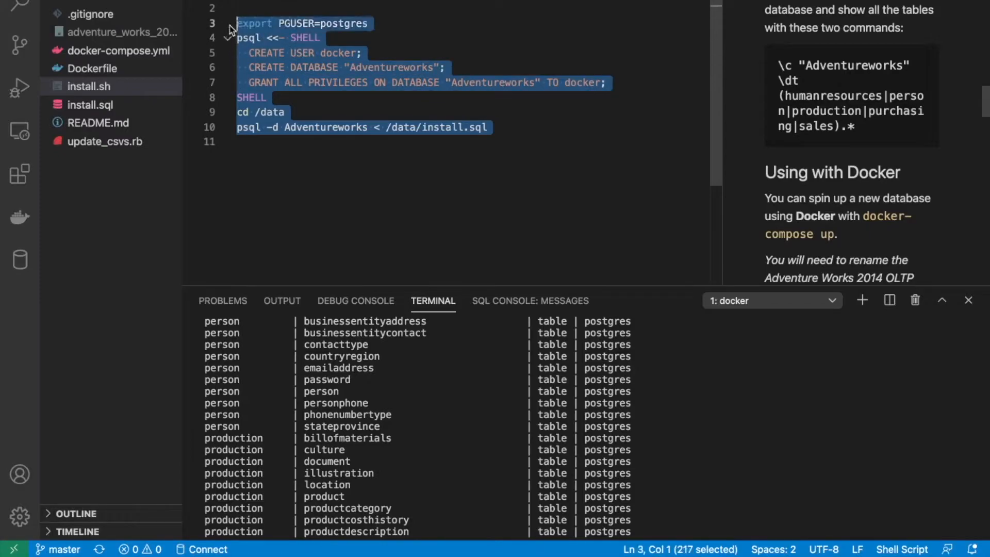
pyautogui.click(241, 155)
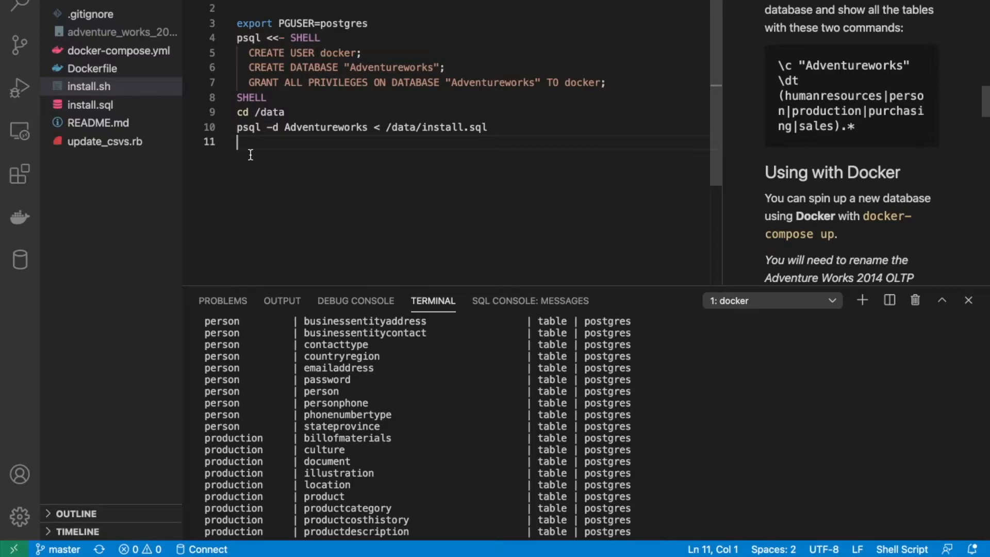
pyautogui.moveTo(397, 115)
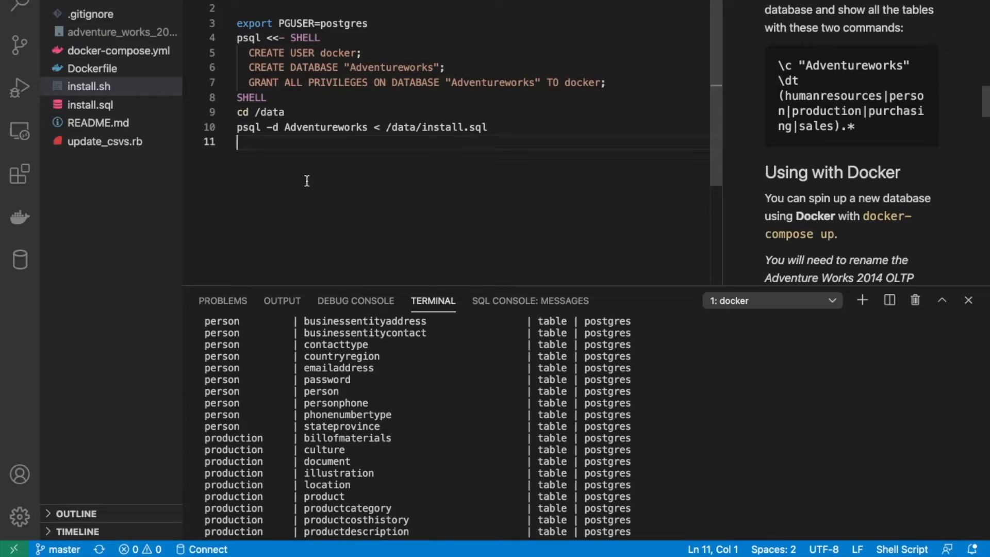
pyautogui.doubleClick(336, 53)
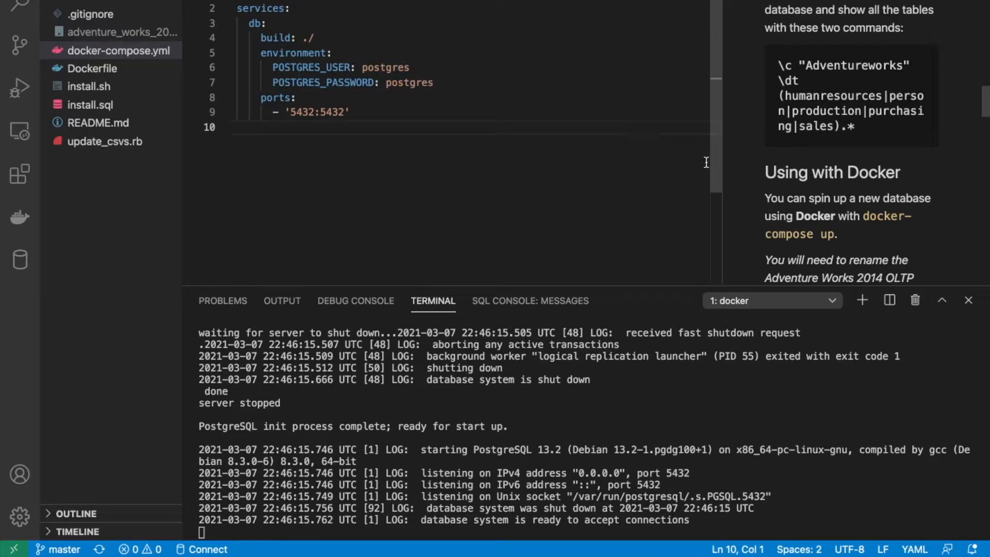
pyautogui.moveTo(721, 159)
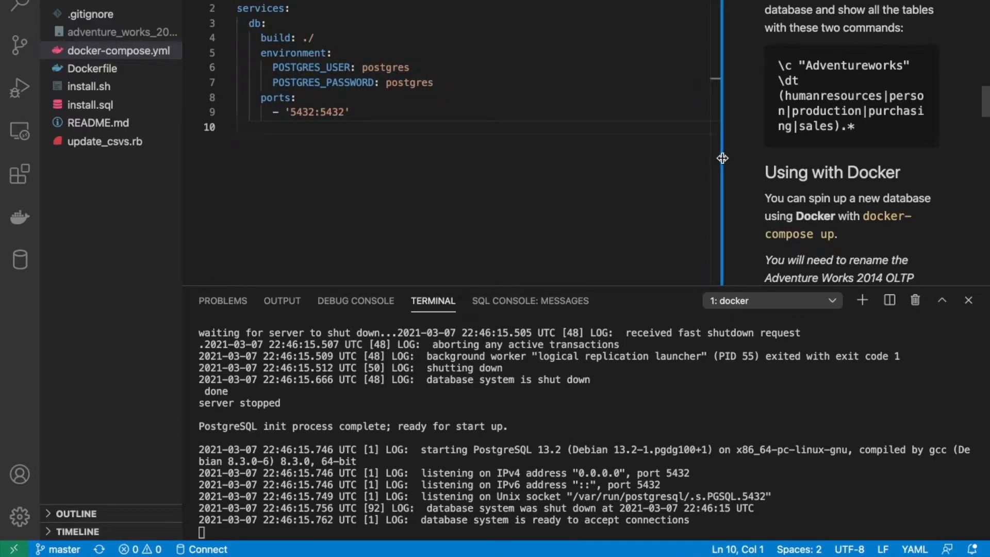
# - Launch SQLTools Management: Add New Connection from the Command Palette by searching SQL
pyautogui.scroll(-3)
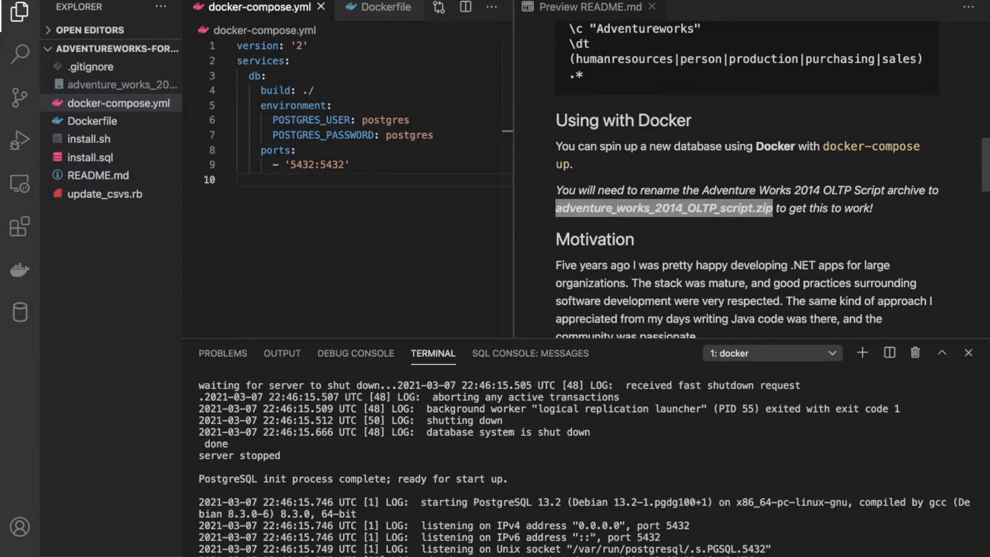
pyautogui.moveTo(972, 439)
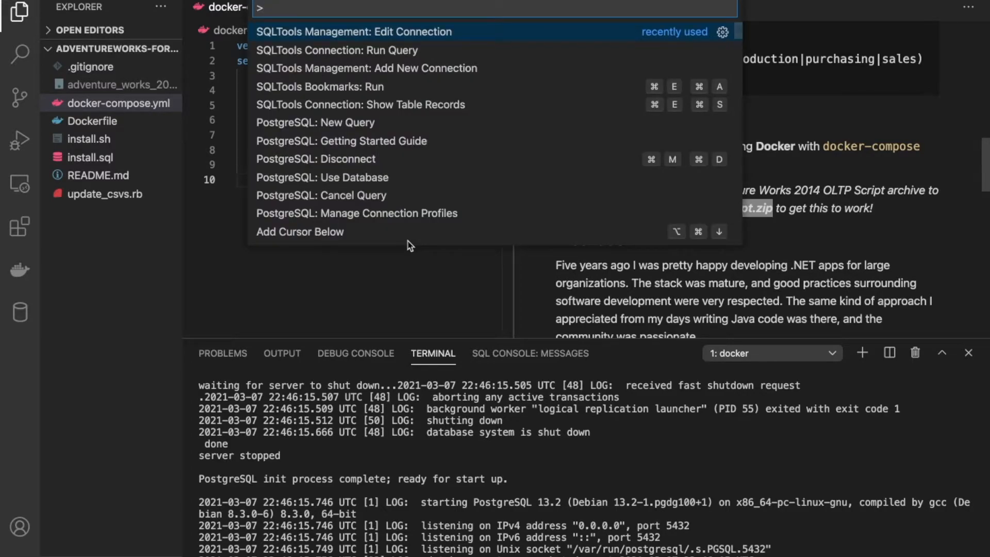
pyautogui.write('SQL')
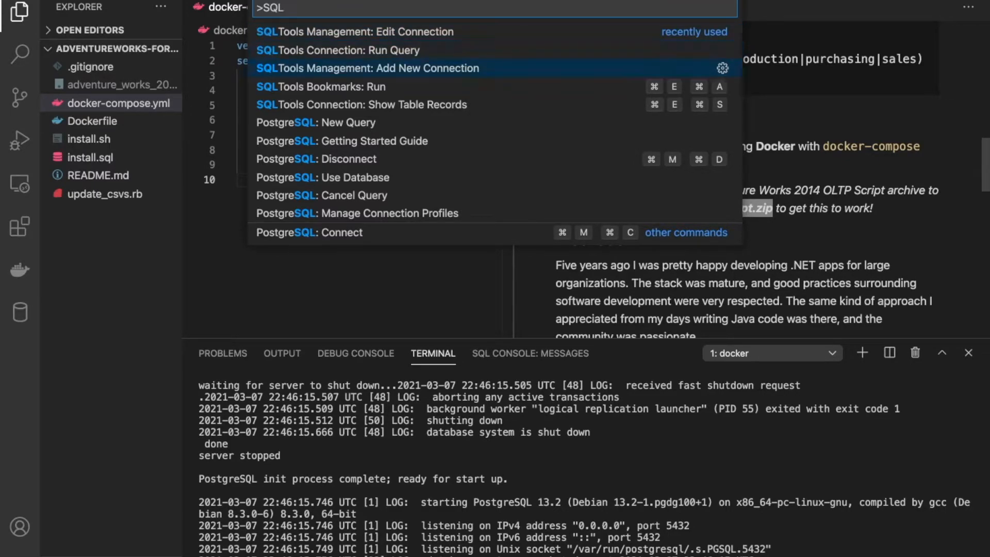
pyautogui.press('Escape')
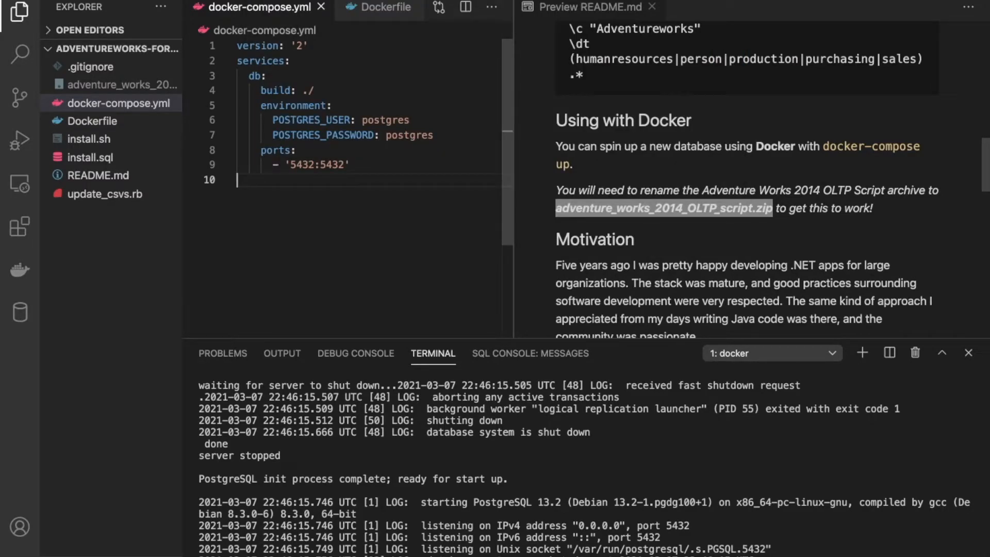
pyautogui.press('Cmd+Shift+P')
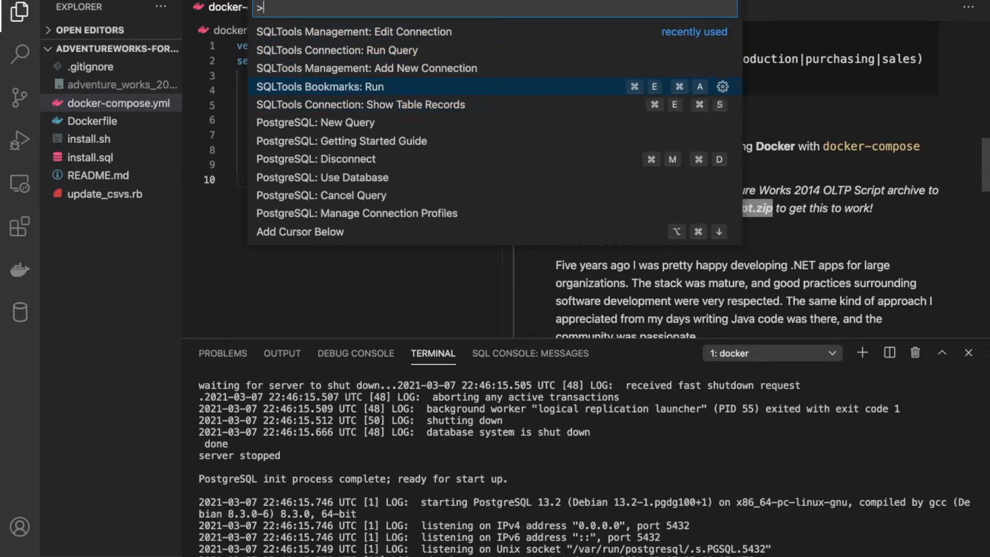
pyautogui.click(366, 68)
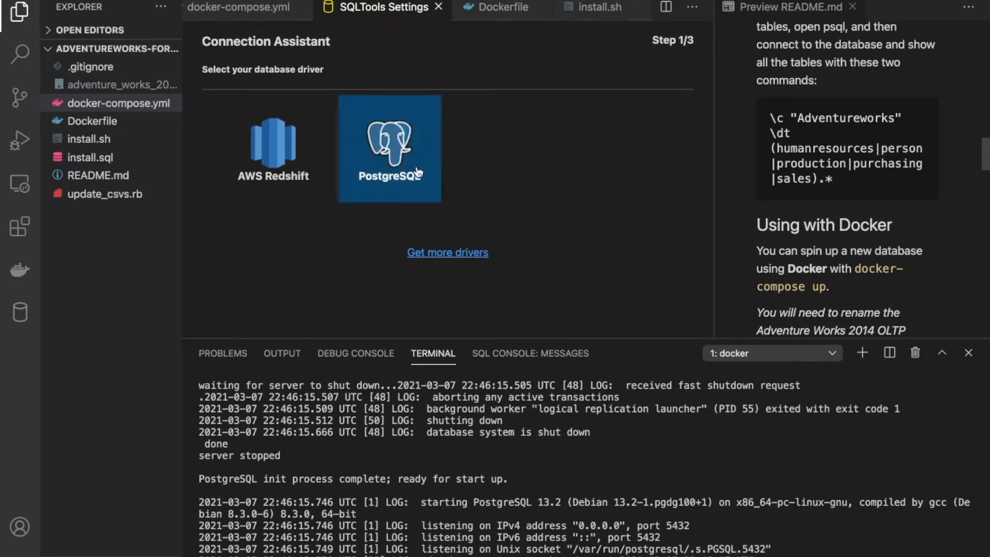
# - Choose the PostgreSQL driver and name the connection Adventureworks, fixing its spelling
pyautogui.click(390, 148)
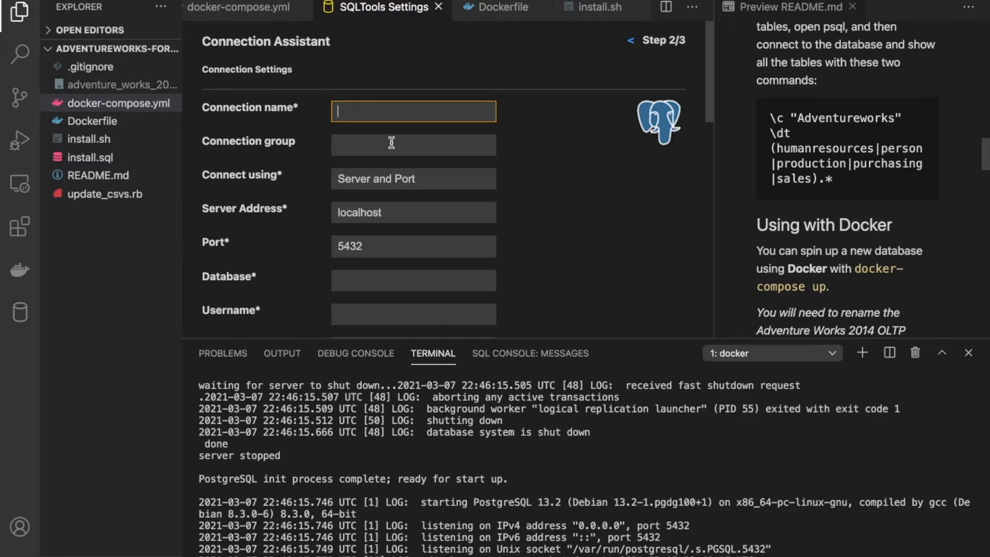
pyautogui.write('Ad')
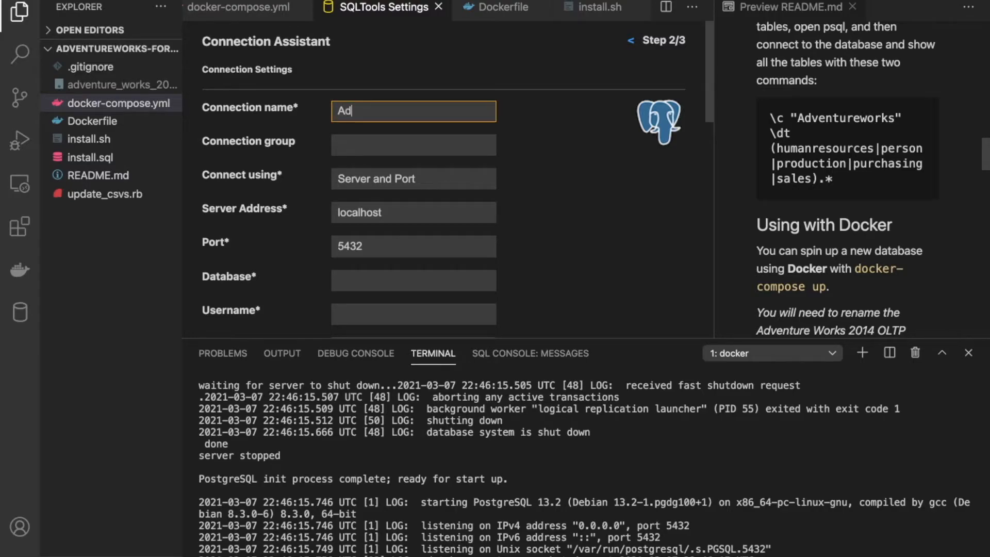
pyautogui.write('ventureworkds')
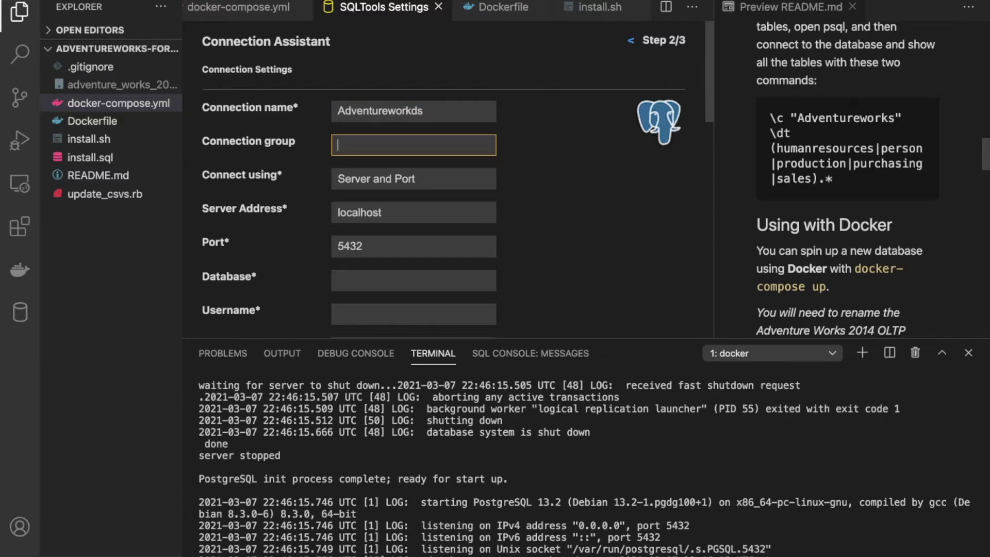
pyautogui.scroll(-3)
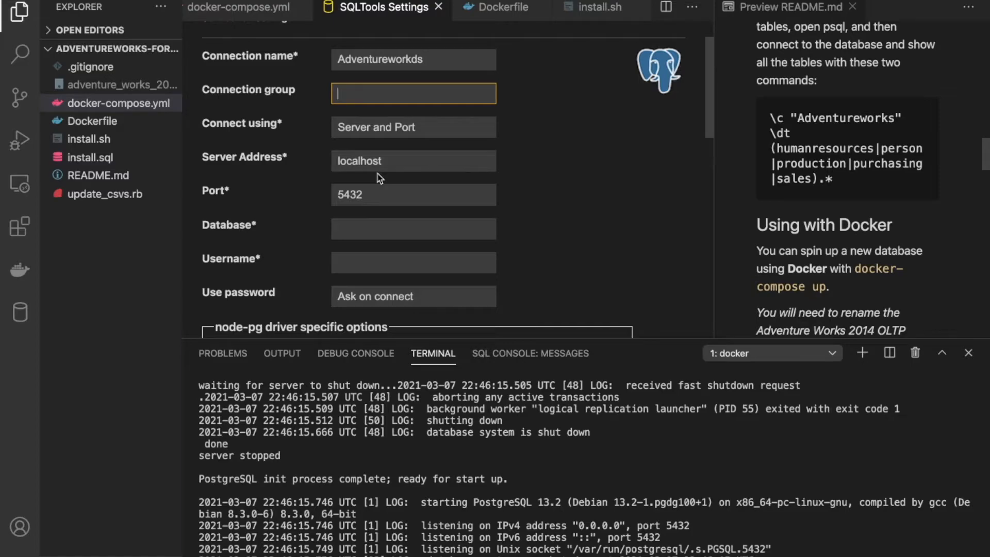
pyautogui.scroll(-3)
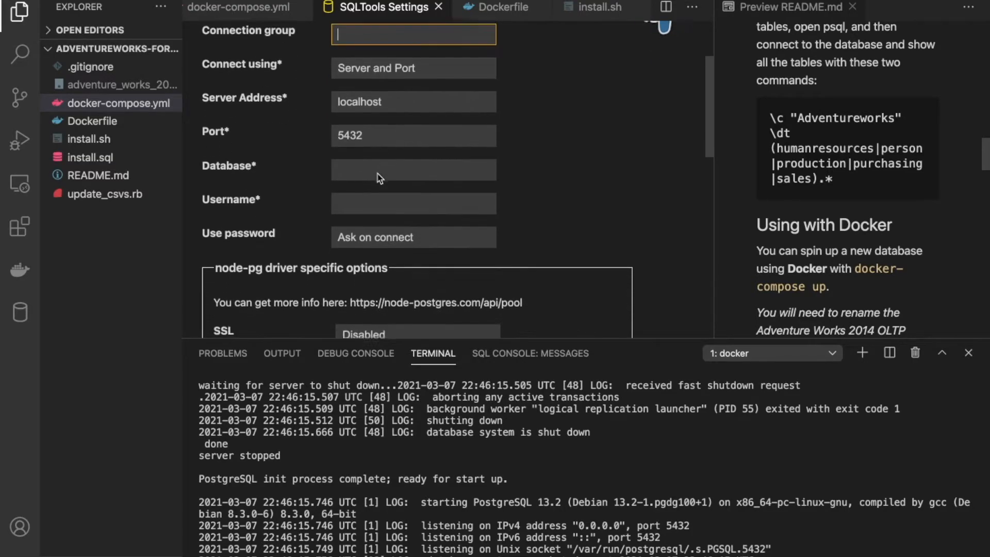
pyautogui.click(413, 169)
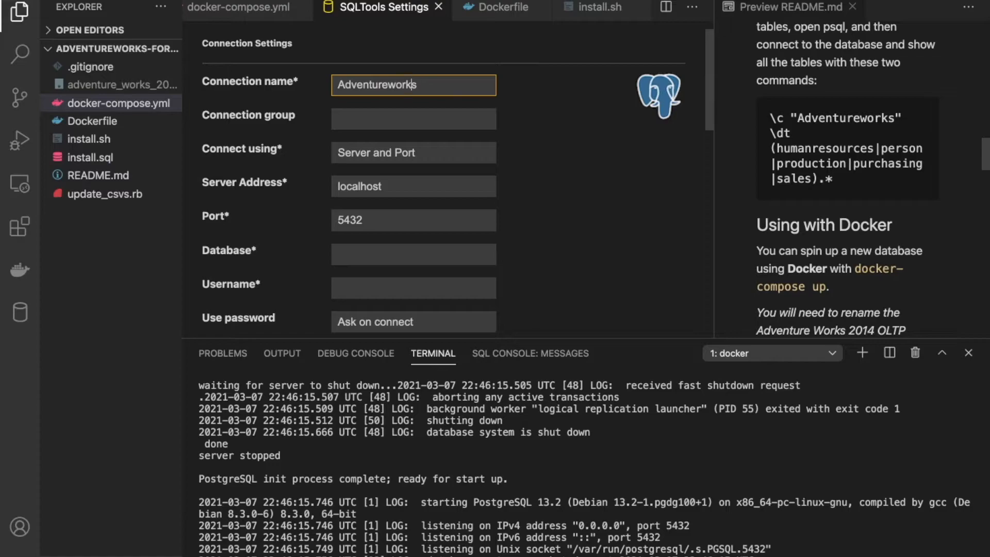
# - Reuse Adventureworks as the database, username postgres, with the password asked on connect
pyautogui.doubleClick(377, 85)
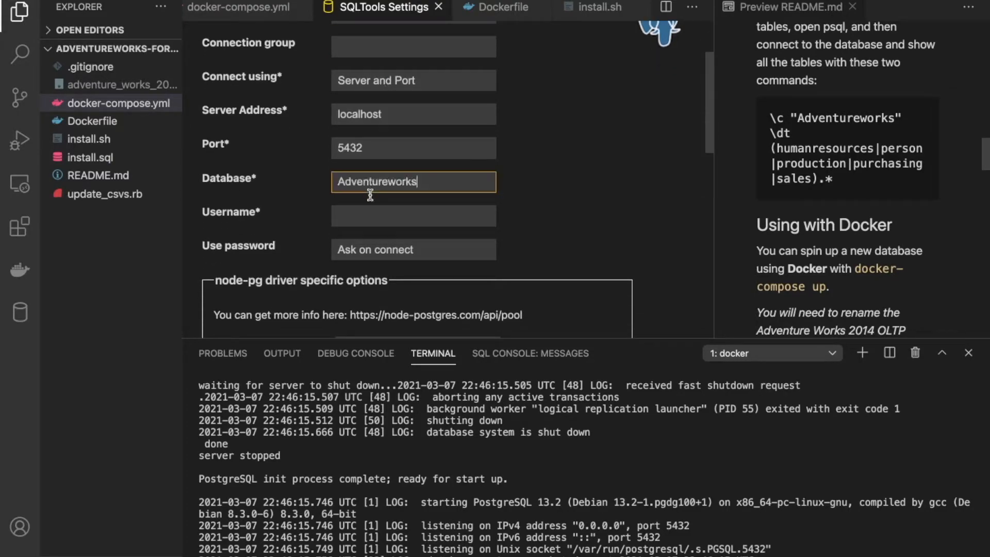
pyautogui.write('postgres')
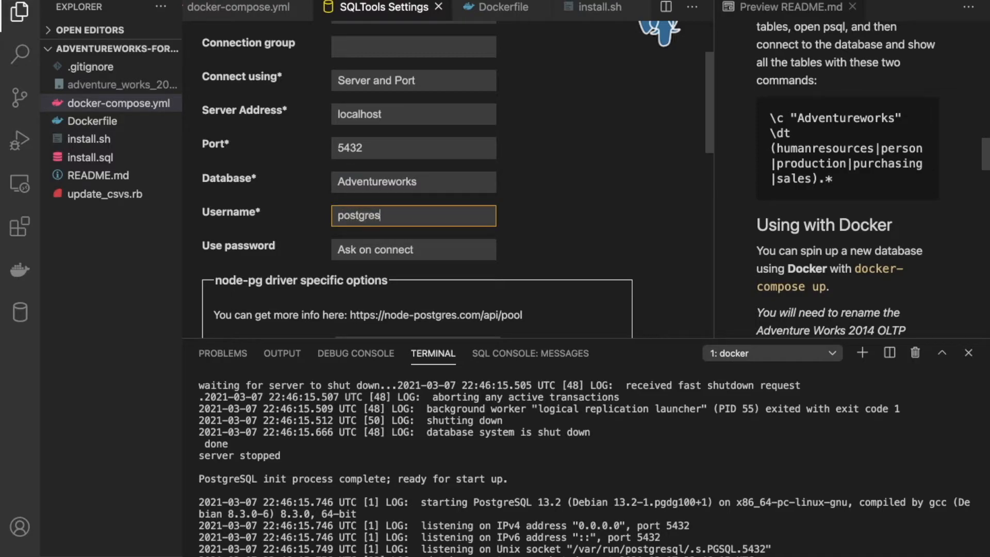
pyautogui.click(412, 249)
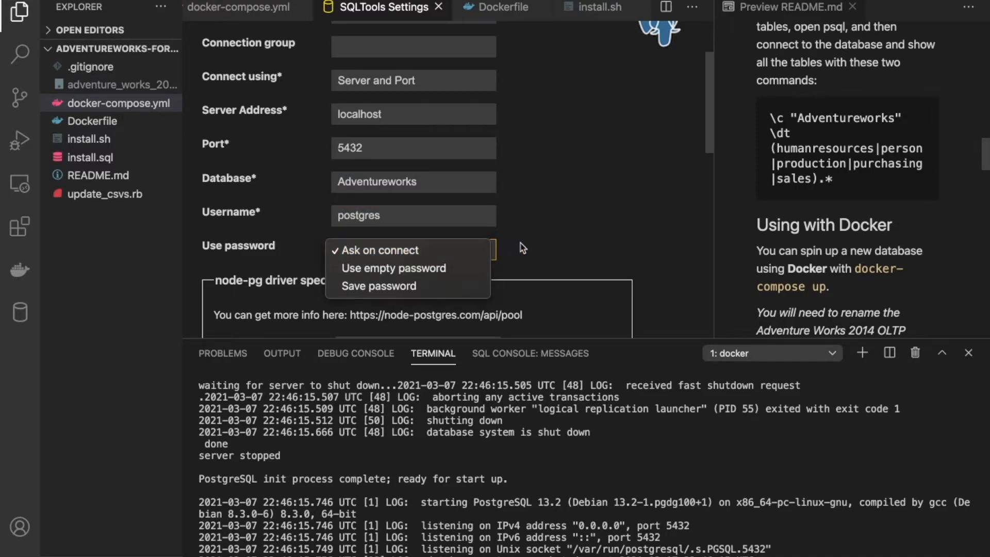
pyautogui.click(379, 249)
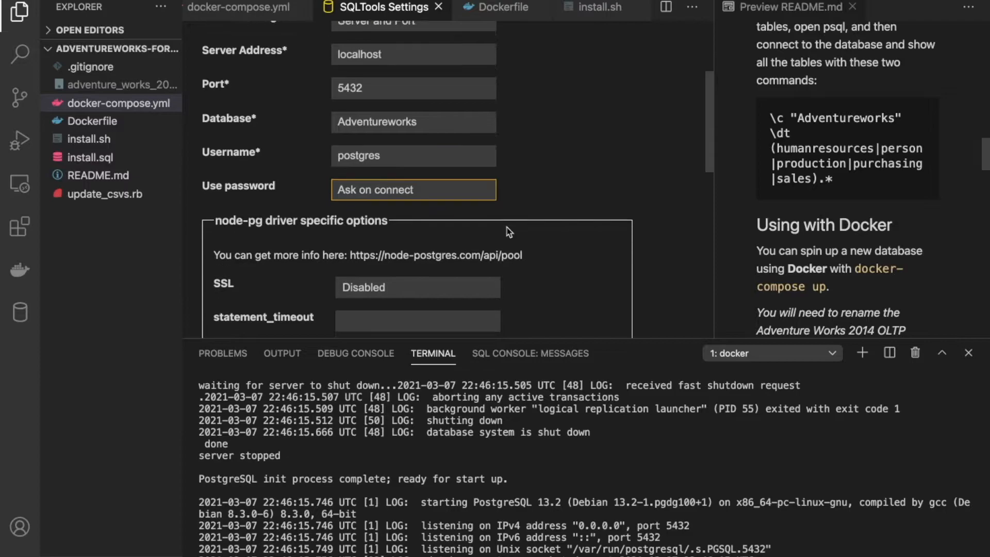
# - Test the Adventureworks connection successfully and save it to SQLTools settings
pyautogui.scroll(-3)
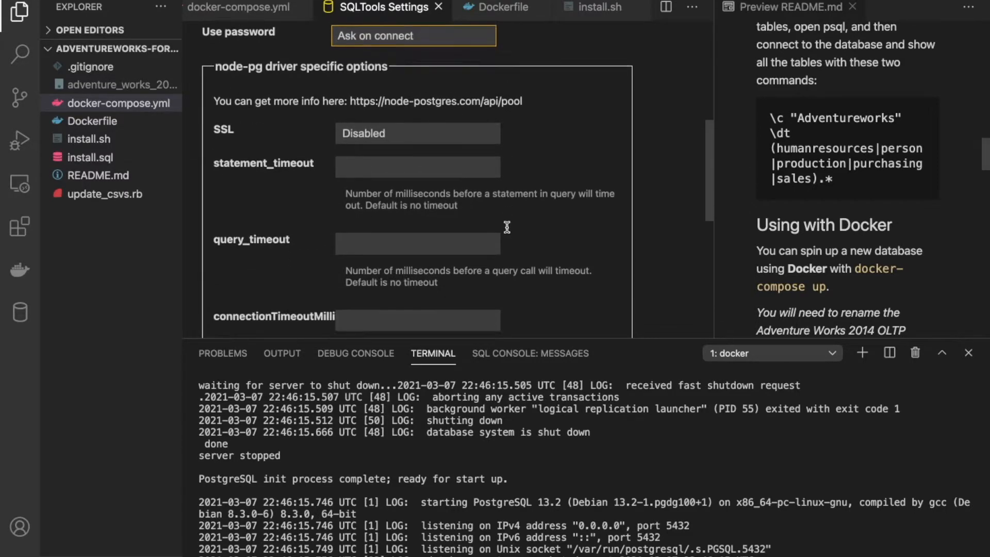
pyautogui.scroll(-3)
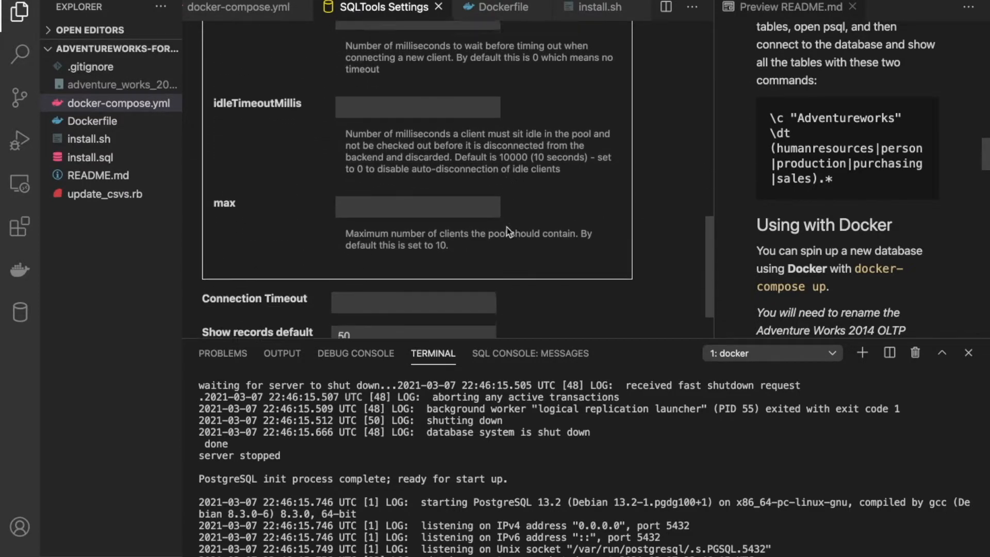
pyautogui.scroll(-3)
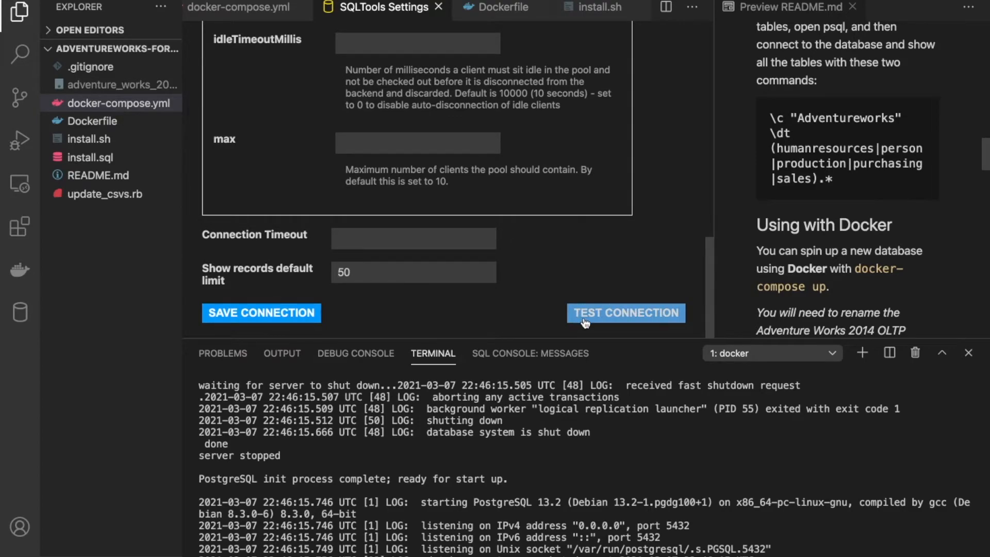
pyautogui.click(625, 313)
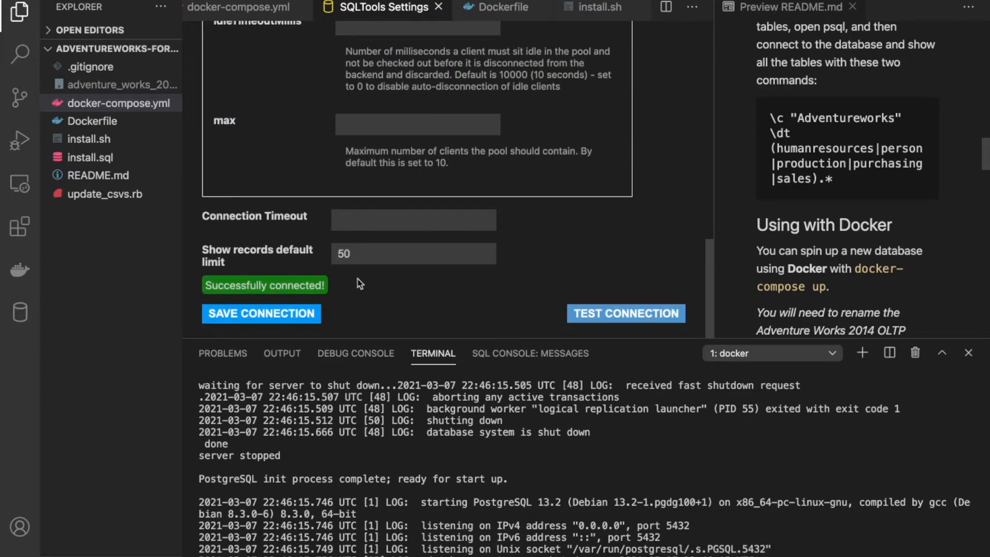
pyautogui.click(261, 313)
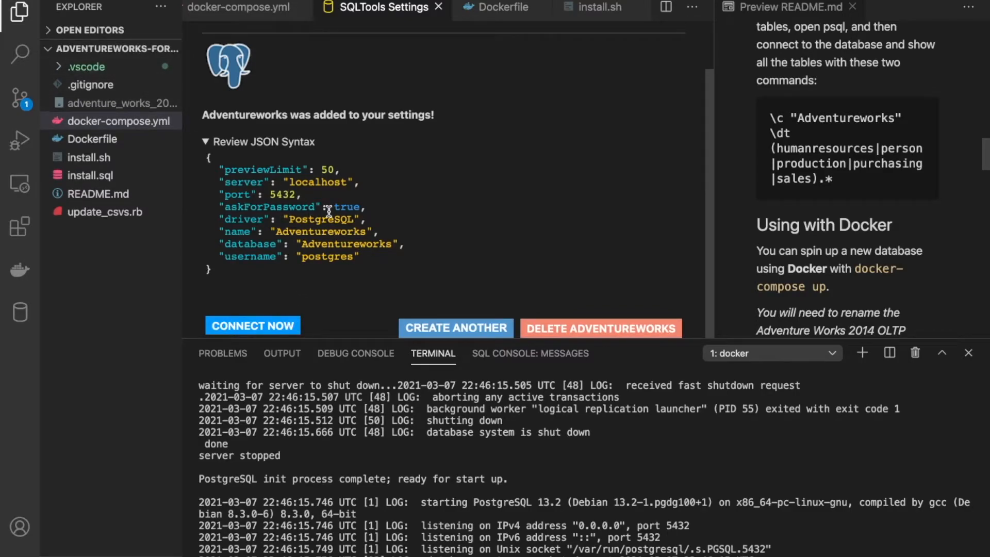
pyautogui.moveTo(362, 307)
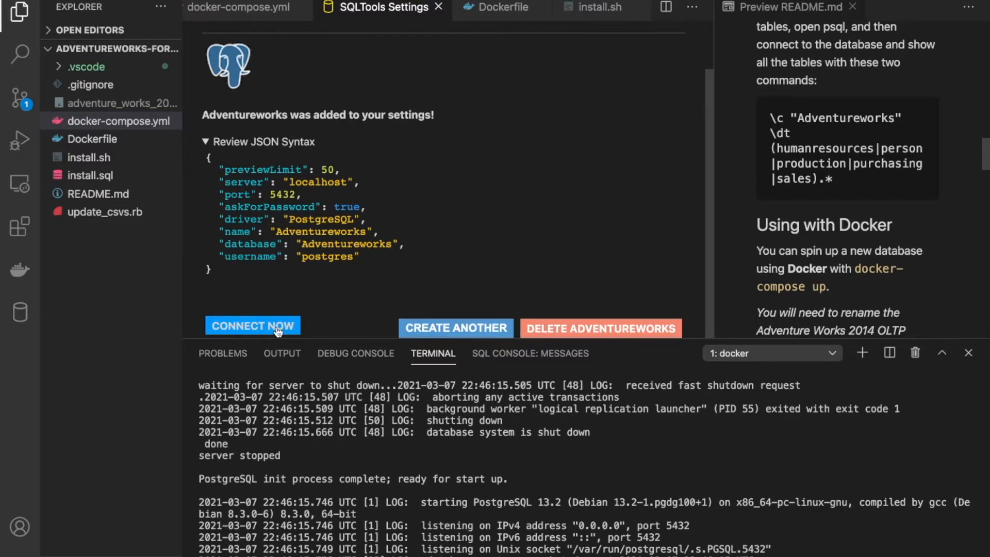
# - Connect to Adventureworks now, opening an empty Adventureworks.session.sql query file
pyautogui.click(253, 325)
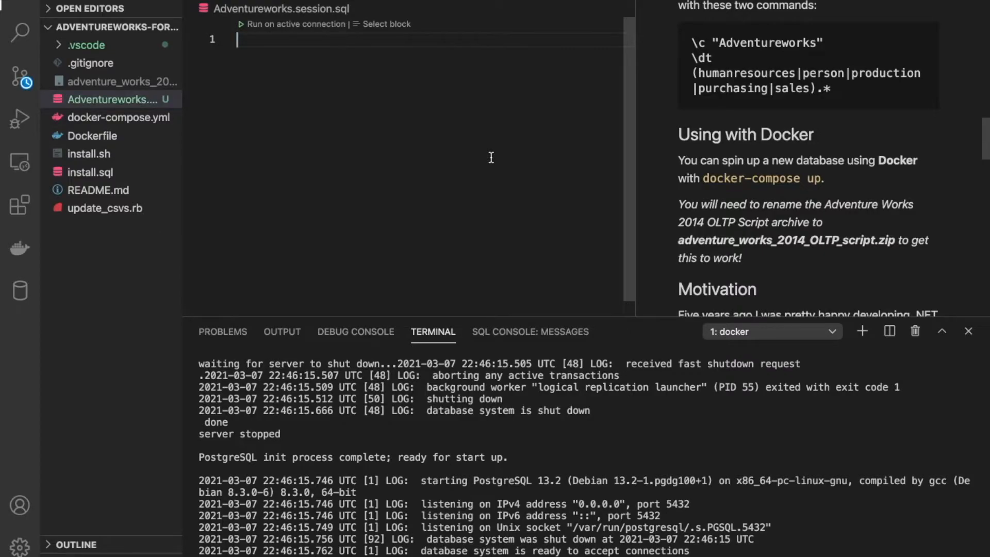
# - Write select * from information_schema.TABLES where table_schema = 'person'; in session.sql
pyautogui.write('select')
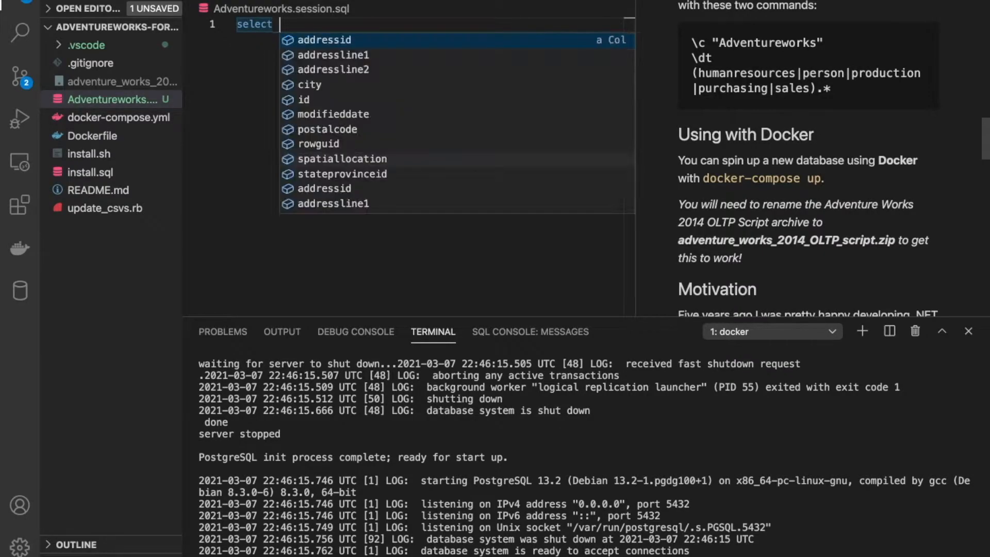
pyautogui.write('* from information_schema.TABLES')
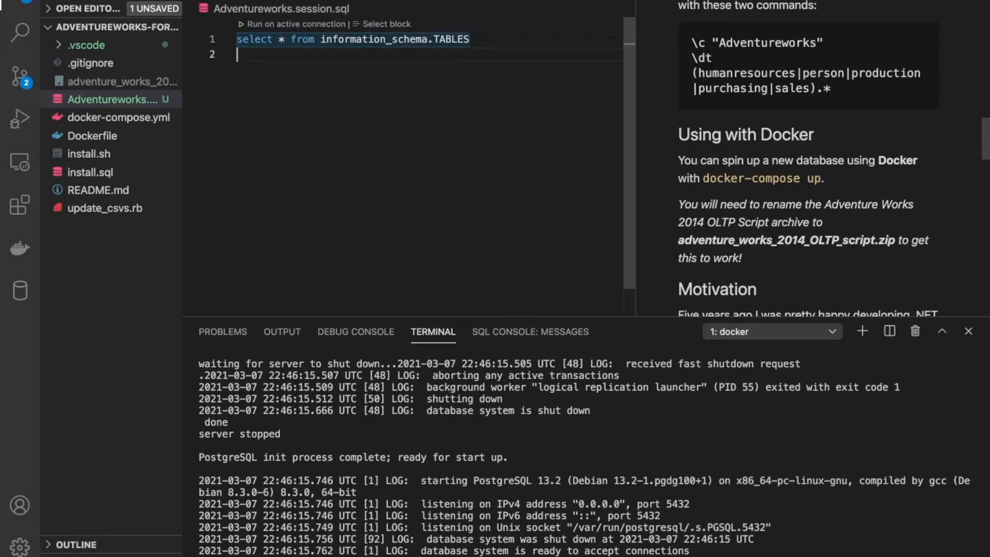
pyautogui.write('where')
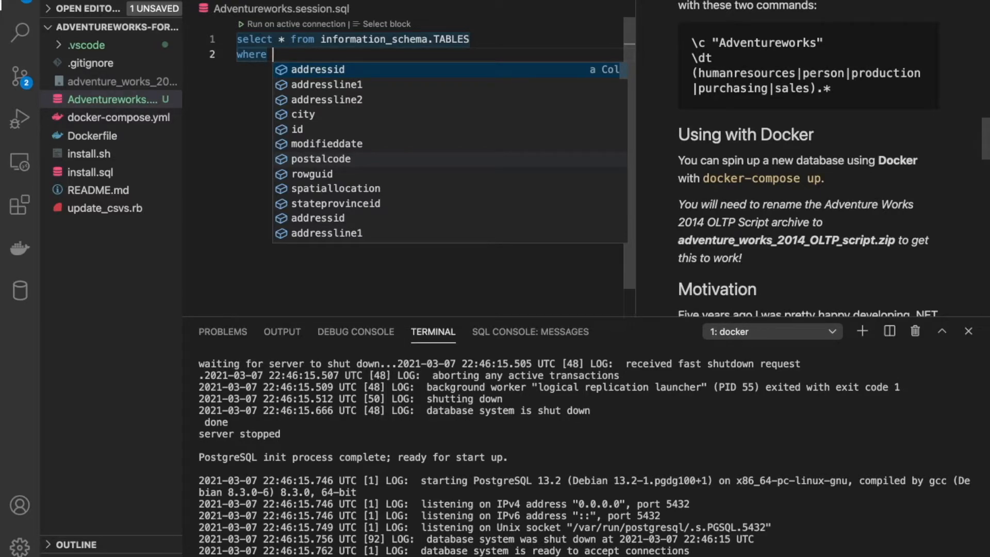
pyautogui.write('table_schema')
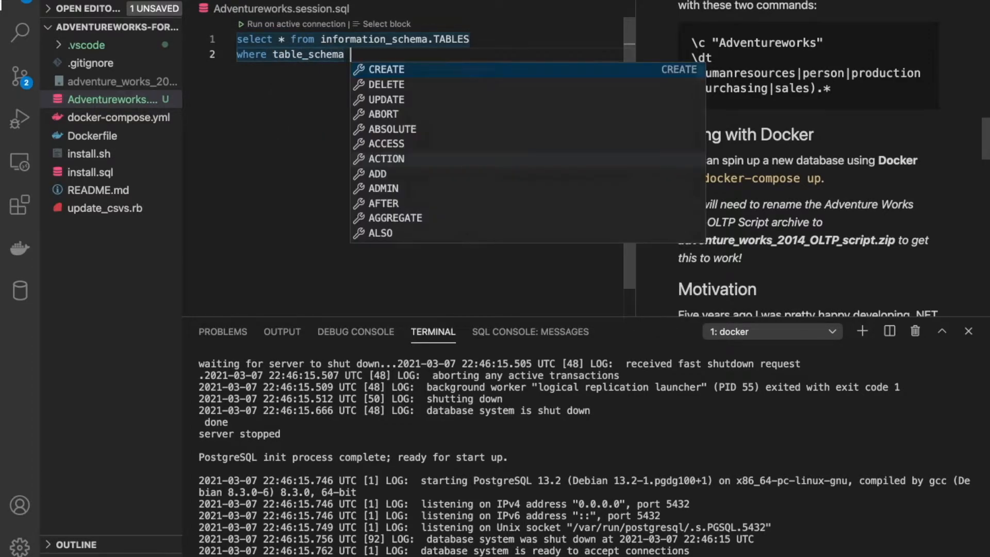
pyautogui.write("= 'person';")
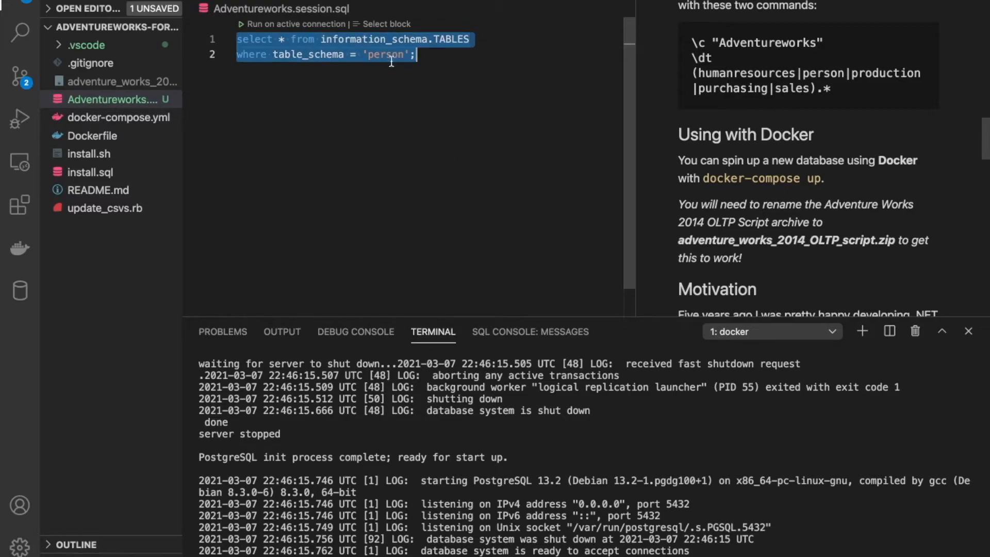
pyautogui.moveTo(291, 28)
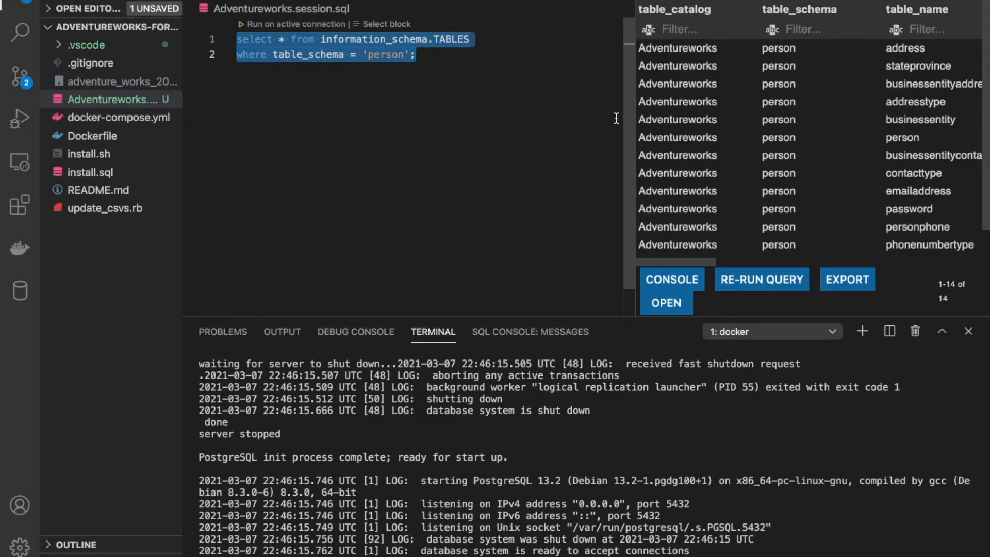
# - Widen the results grid and scroll through the 14 person-schema base tables
pyautogui.moveTo(625, 101); pyautogui.dragTo(488, 101)
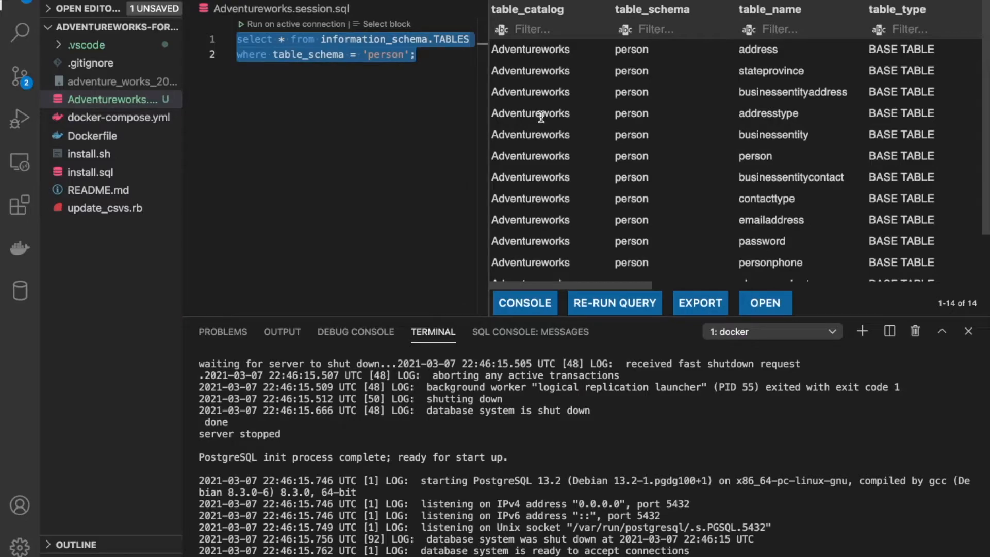
pyautogui.scroll(-3)
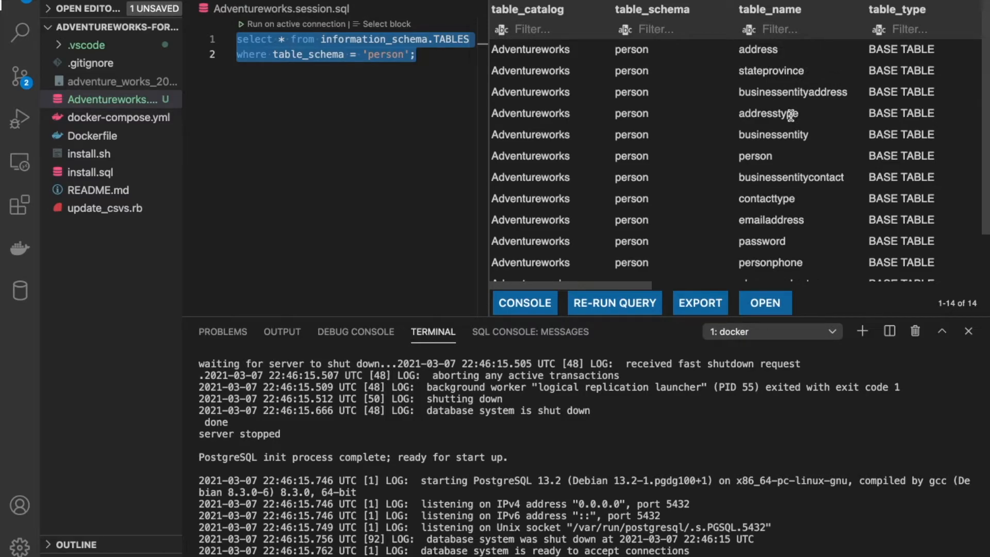
pyautogui.moveTo(790, 115)
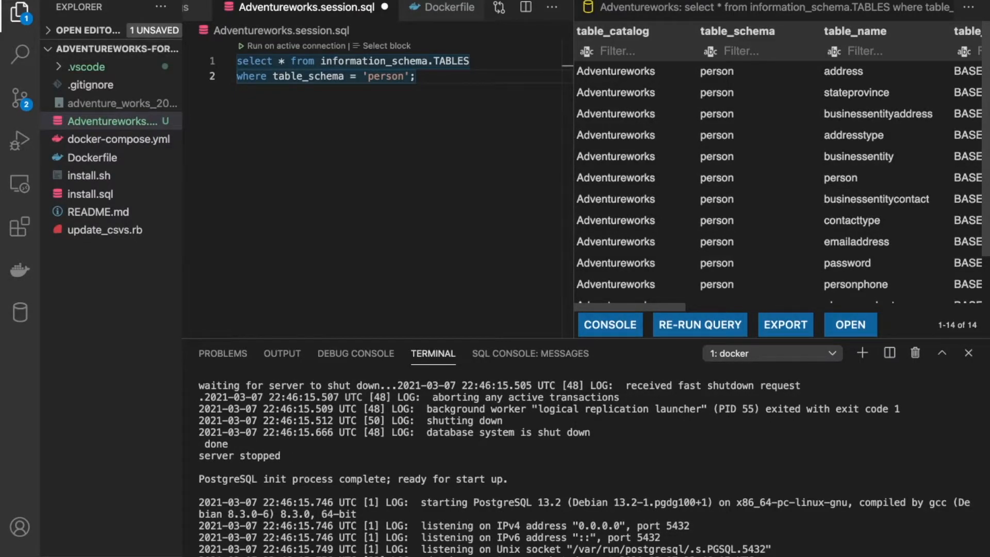
pyautogui.moveTo(485, 249)
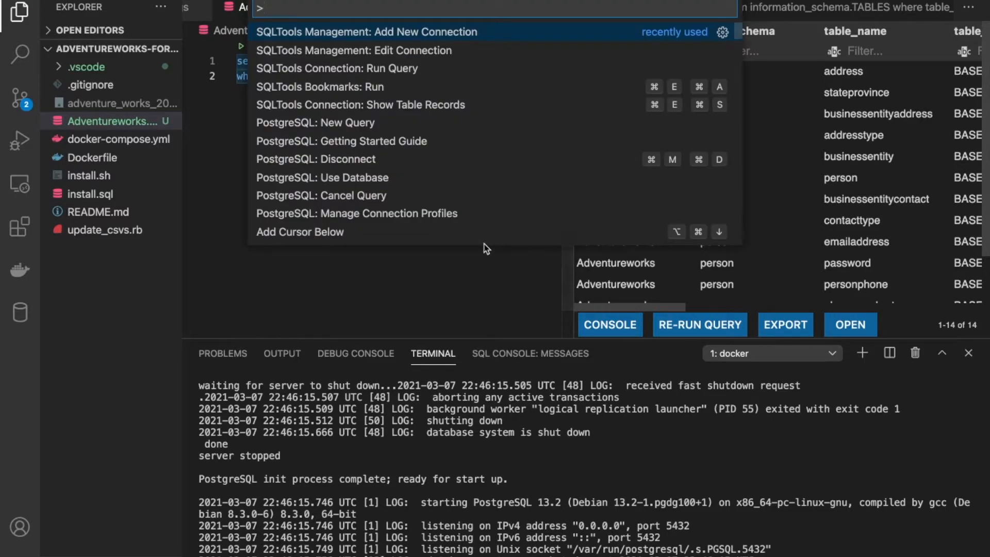
# - Add a PostgreSQL connection AdventureworksDocker on localhost:5432, database AdventureworksDocker, user docker
pyautogui.click(367, 31)
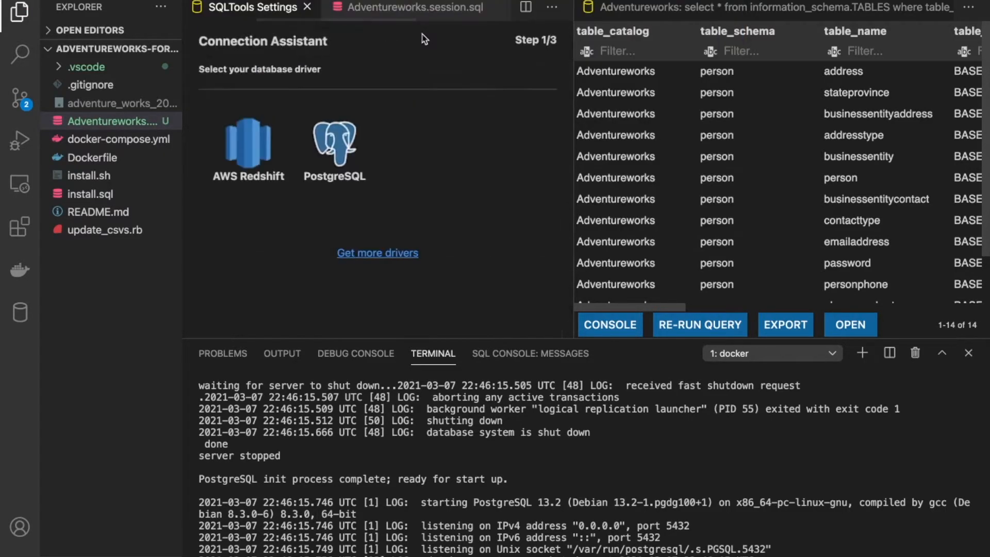
pyautogui.click(334, 146)
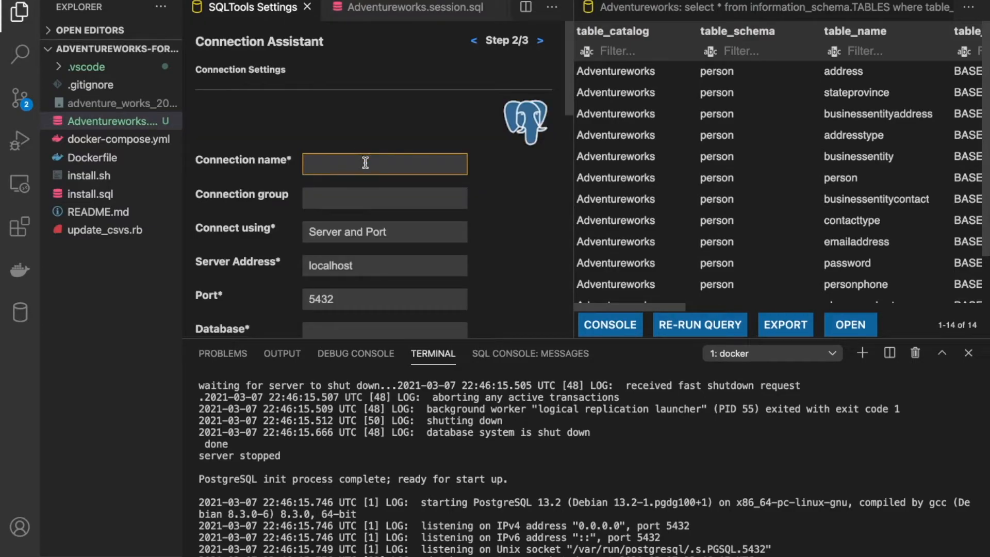
pyautogui.write('AdventureworksDocker')
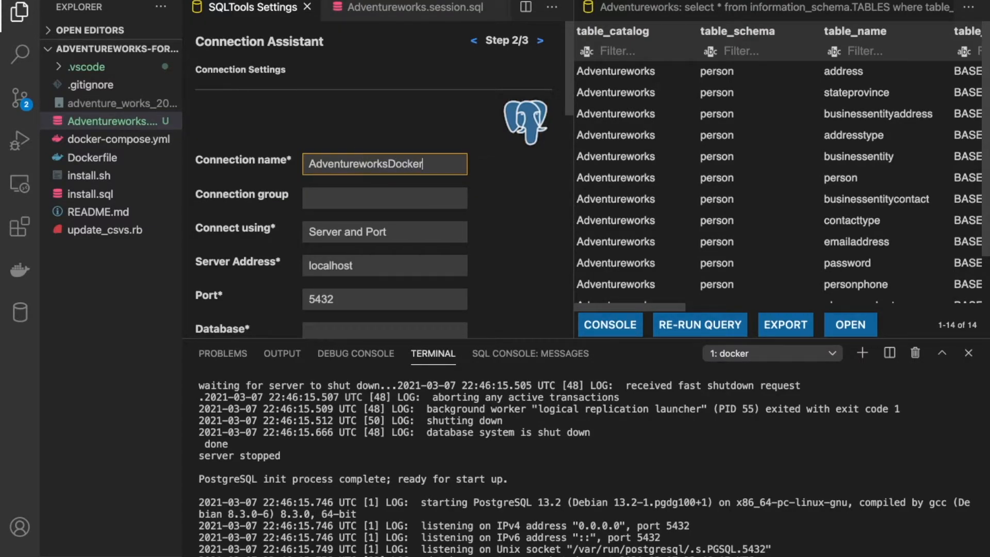
pyautogui.doubleClick(367, 164)
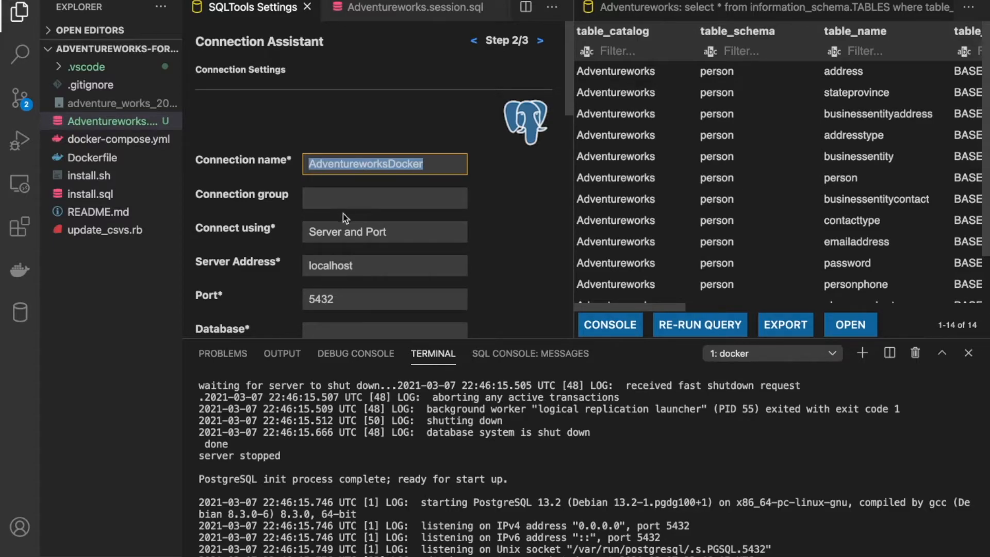
pyautogui.scroll(-3)
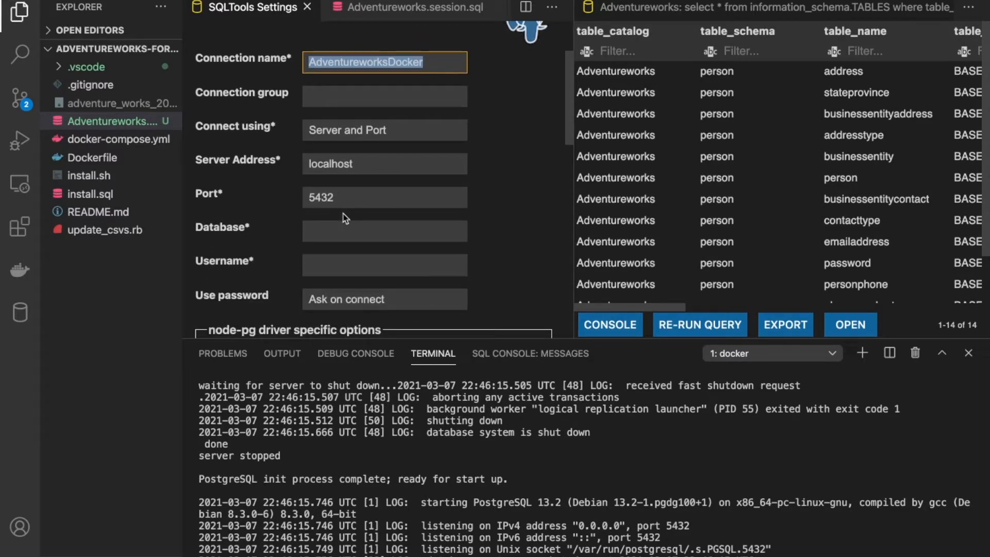
pyautogui.write('AdventureworksDocker')
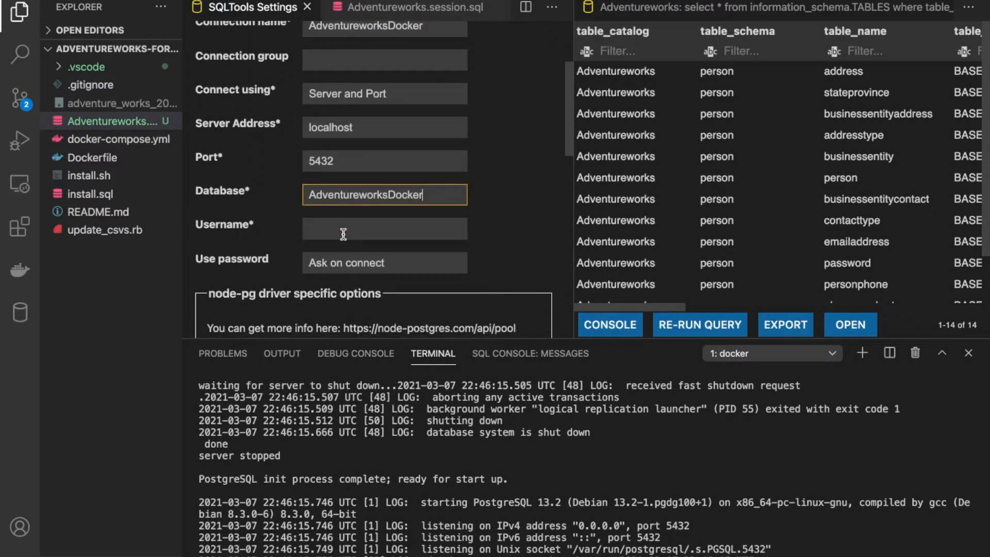
pyautogui.write('docker')
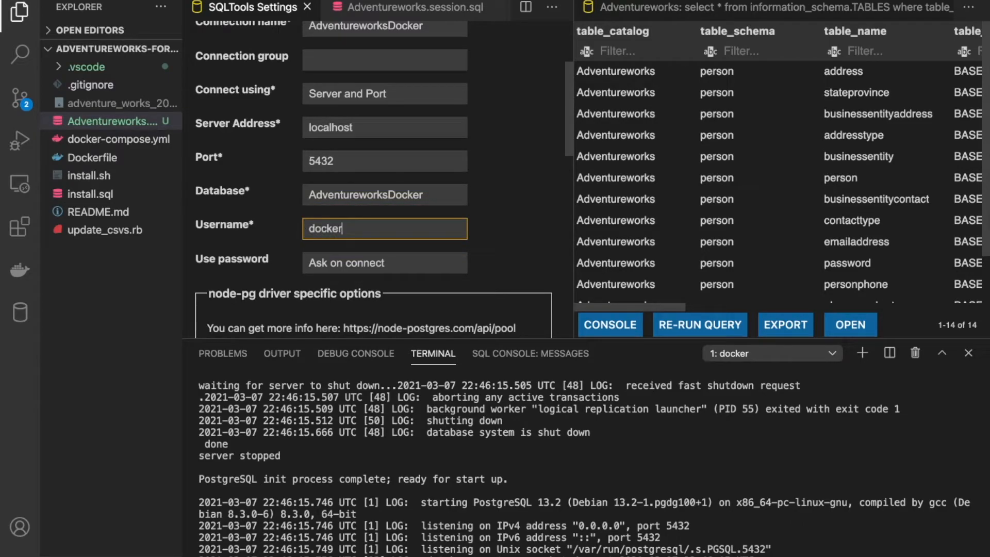
# - Scroll to the bottom of the connection form and test the connection
pyautogui.scroll(-3)
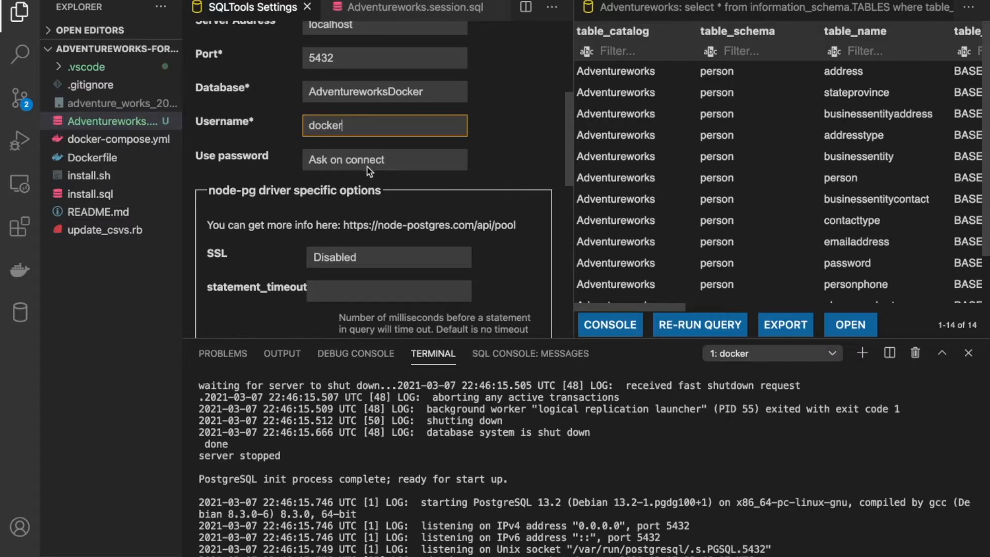
pyautogui.scroll(-3)
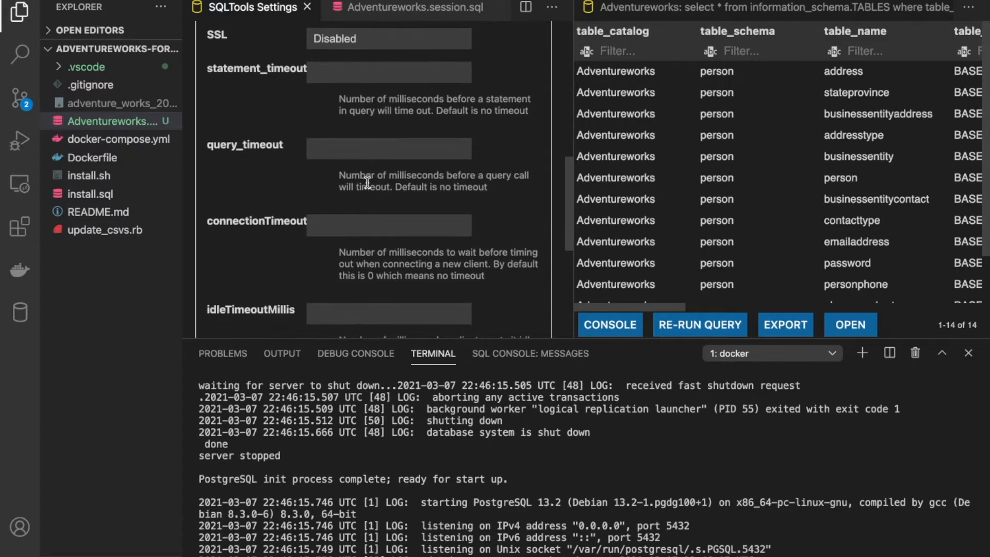
pyautogui.scroll(-3)
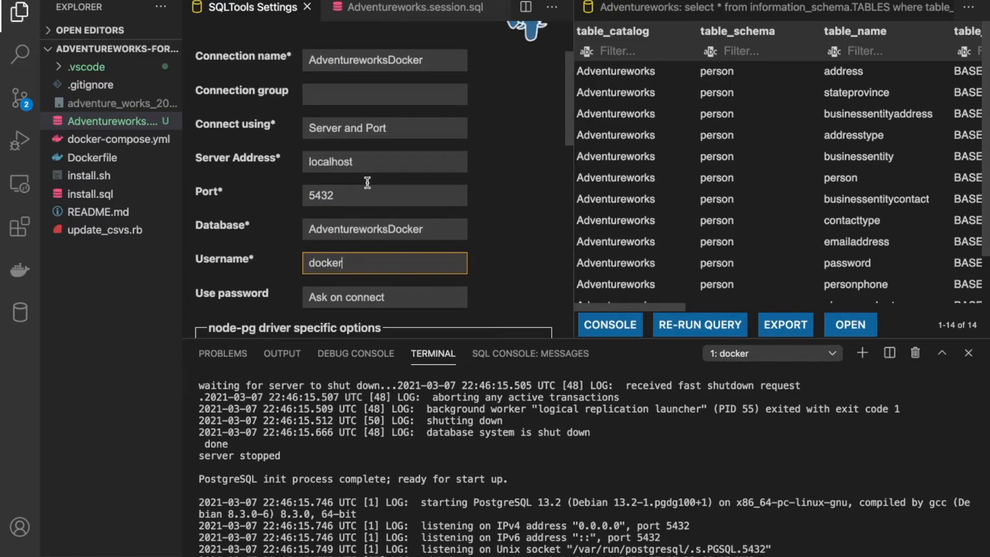
pyautogui.scroll(-3)
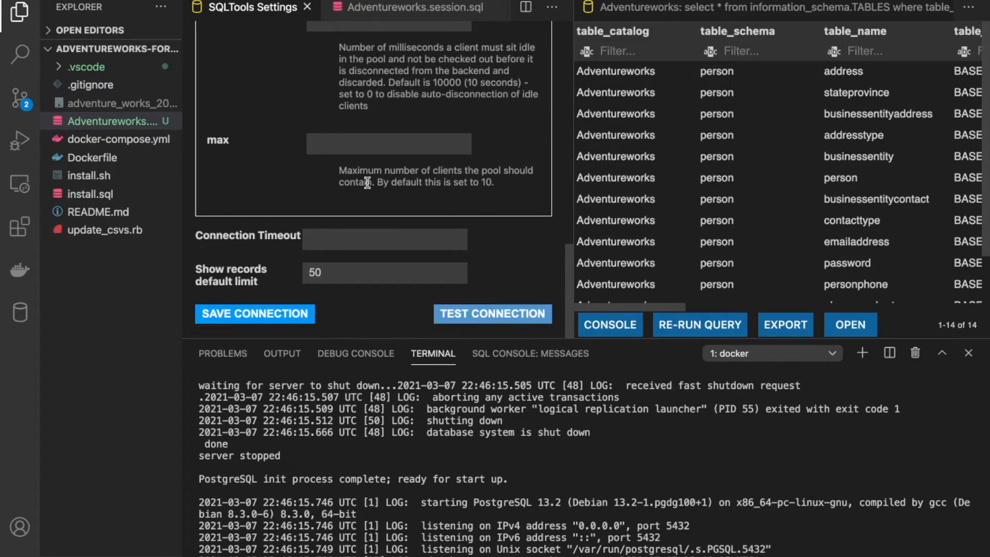
pyautogui.click(492, 313)
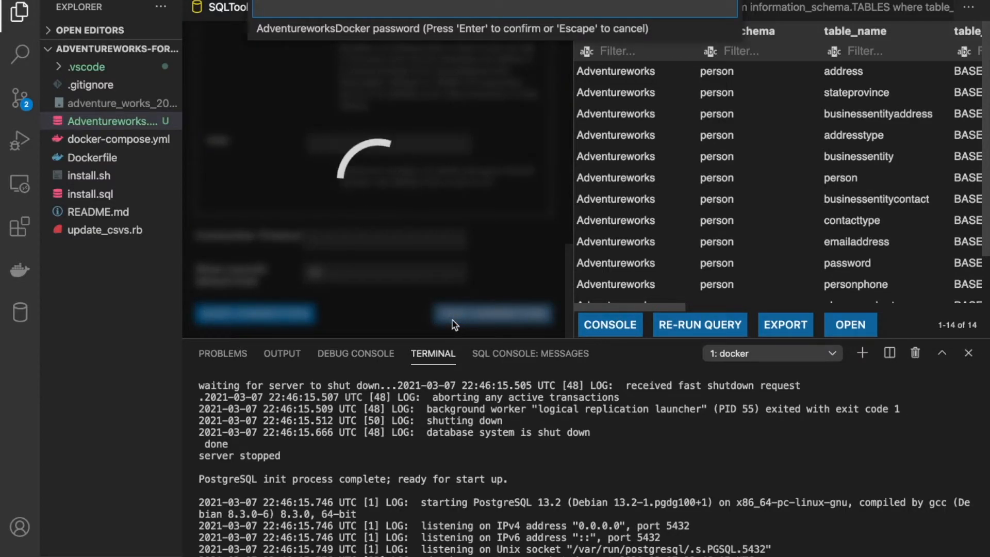
# - Enter the password at the prompt, keep Use password 'Ask on connect', and retest the connection
pyautogui.press('Enter')
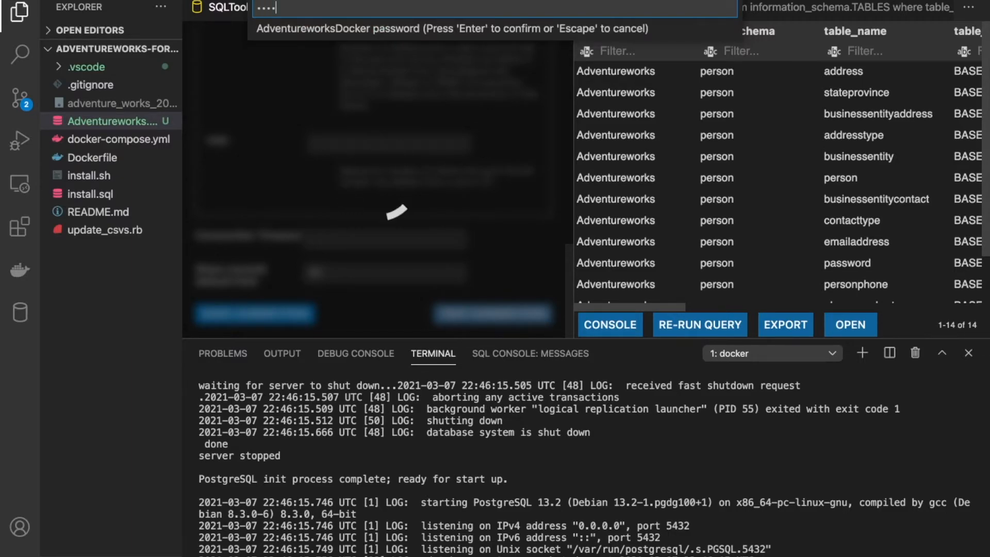
pyautogui.press('Enter')
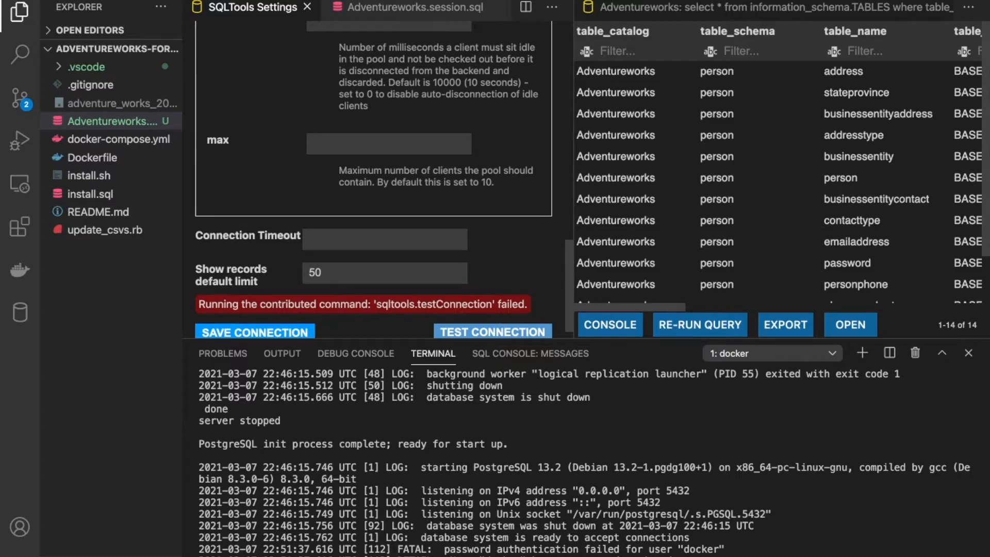
pyautogui.moveTo(441, 304)
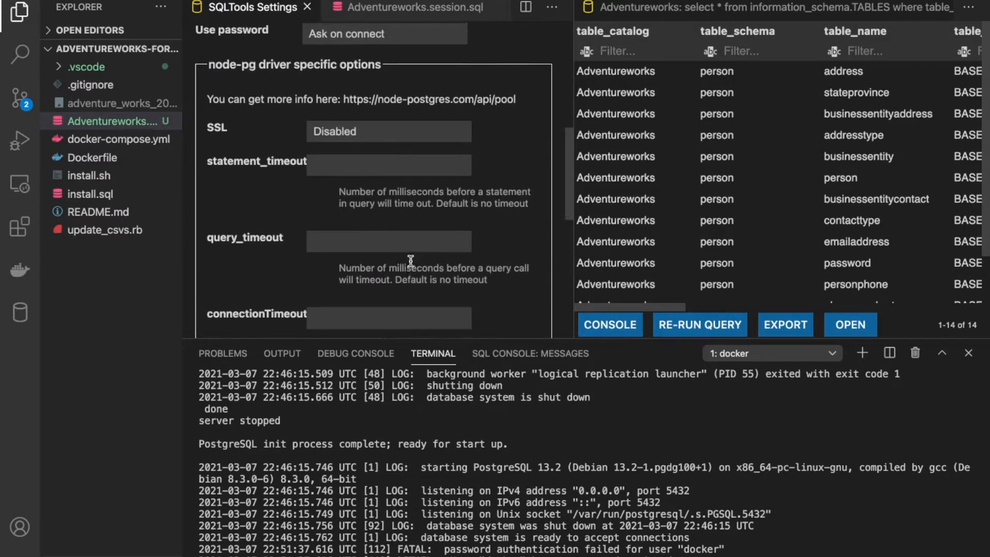
pyautogui.click(383, 33)
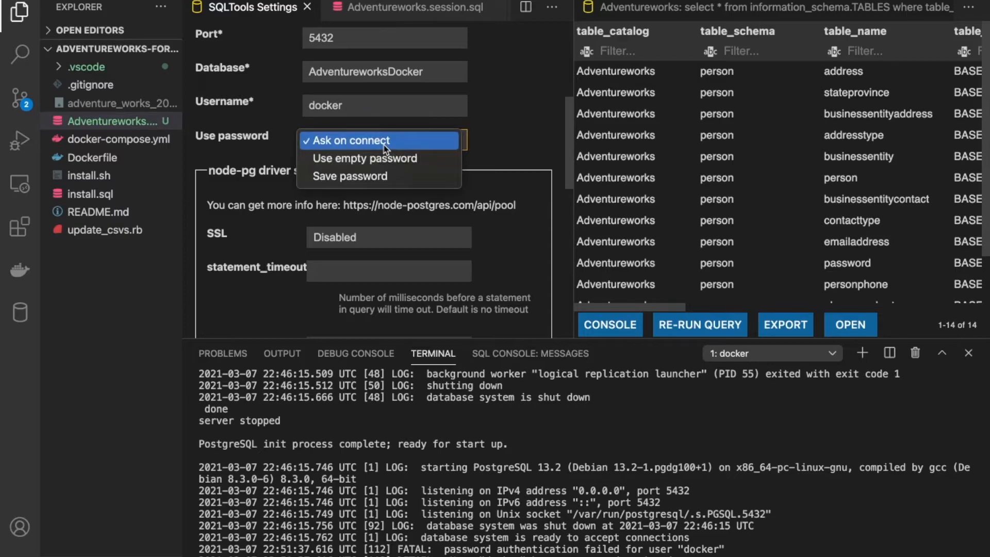
pyautogui.click(365, 159)
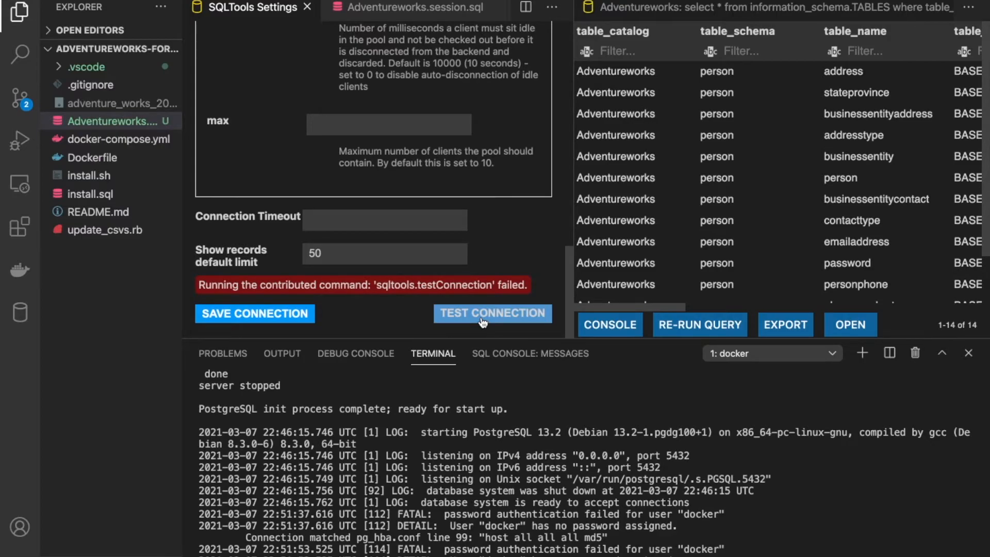
pyautogui.click(493, 314)
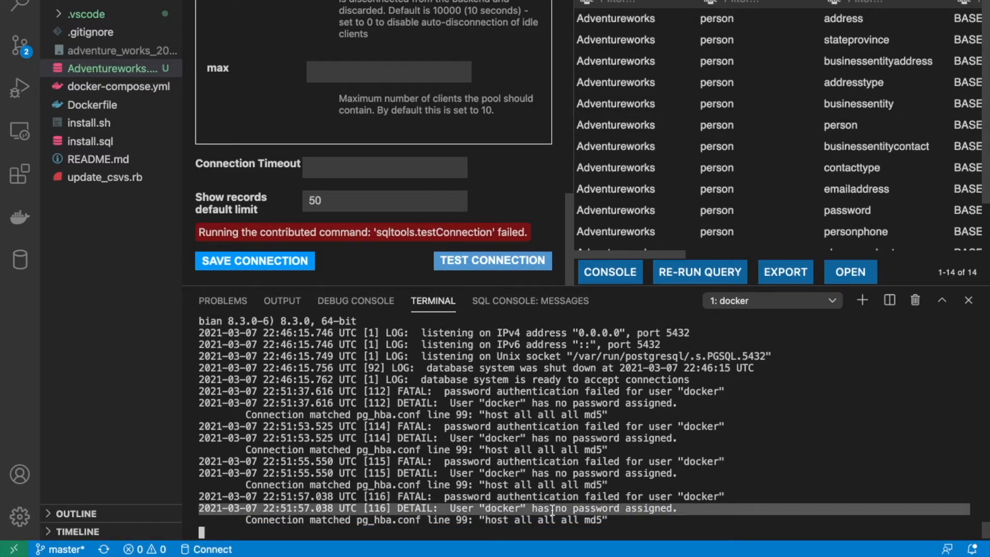
# - Read the 'user docker has no password assigned' log line and reopen docker-compose.yml
pyautogui.click(493, 260)
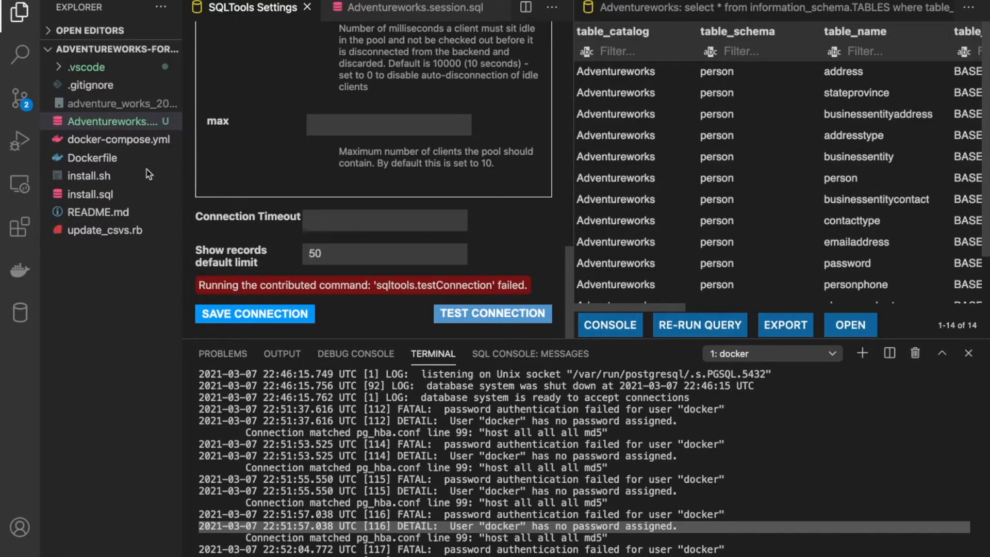
pyautogui.click(108, 139)
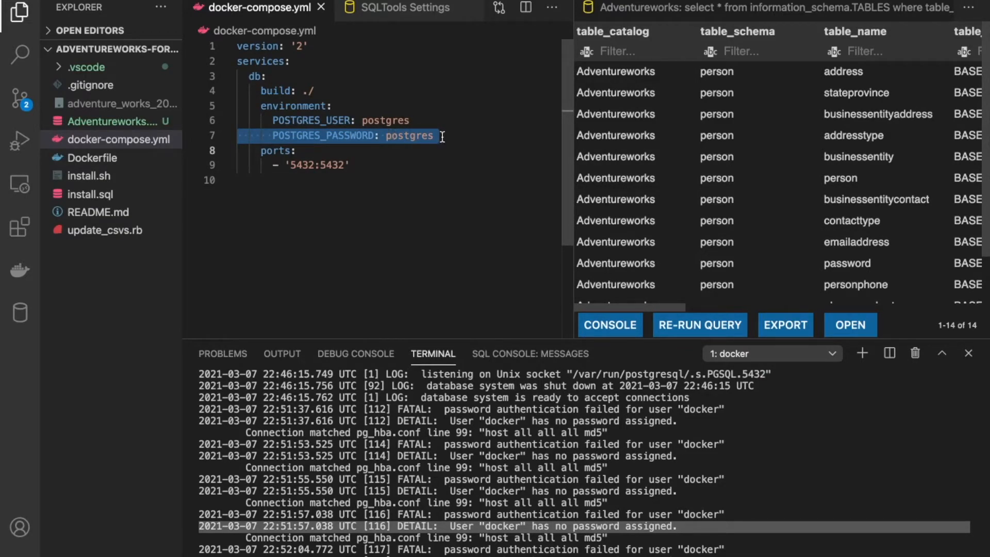
pyautogui.press('Enter')
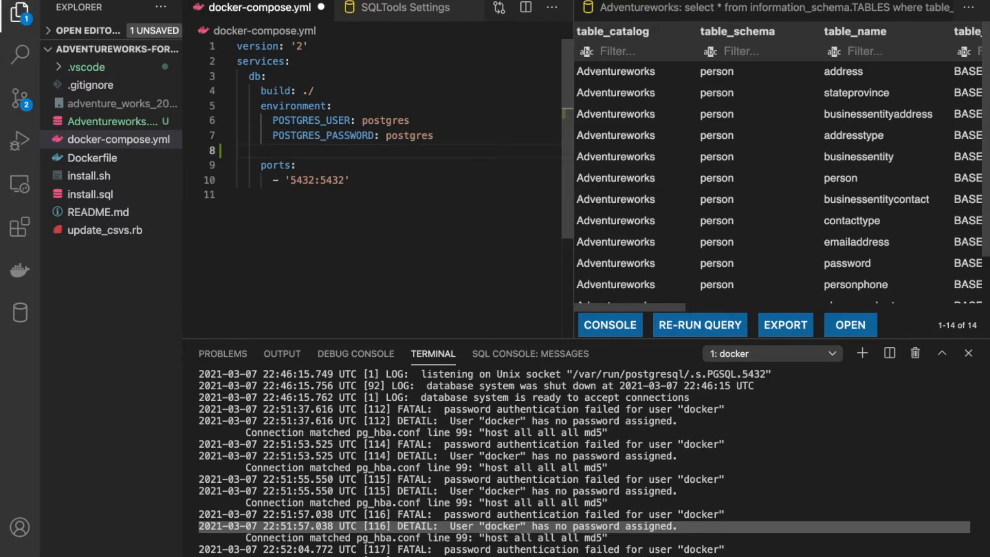
pyautogui.write('DOCKER_P')
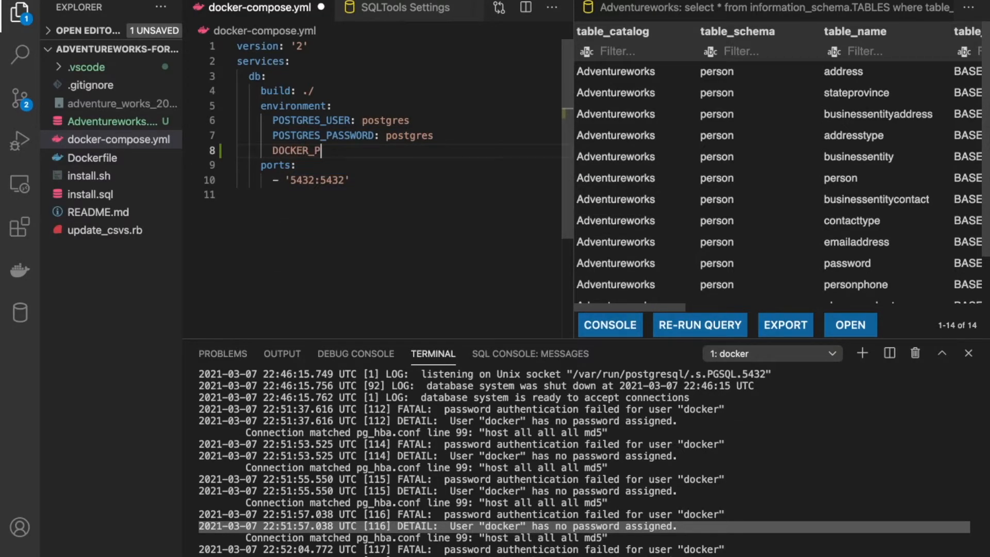
pyautogui.write('ASSWORD:')
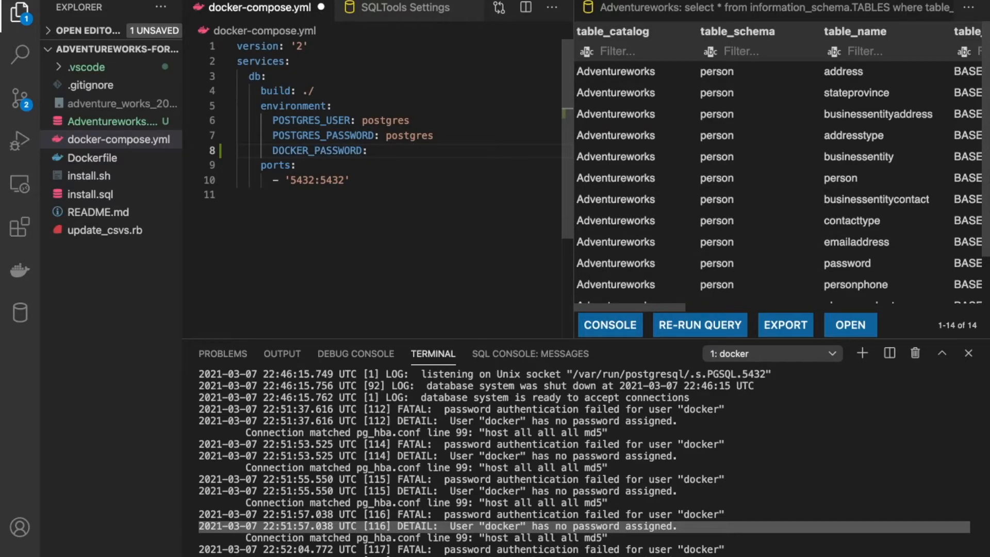
pyautogui.write('${}')
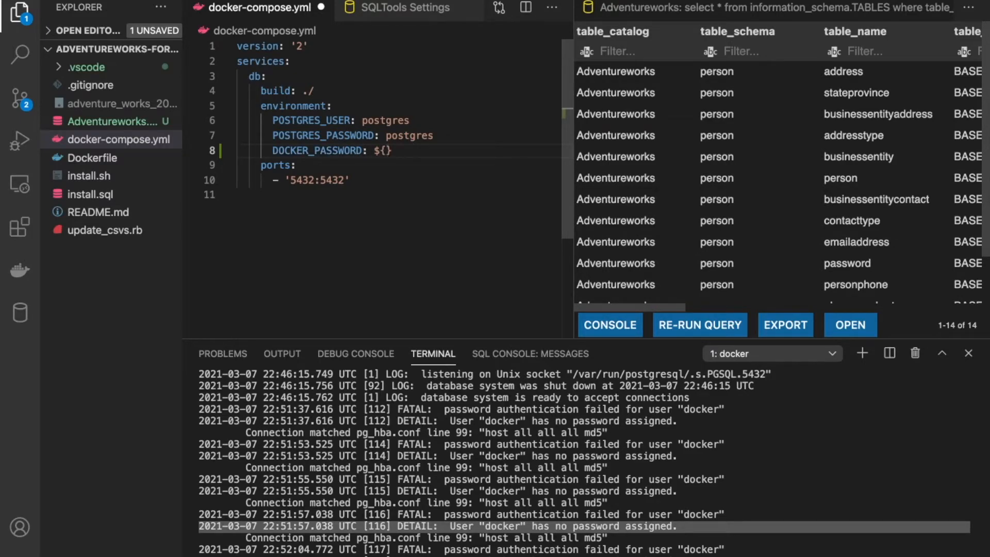
pyautogui.doubleClick(316, 150)
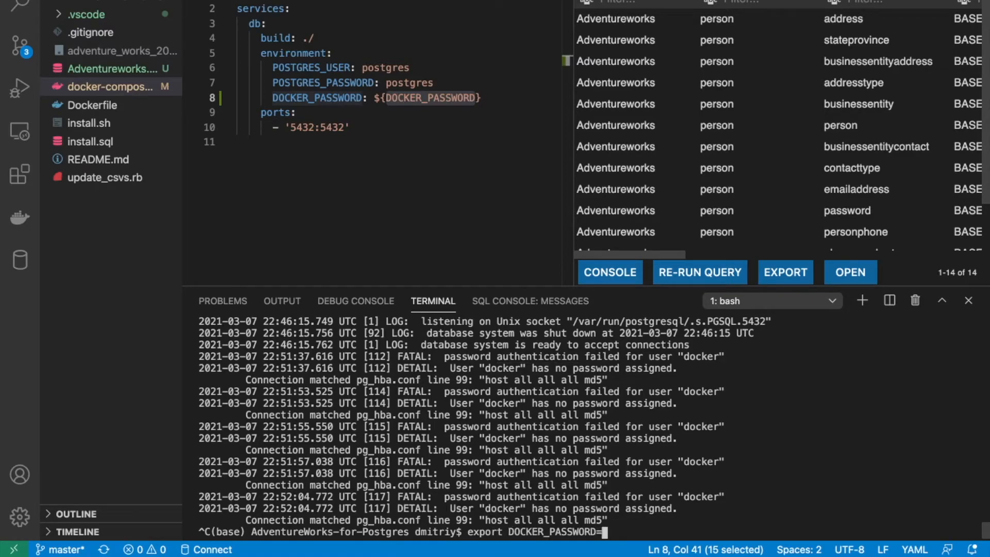
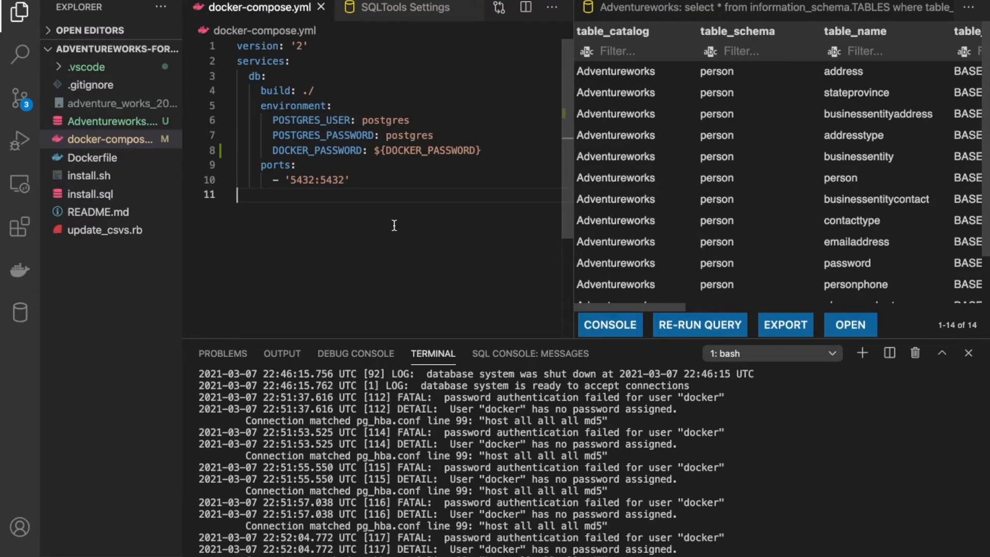
# - Append WITH PASSWORD '$DOCKER_PASSWORD' to the CREATE USER docker line in install.sh
pyautogui.click(88, 175)
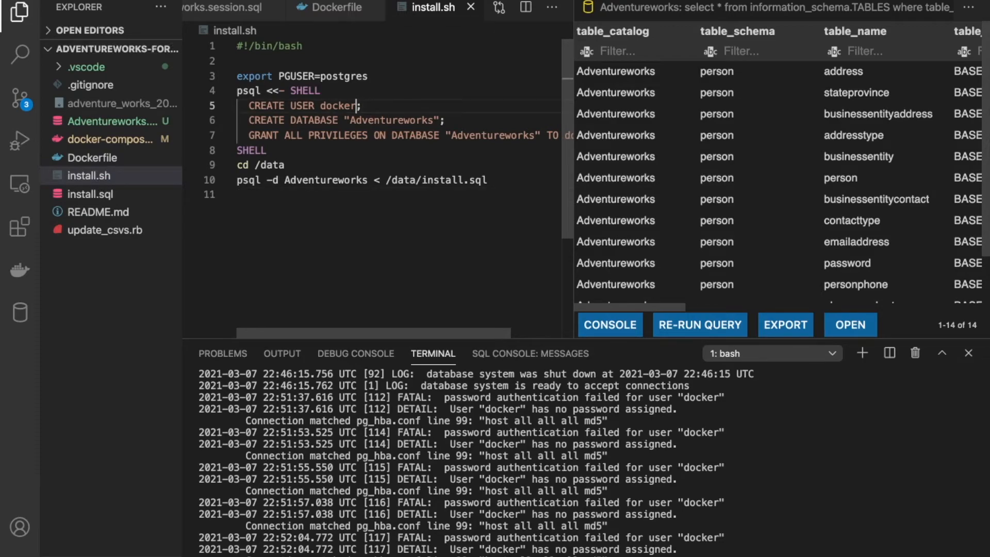
pyautogui.write('WITH PASSW')
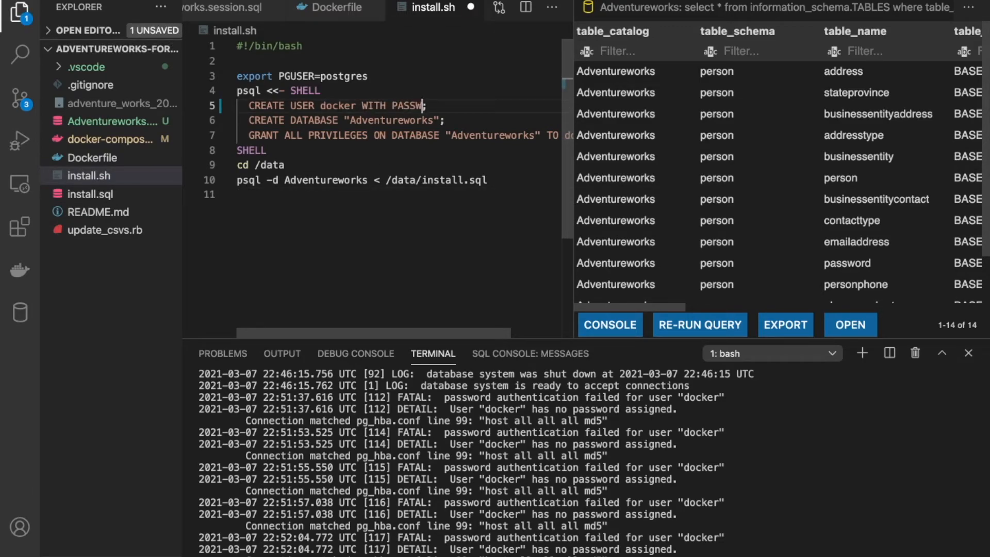
pyautogui.write("ORD '$")
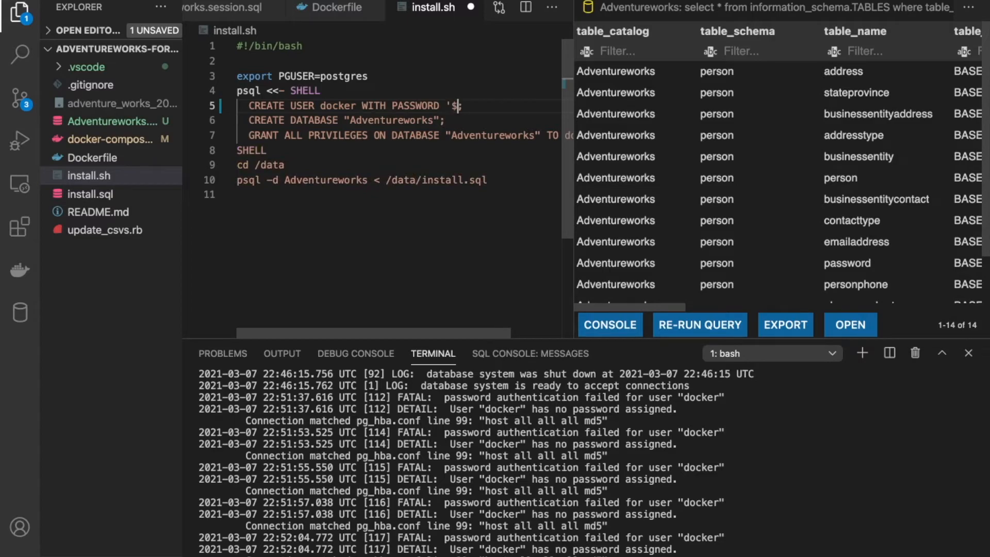
pyautogui.write("DOCKER_PASSWORD';")
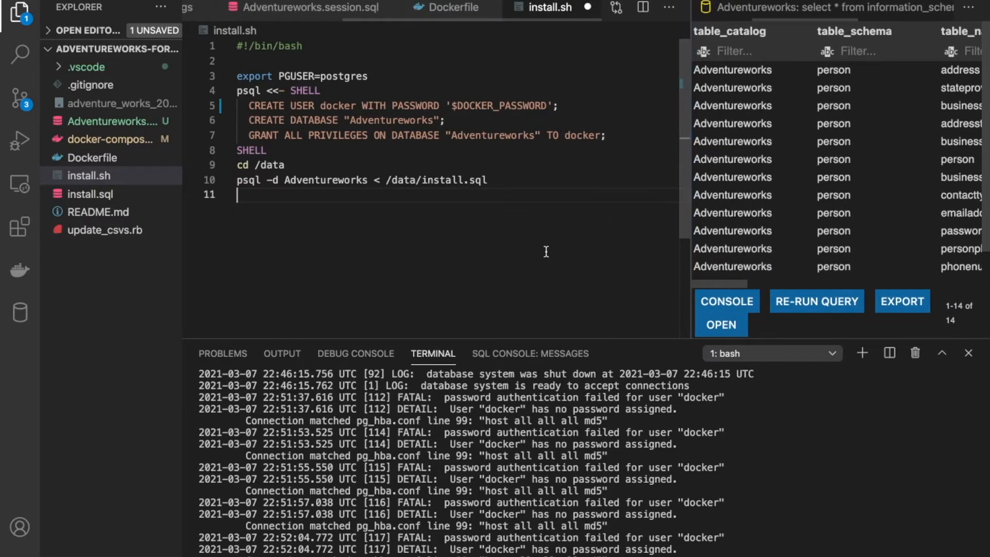
pyautogui.moveTo(518, 281)
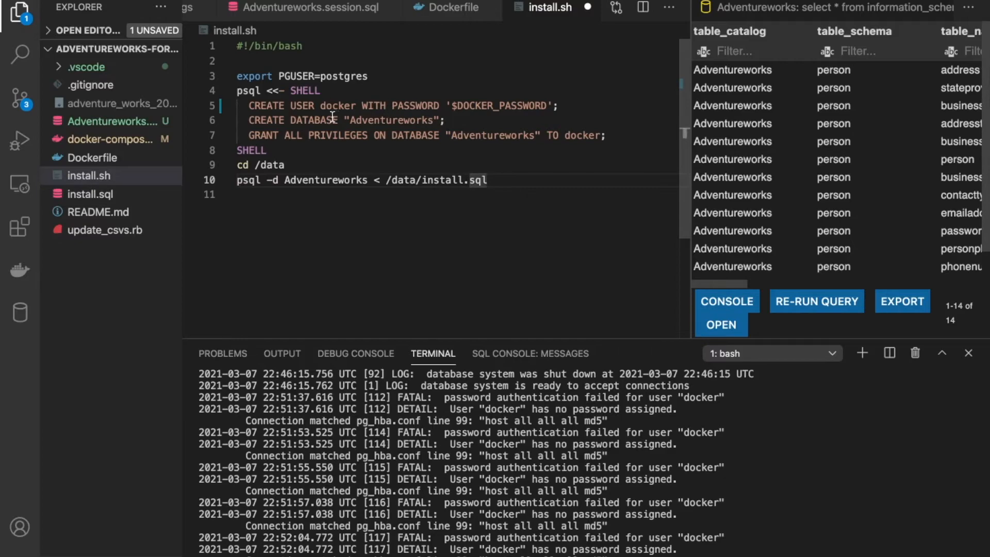
# - Add --username docker to the psql install.sql import command
pyautogui.doubleClick(499, 105)
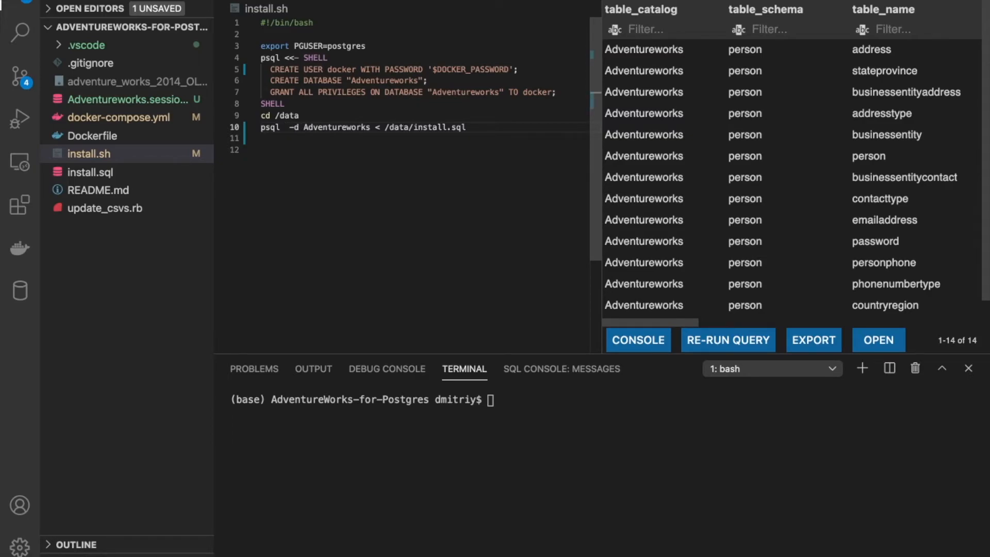
pyautogui.write('--username docker')
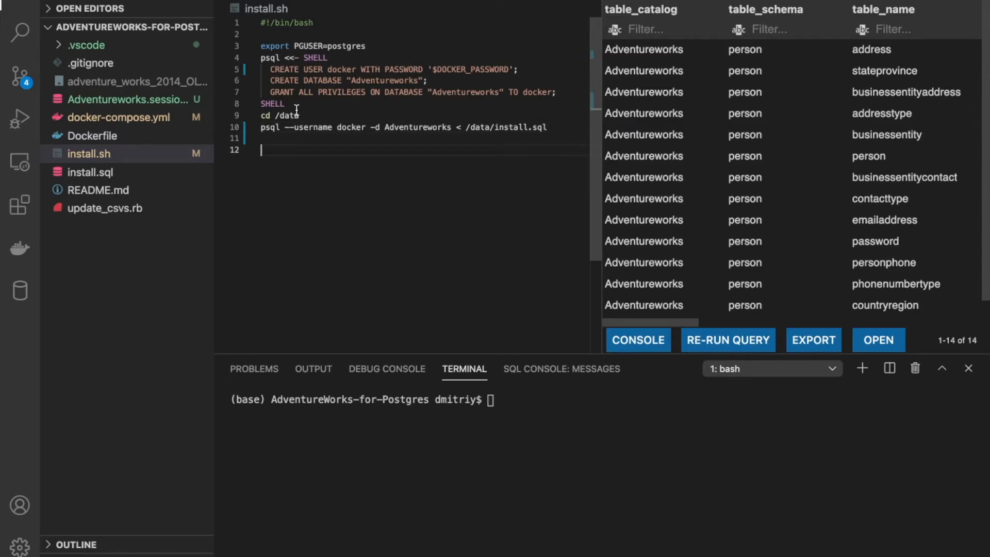
pyautogui.moveTo(270, 91); pyautogui.dragTo(424, 92)
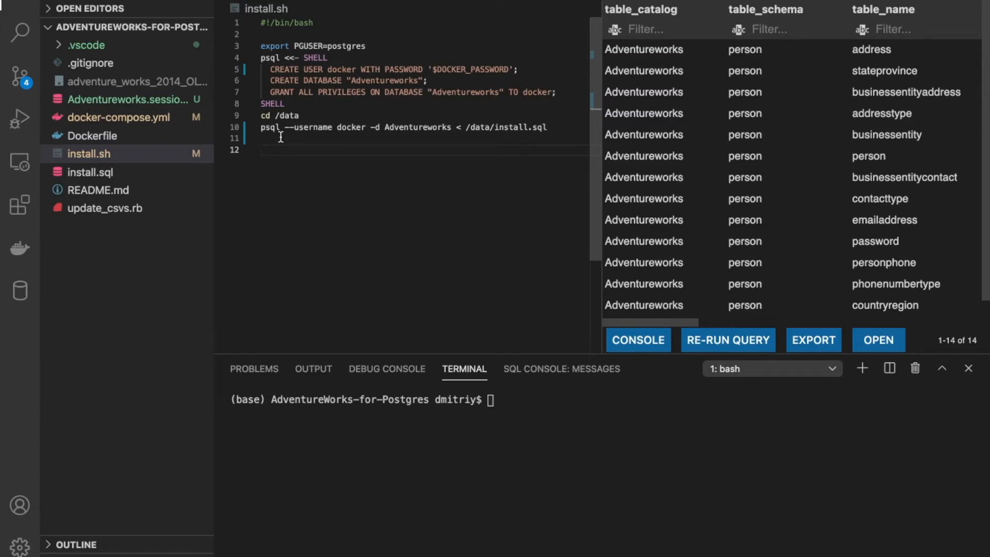
pyautogui.moveTo(719, 250)
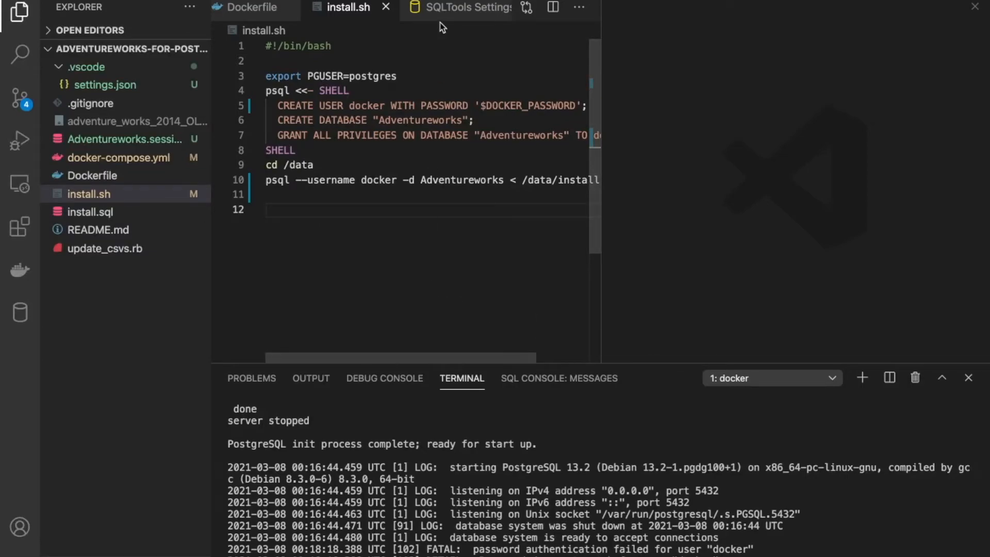
# - Retest the AdventureworksDocker connection, entering the docker user's password at the prompt
pyautogui.click(465, 8)
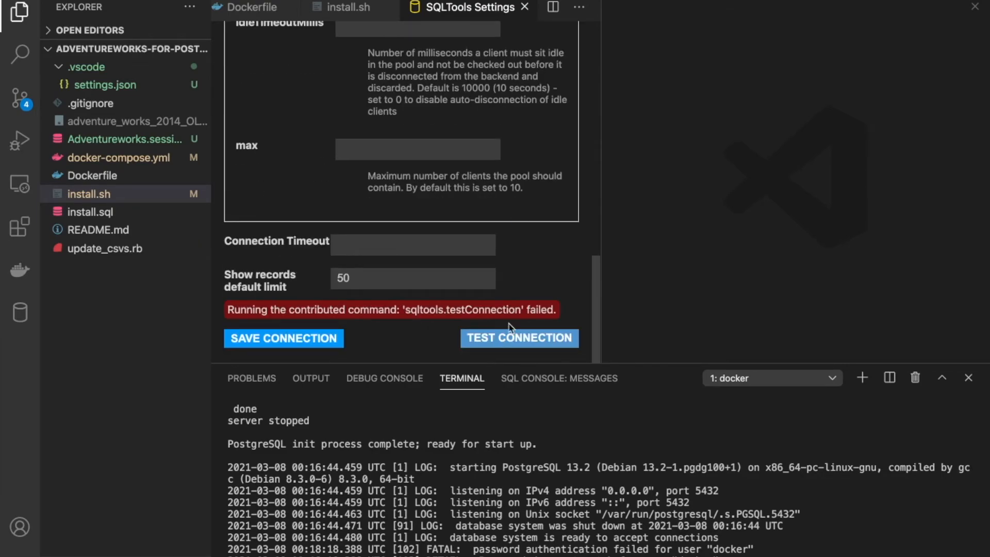
pyautogui.click(519, 337)
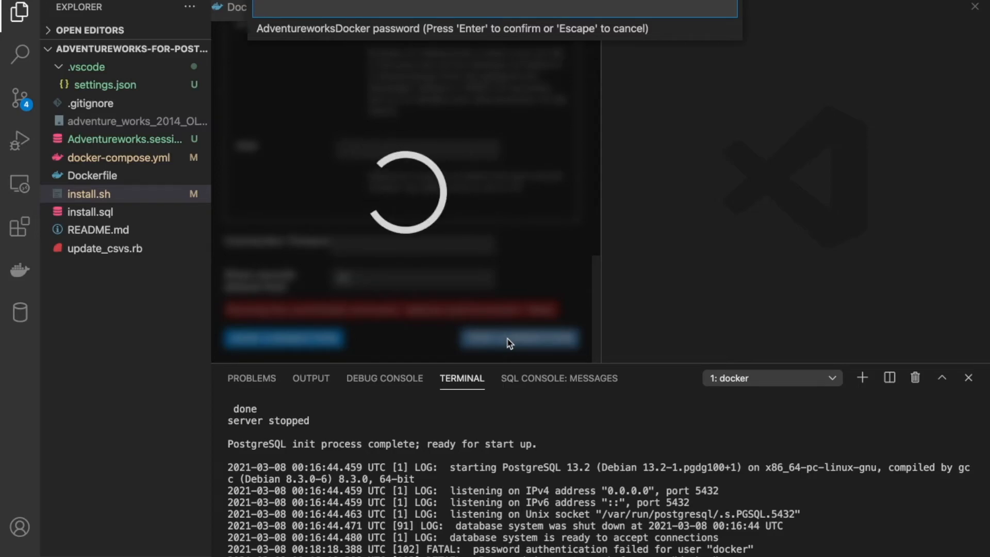
pyautogui.press('Enter')
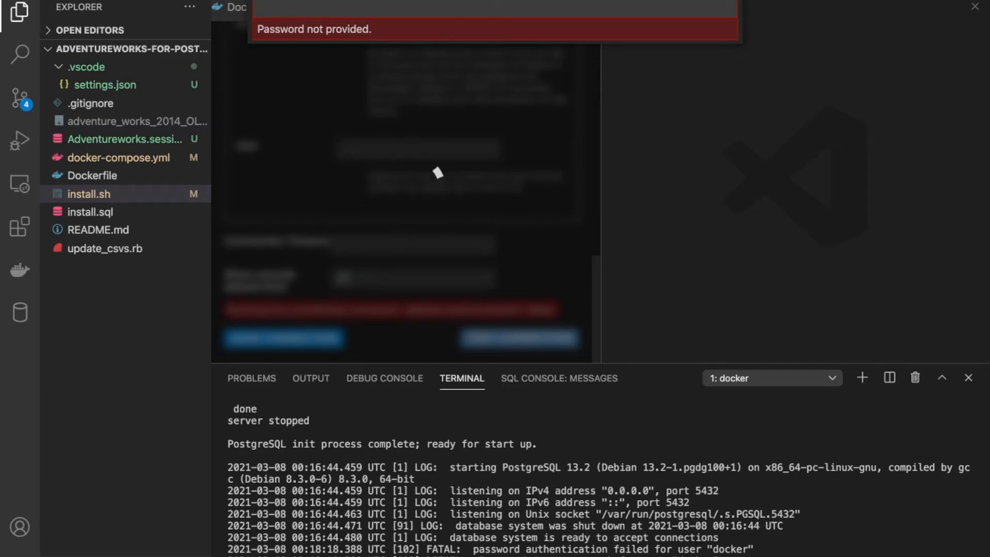
pyautogui.write('•••••')
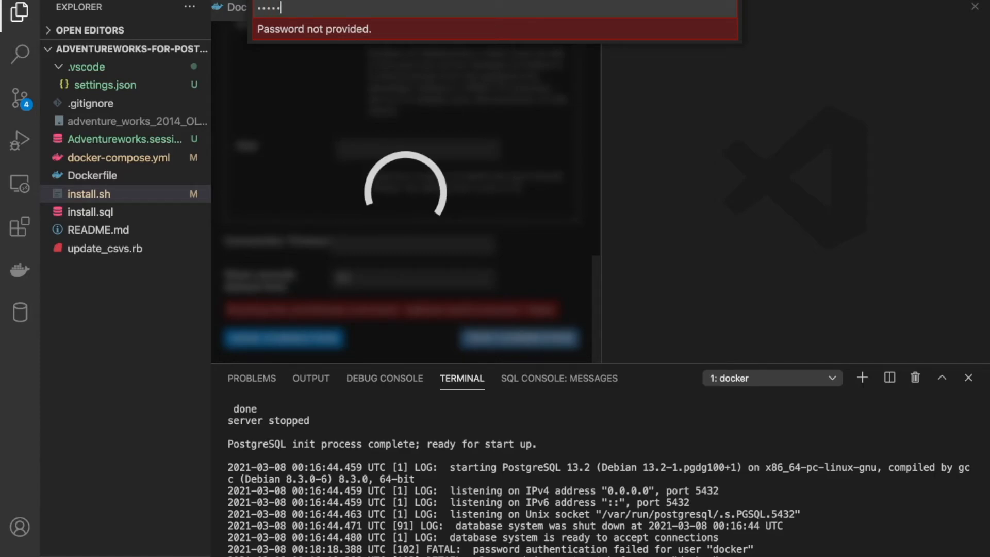
pyautogui.click(519, 337)
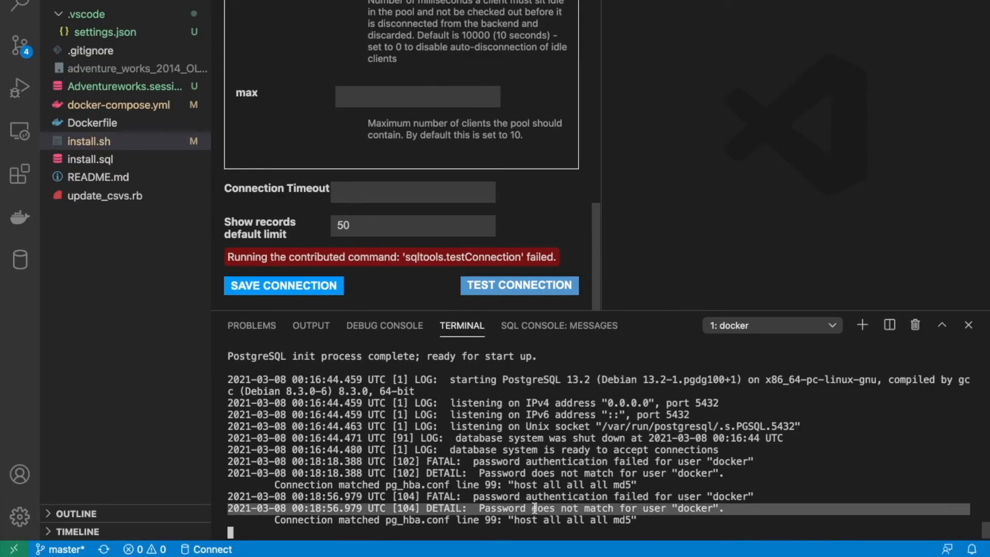
pyautogui.moveTo(492, 284)
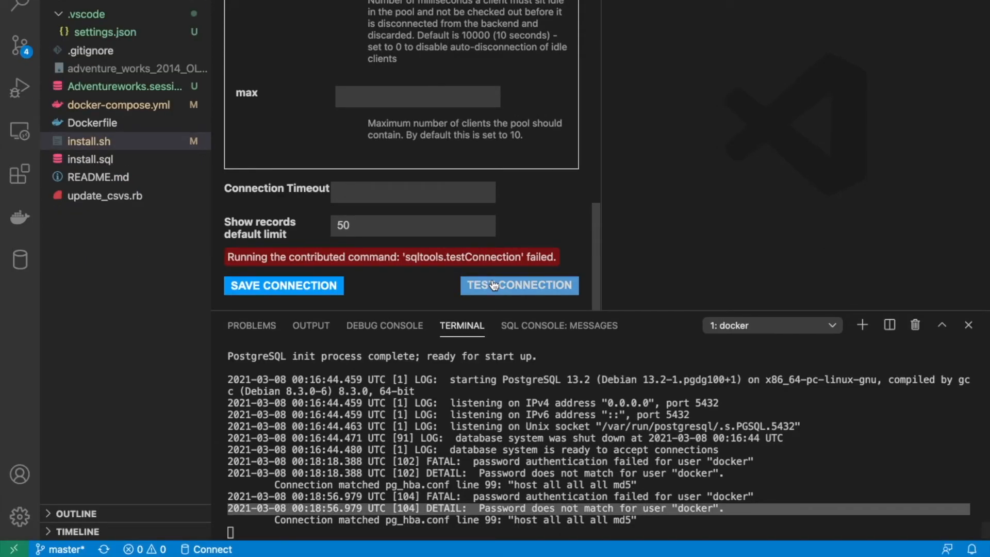
pyautogui.click(518, 284)
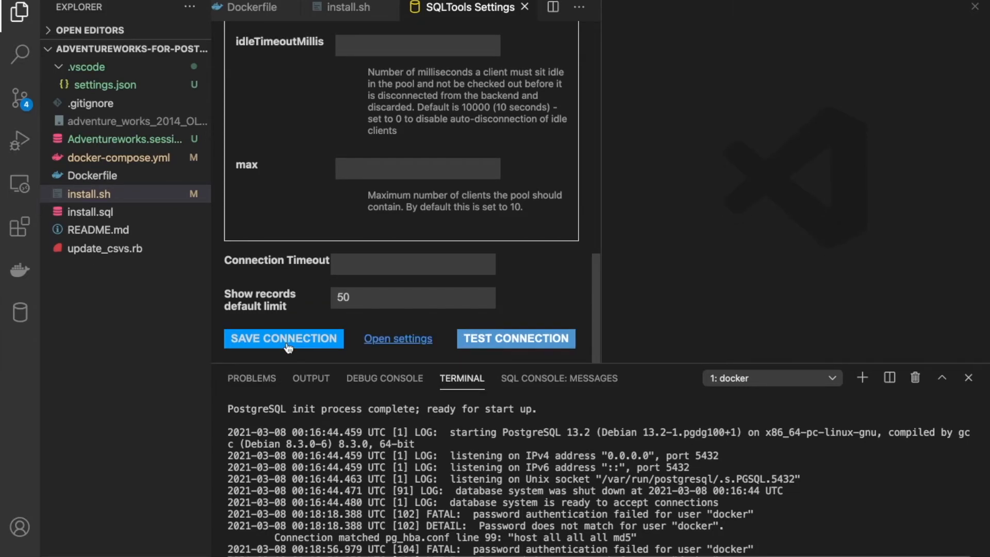
# - Save the connection, connect now, and run select current_user; returning docker
pyautogui.click(284, 338)
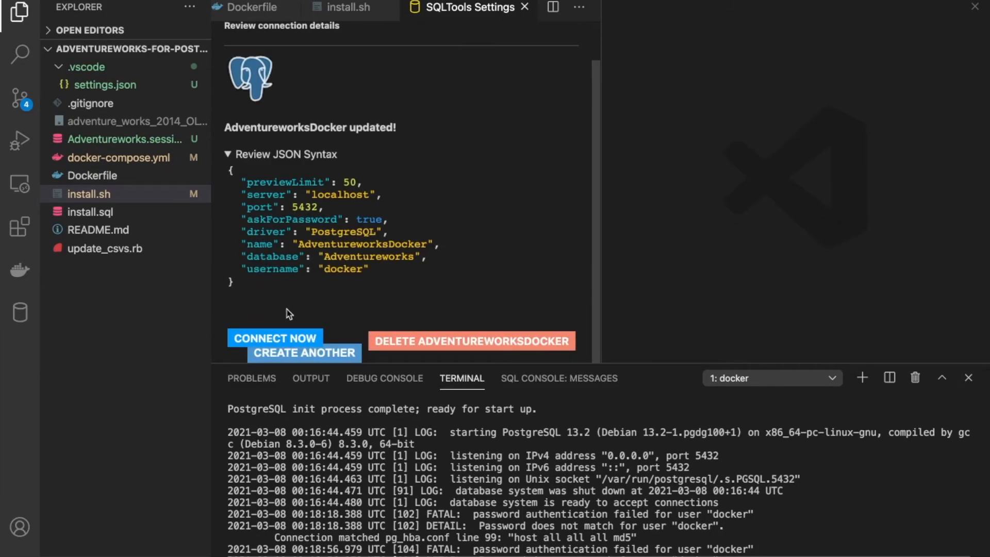
pyautogui.click(274, 338)
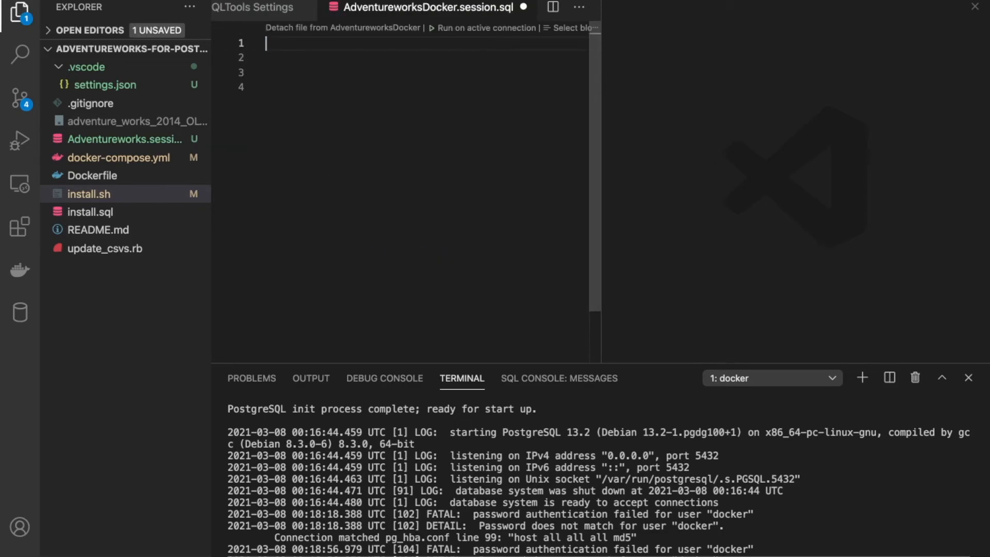
pyautogui.write('select current')
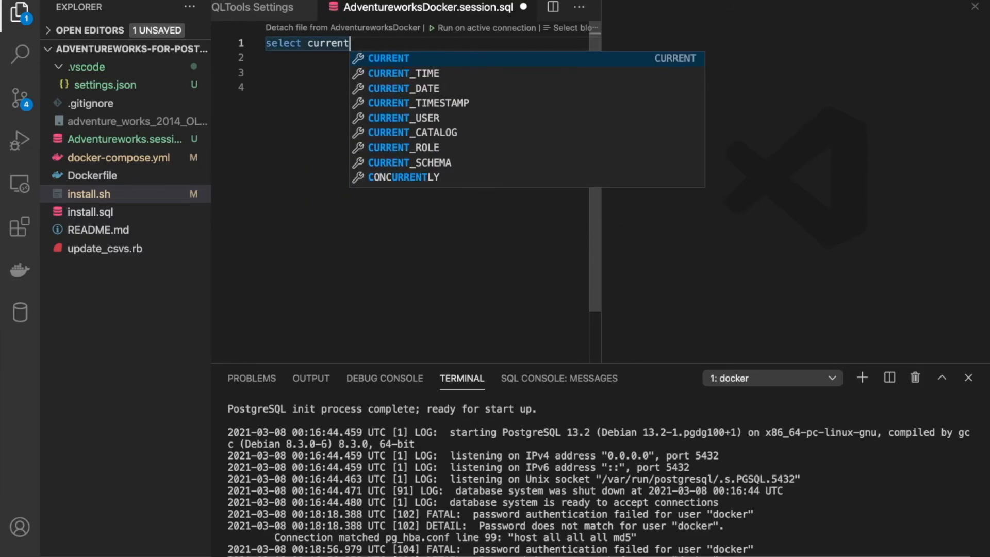
pyautogui.write('_user;')
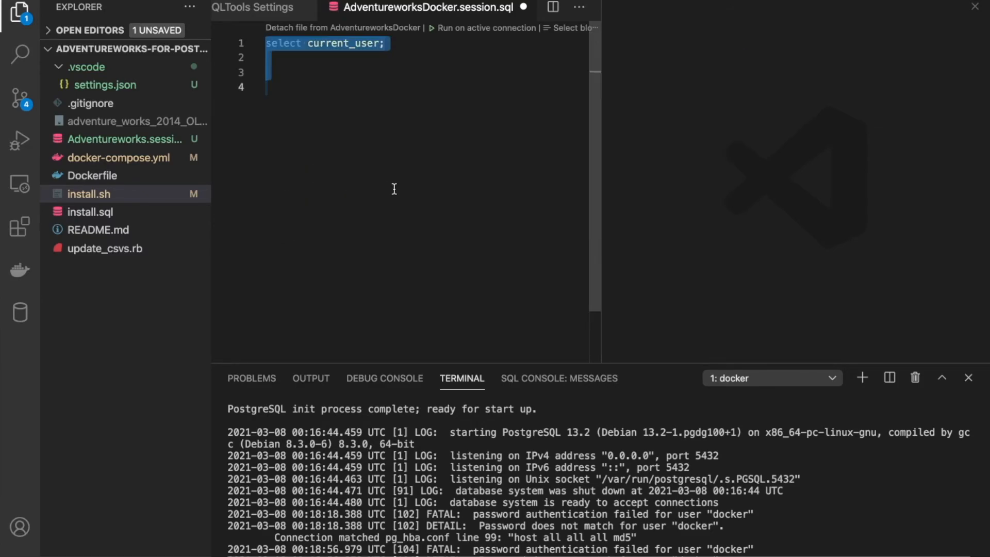
pyautogui.click(452, 28)
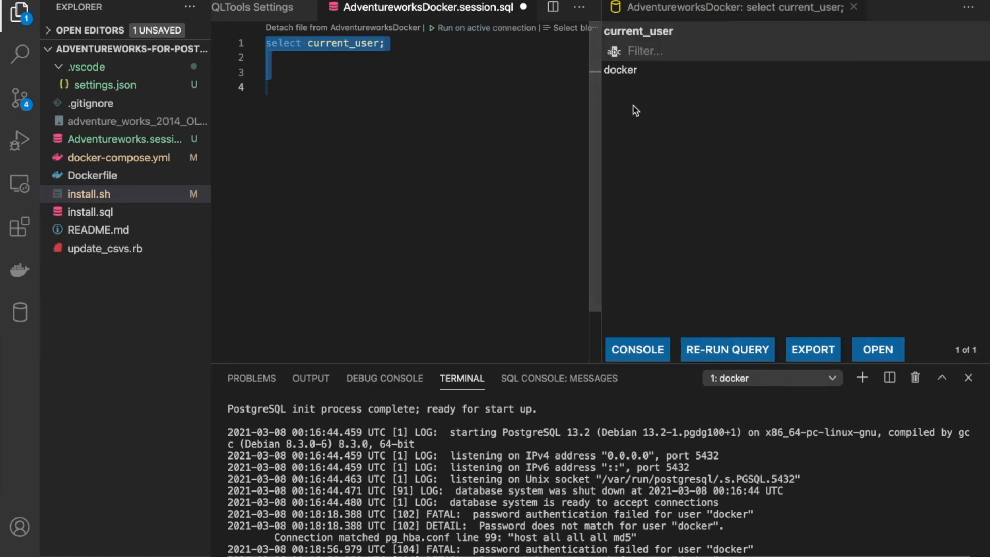
pyautogui.moveTo(623, 70)
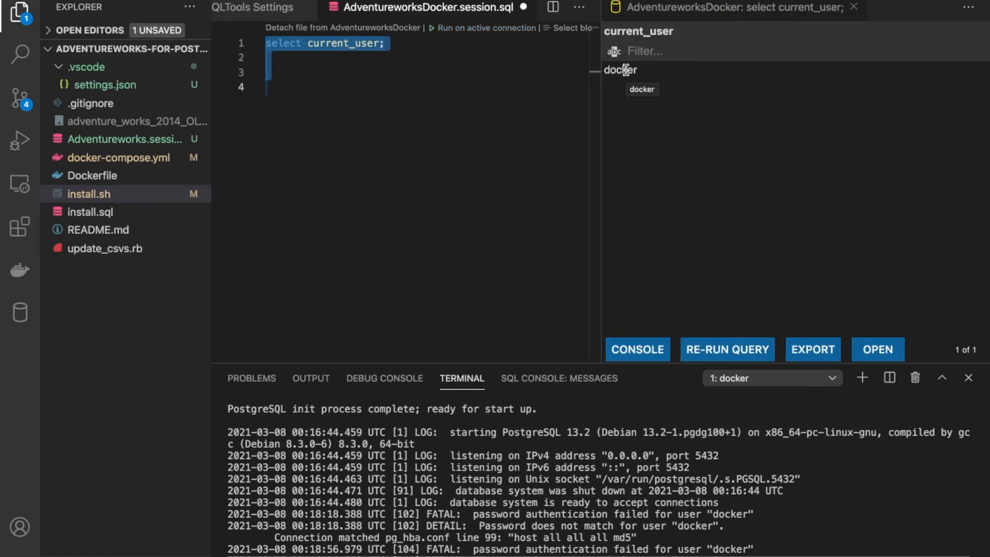
pyautogui.click(345, 72)
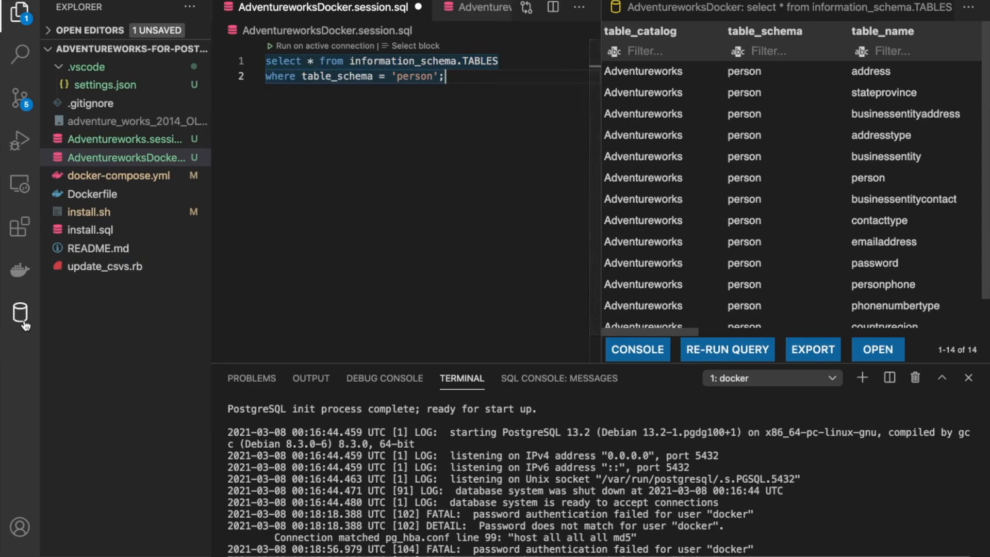
# - Widen the SQLTools sidebar and expand Adventureworks > Schemas > person > Tables
pyautogui.click(18, 309)
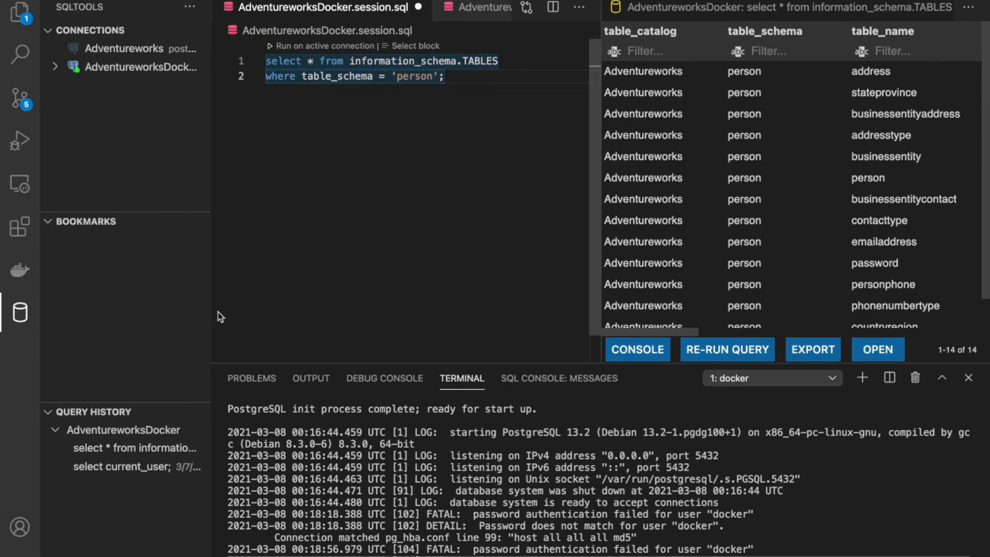
pyautogui.moveTo(217, 316); pyautogui.dragTo(414, 305)
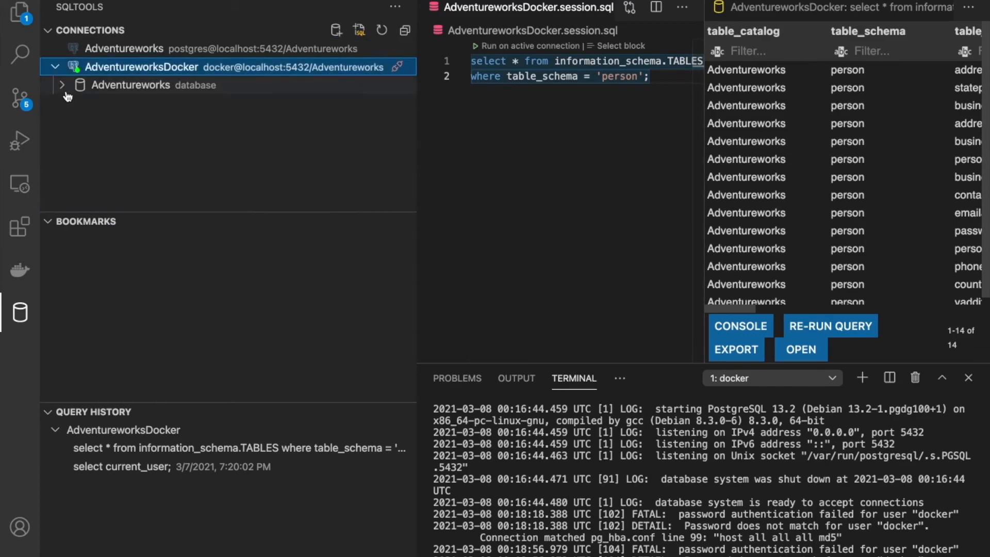
pyautogui.click(62, 84)
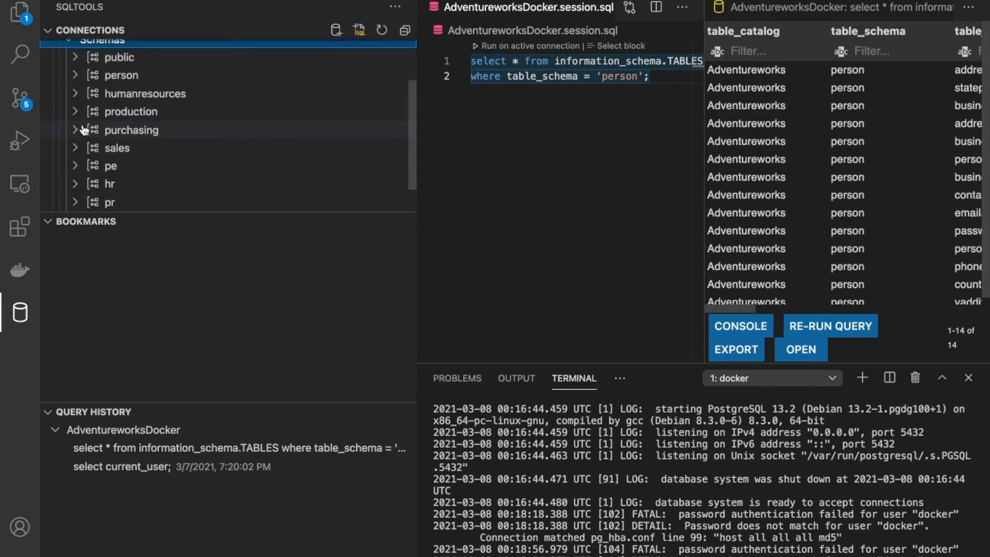
pyautogui.click(121, 74)
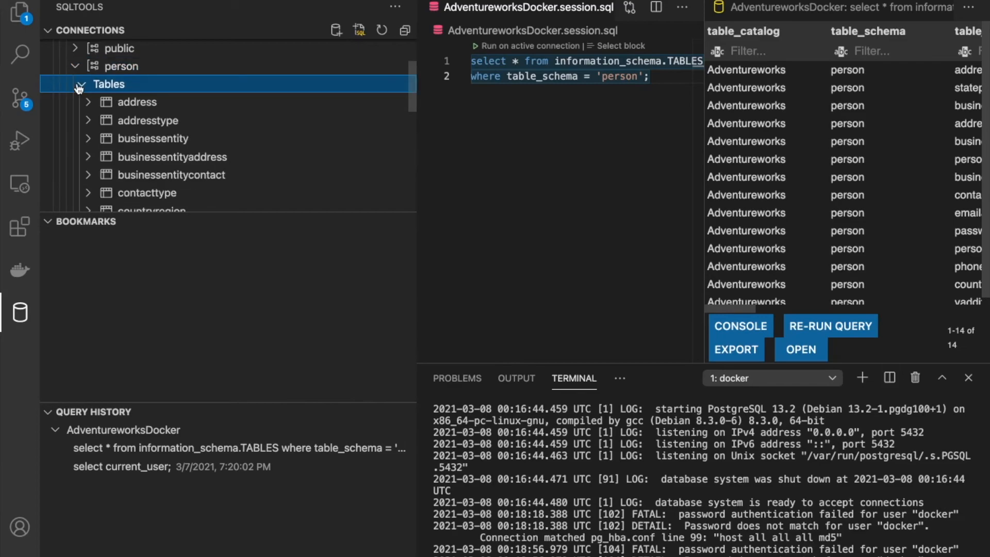
pyautogui.scroll(-3)
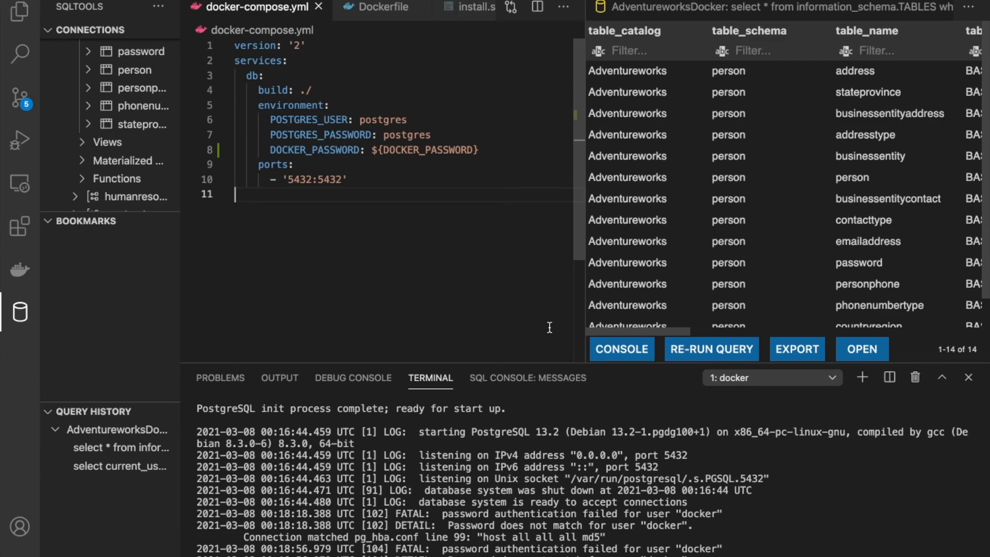
pyautogui.moveTo(336, 204)
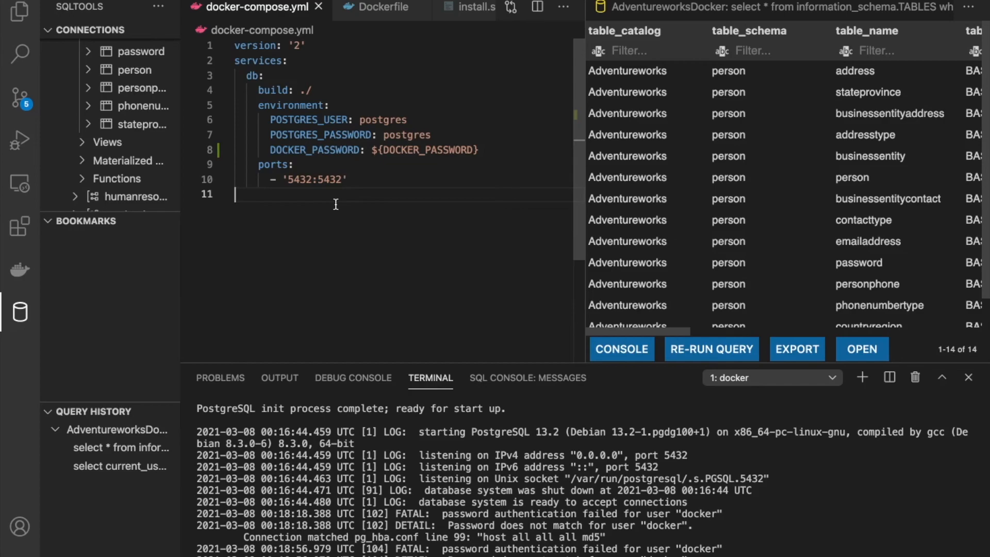
# - Reopen install.sh from Explorer and select the WITH PASSWORD clause of CREATE USER
pyautogui.click(20, 11)
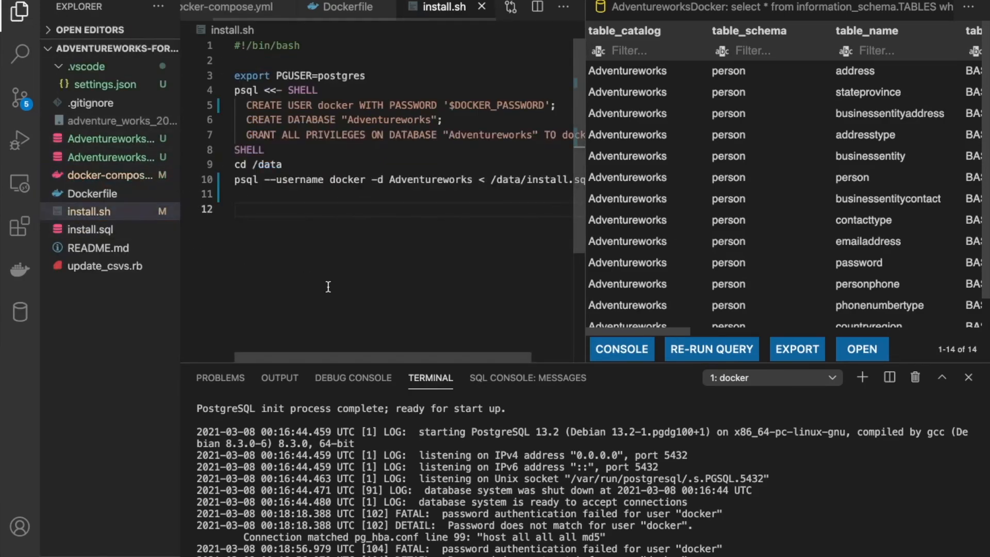
pyautogui.click(355, 105)
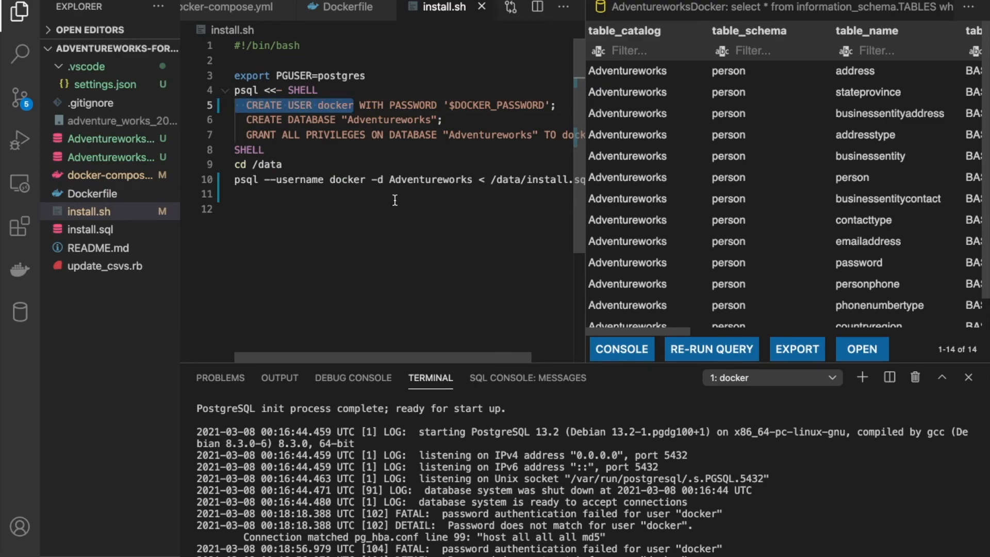
pyautogui.moveTo(367, 105)
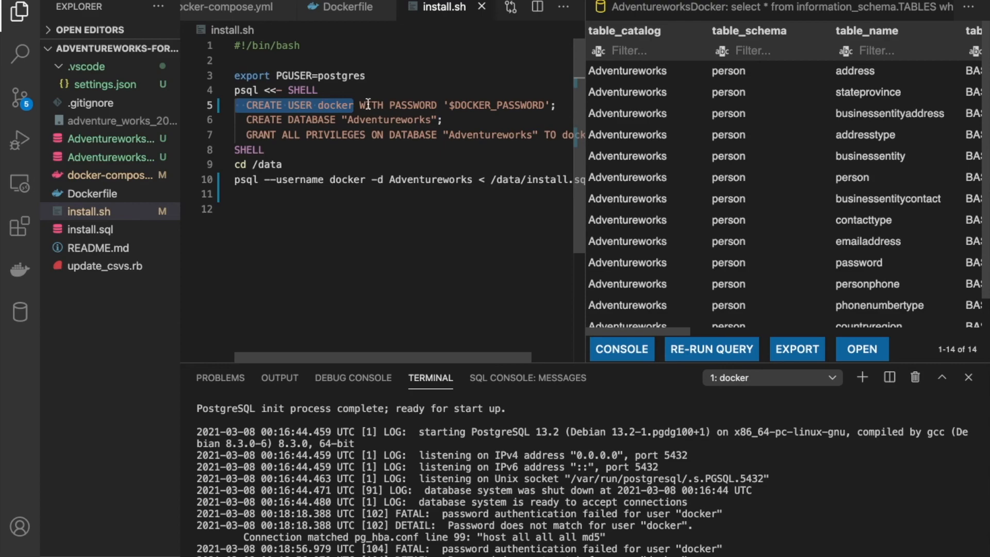
pyautogui.moveTo(359, 105); pyautogui.dragTo(555, 105)
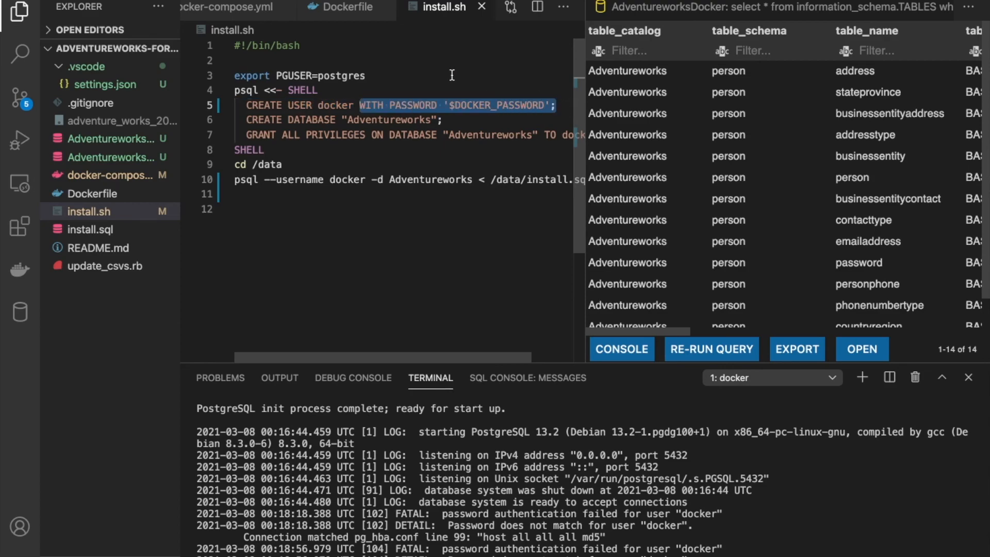
pyautogui.moveTo(365, 119)
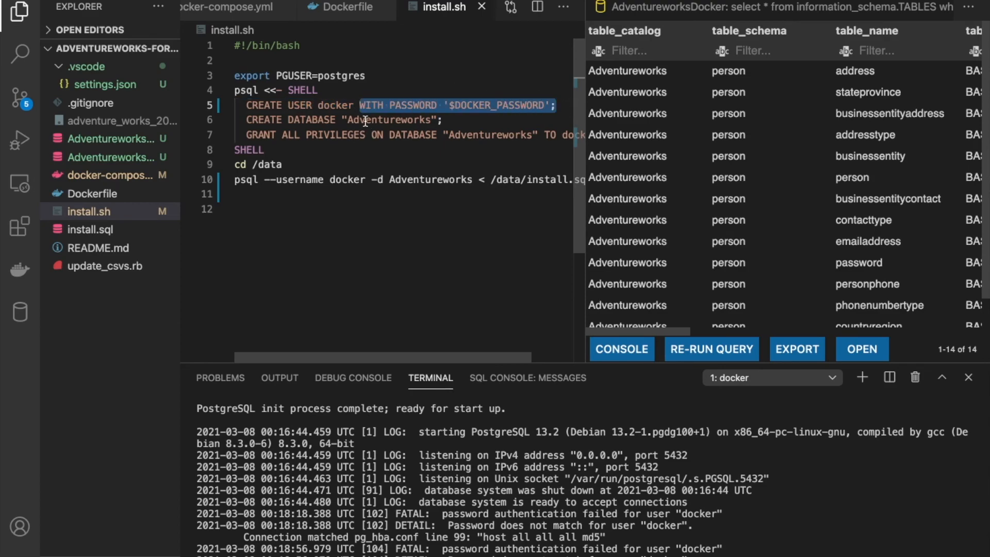
pyautogui.moveTo(342, 179)
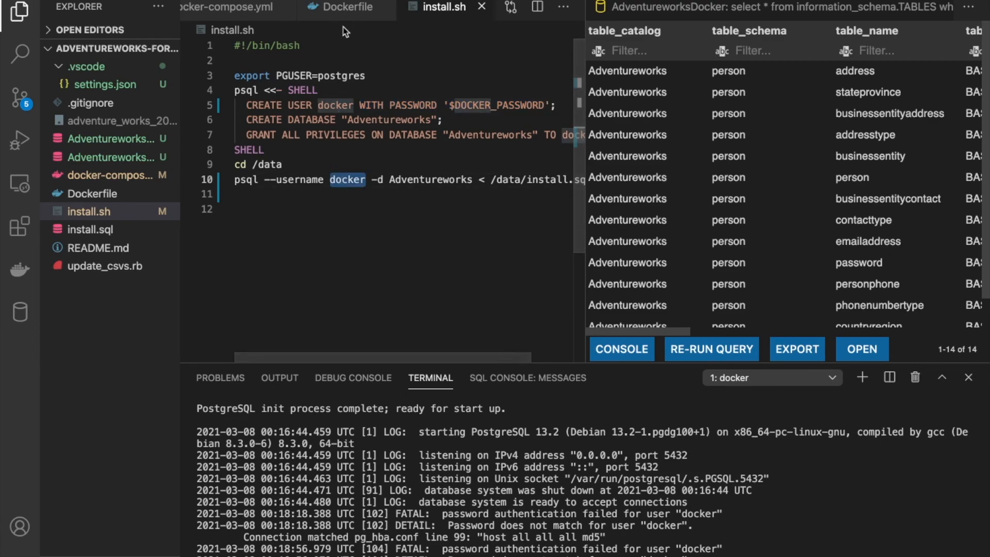
# - Review docker-compose.yml and then the Dockerfile that copies install.sh into the init directory
pyautogui.click(237, 7)
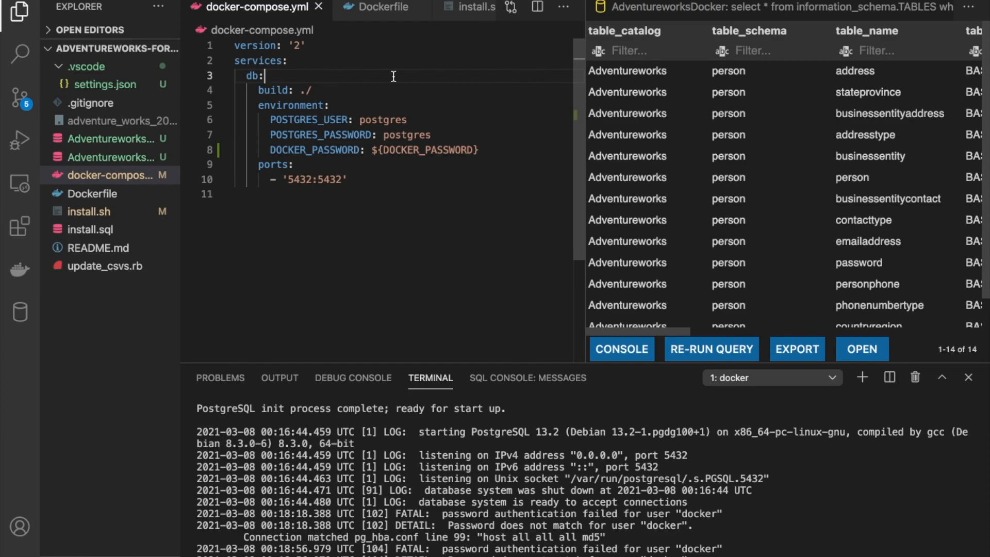
pyautogui.click(382, 7)
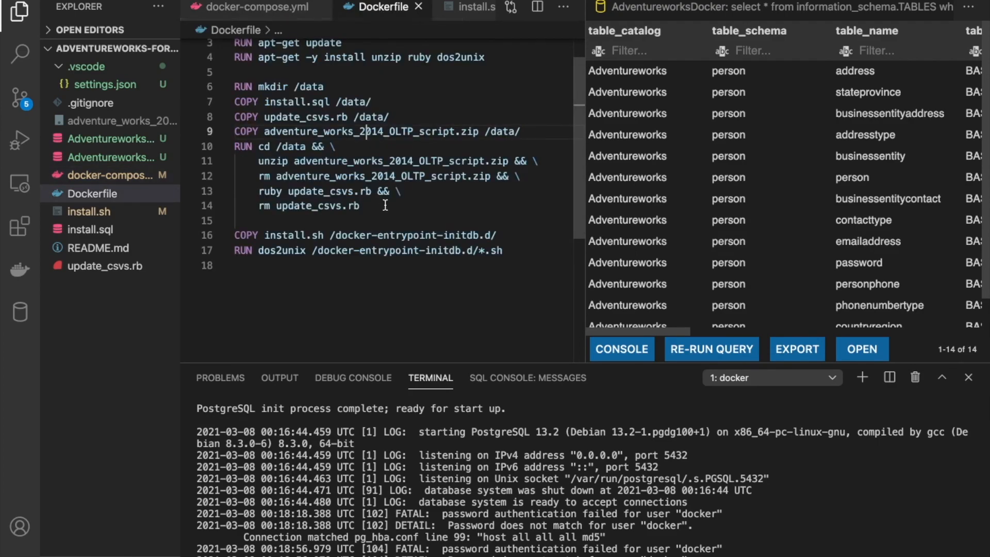